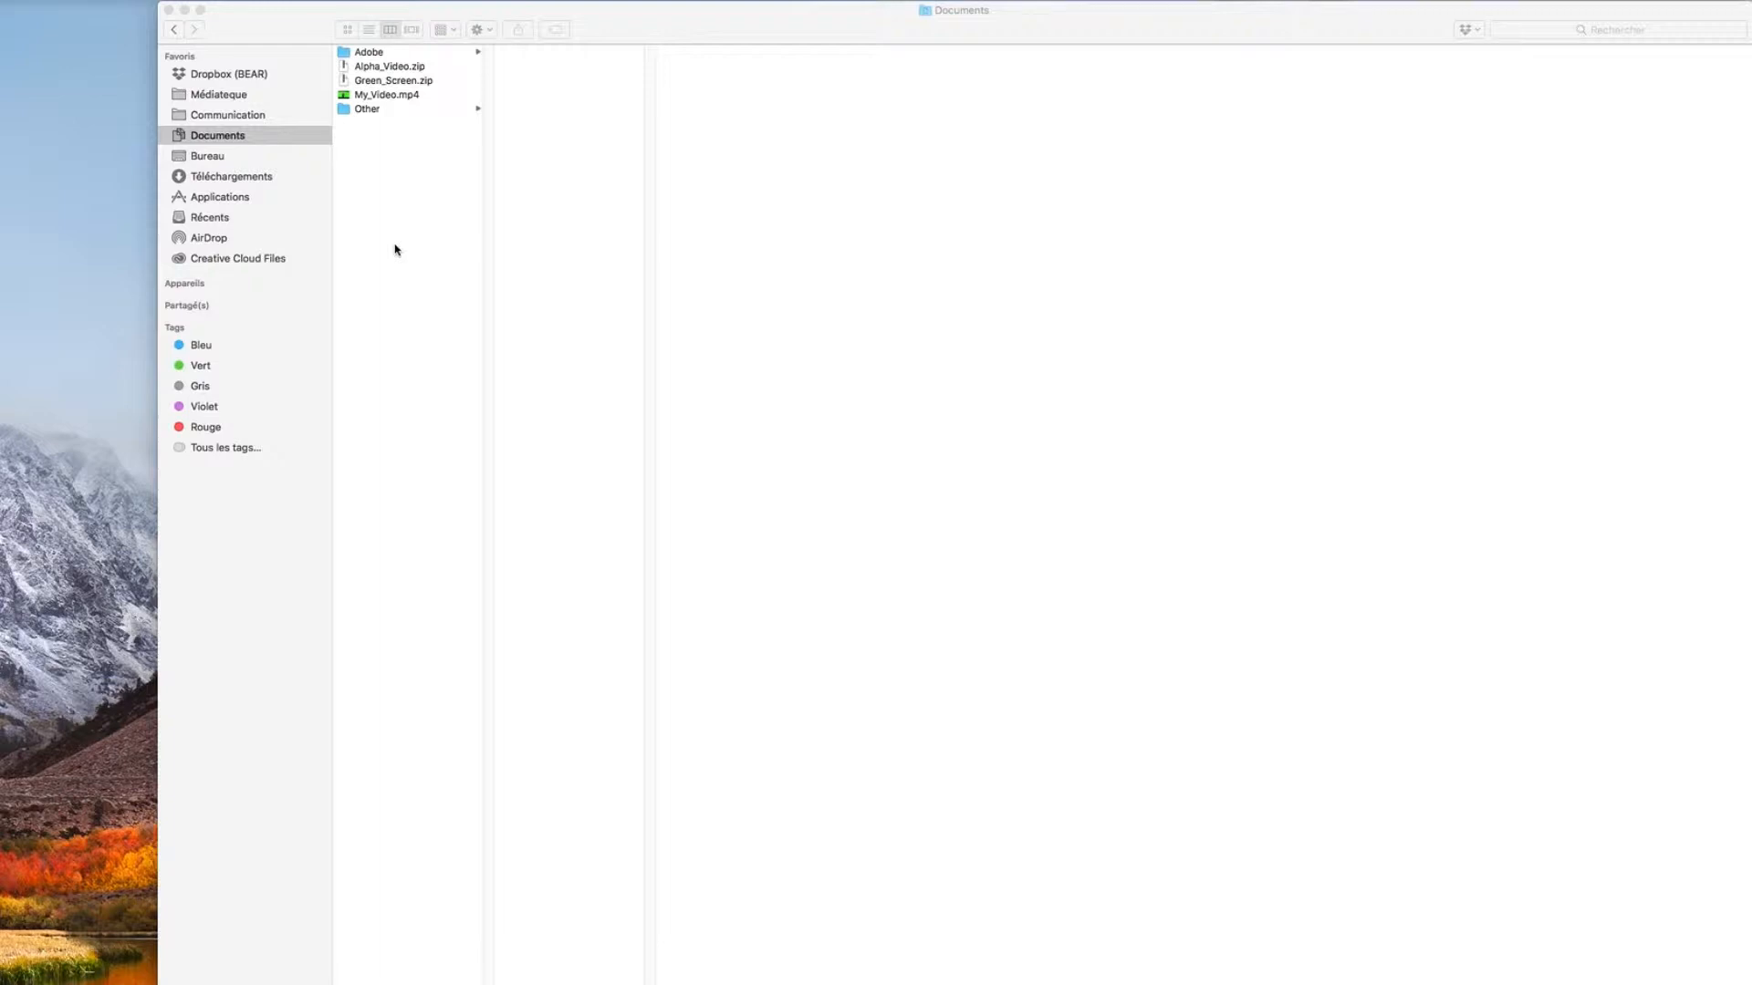
pyautogui.moveTo(418, 186)
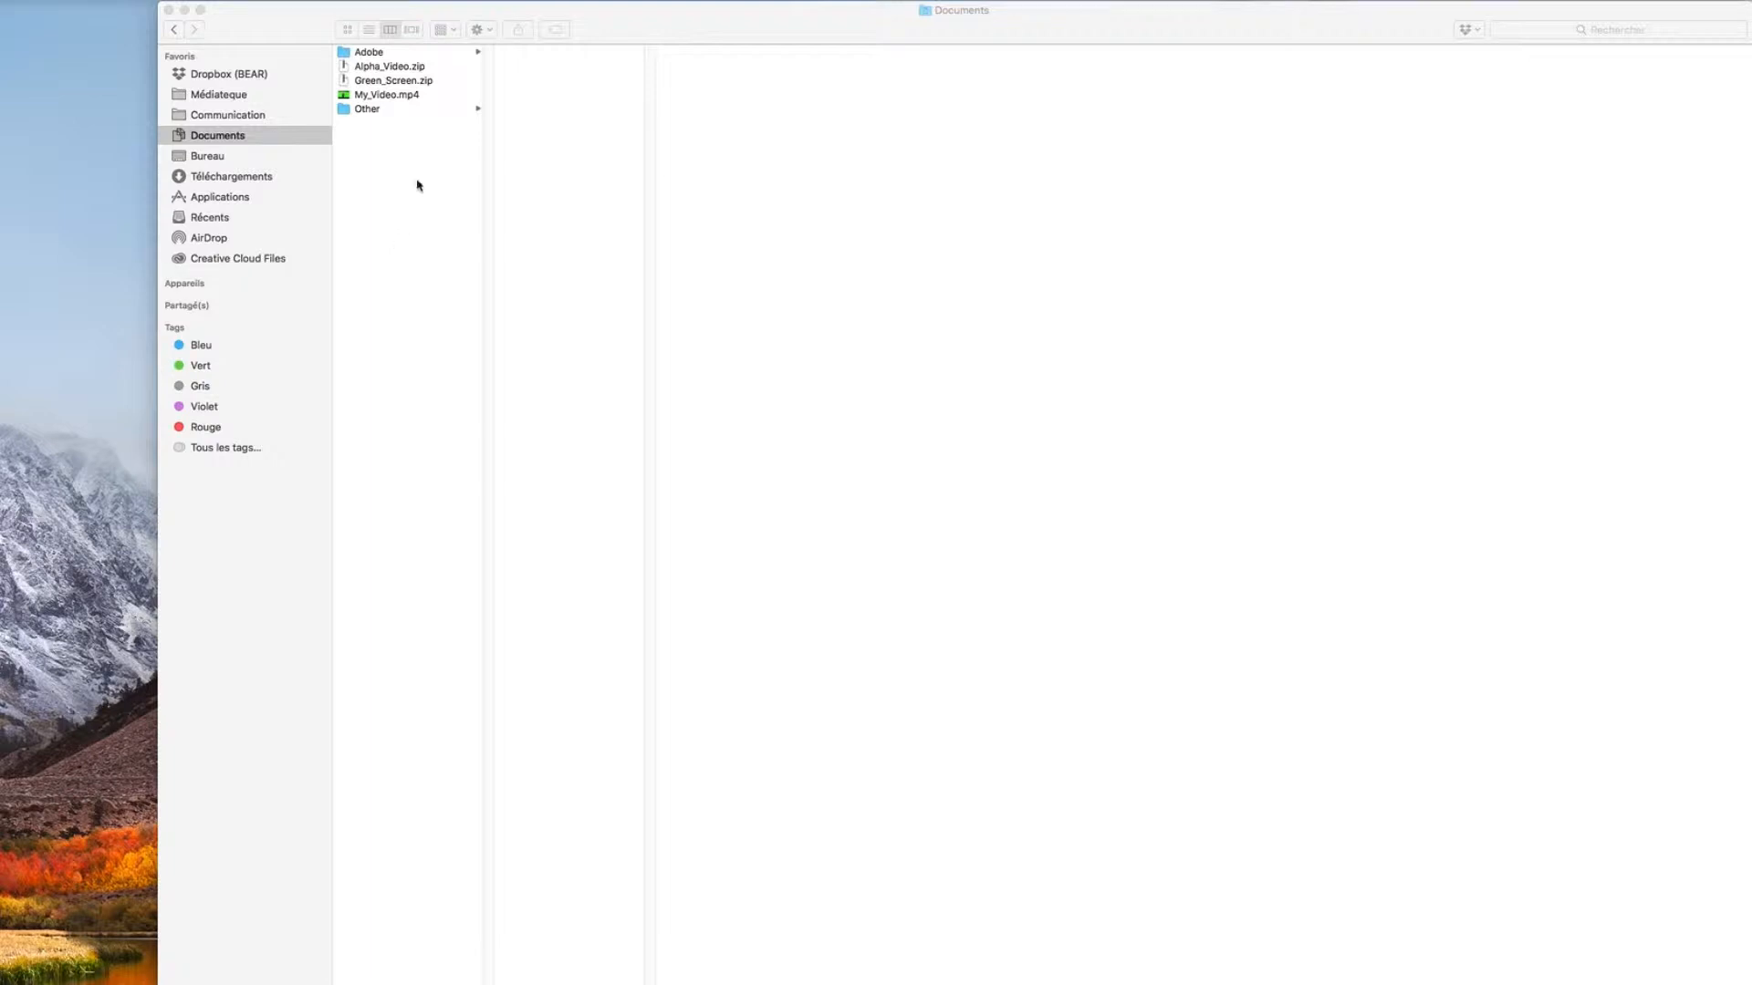
# - Preview My_Video.mp4 in Documents, then unpack Green_Screen.zip to reveal GS_Template.aep
pyautogui.click(392, 80)
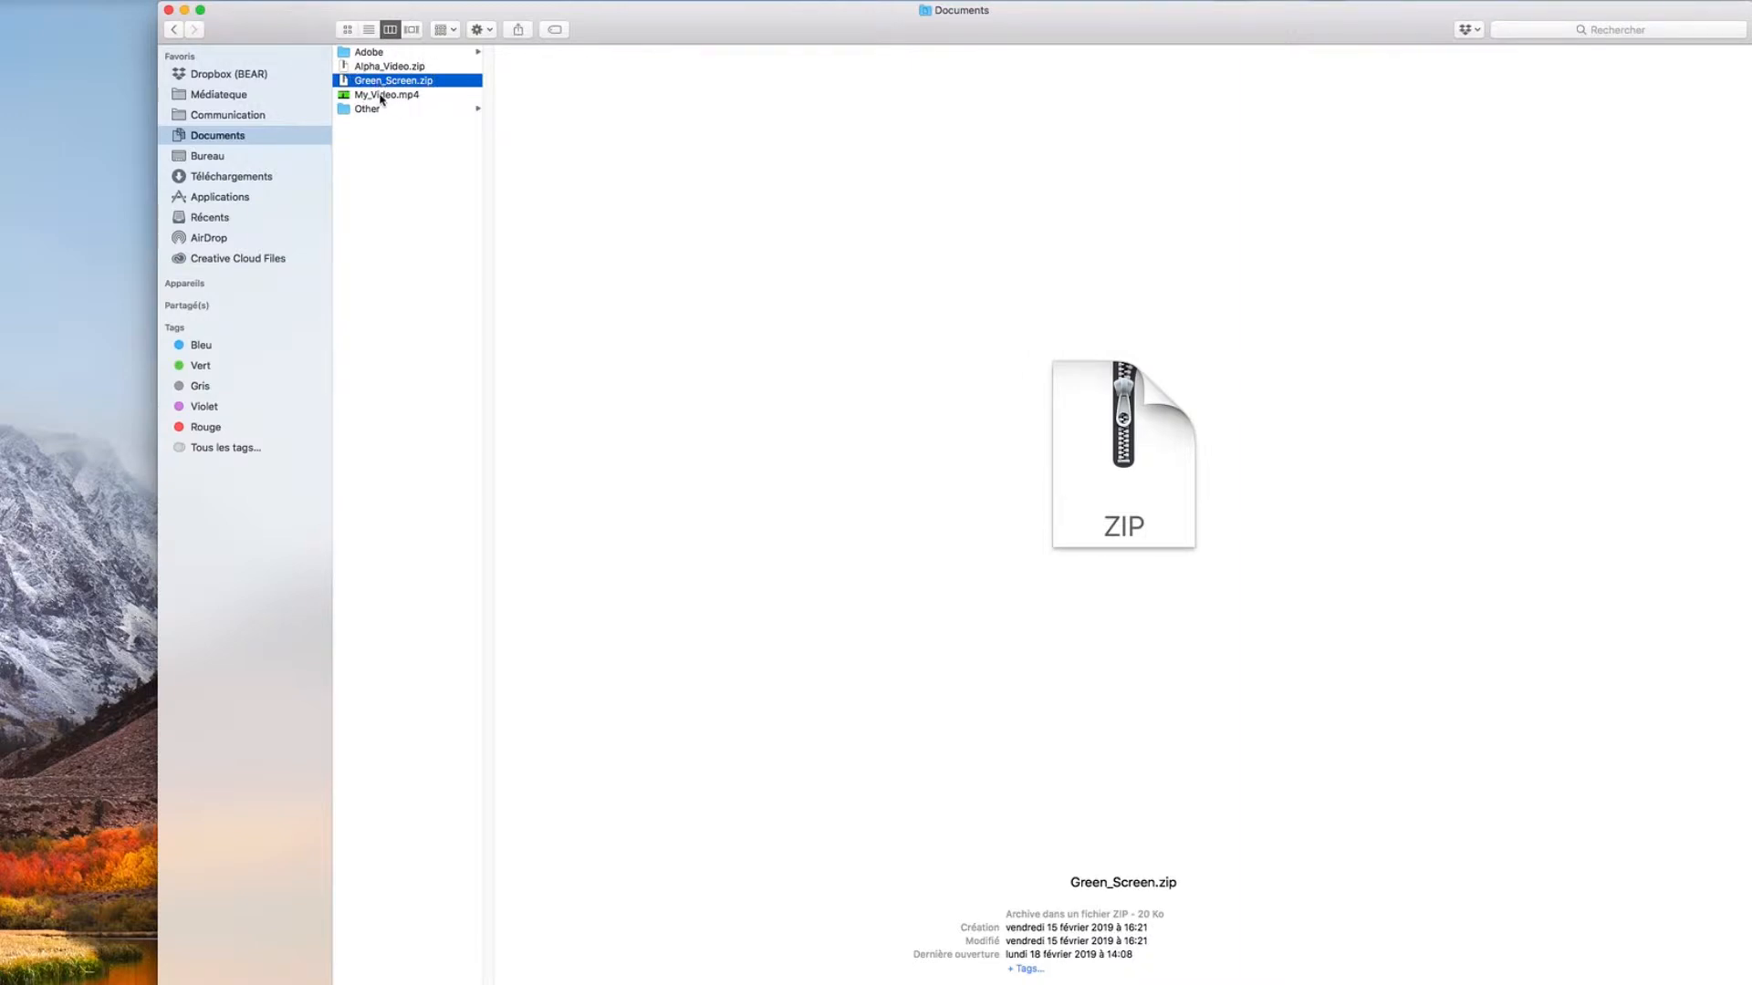
pyautogui.click(388, 94)
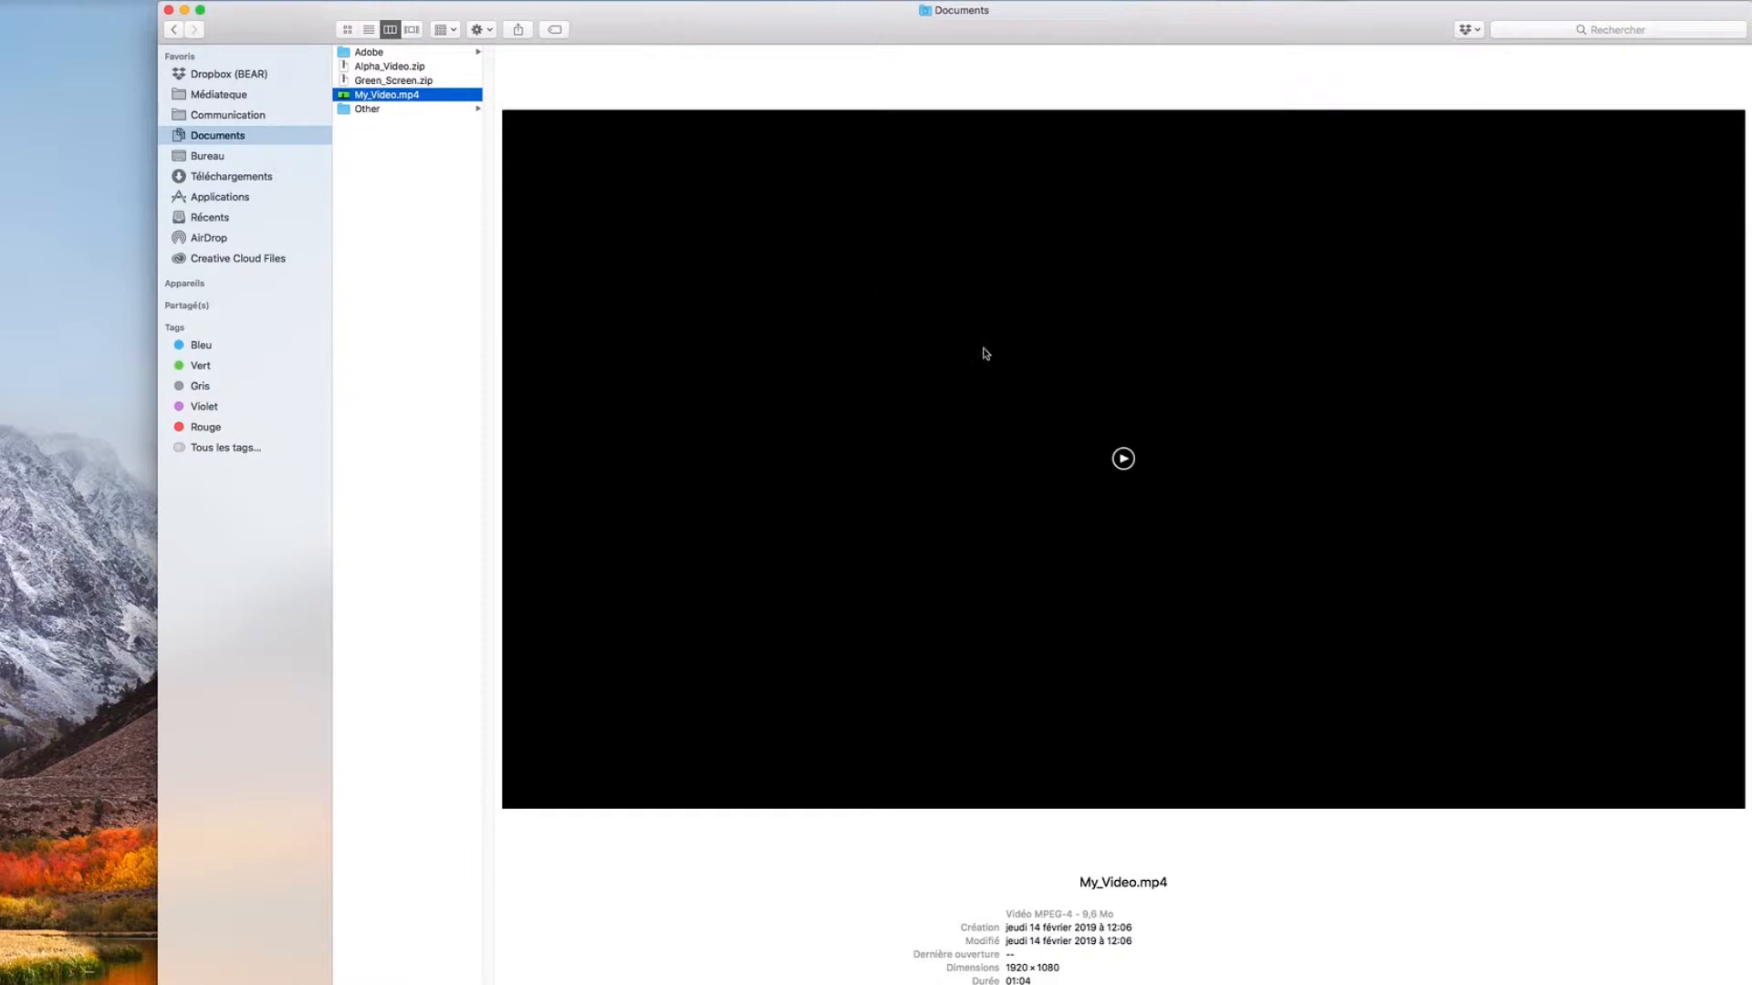
pyautogui.click(1123, 458)
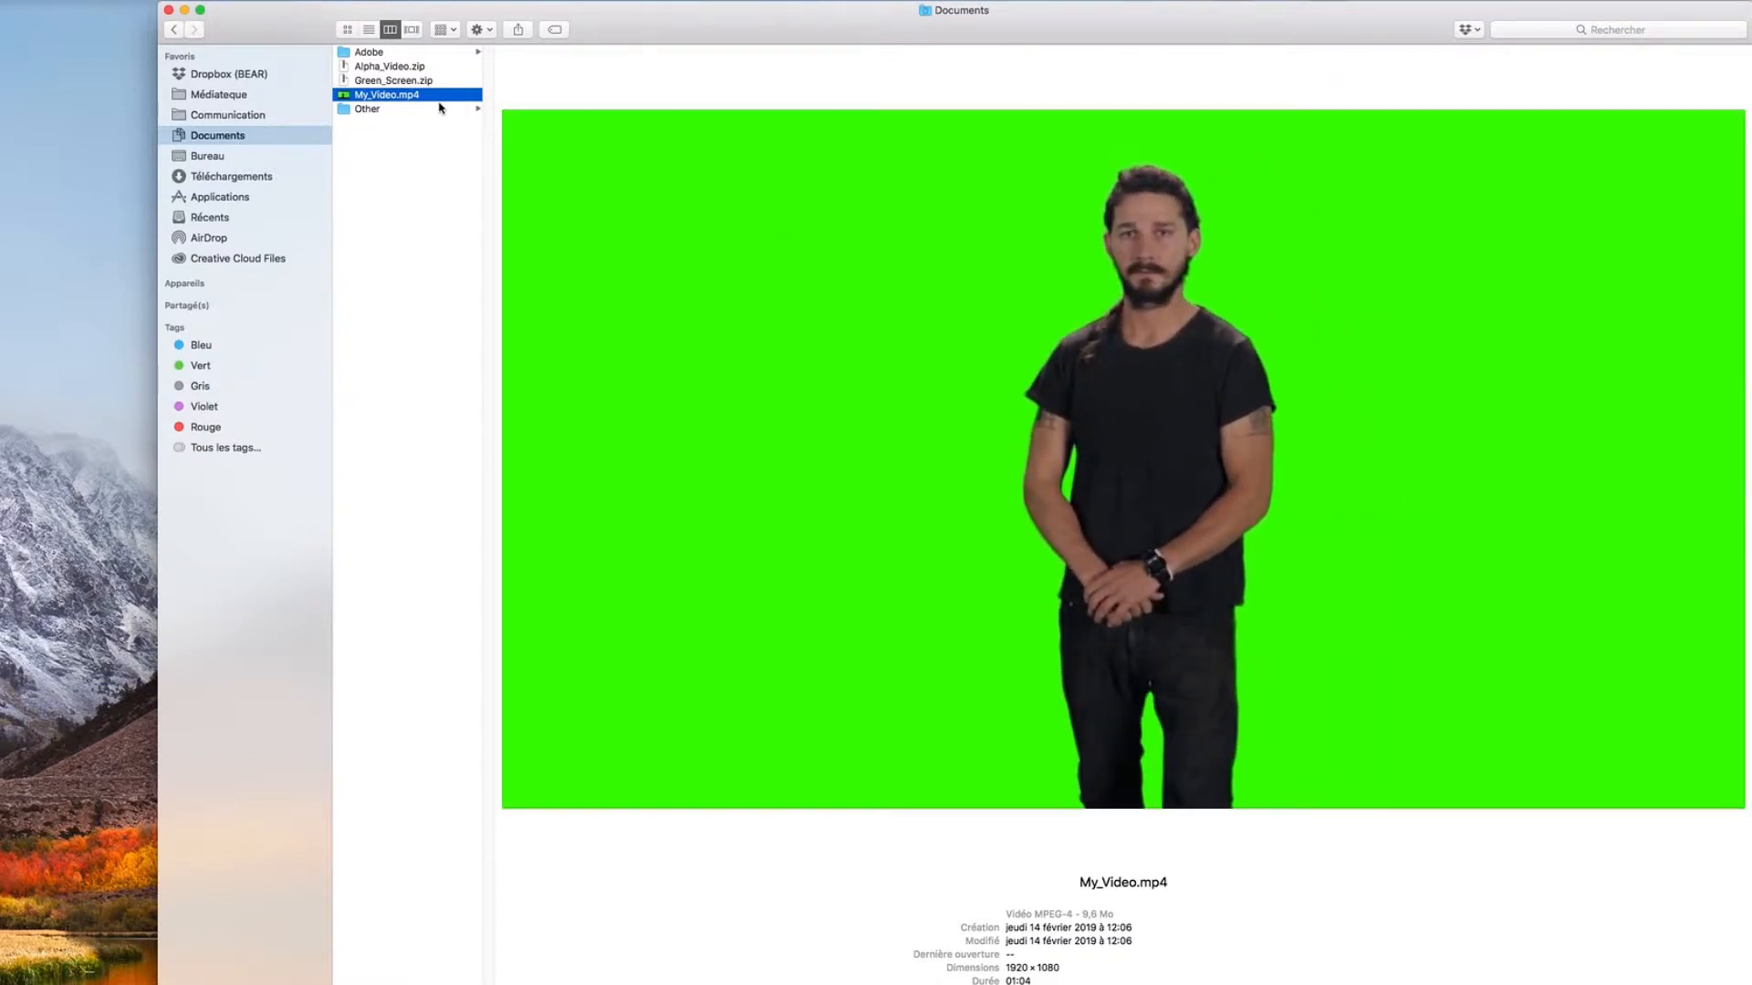
pyautogui.click(393, 80)
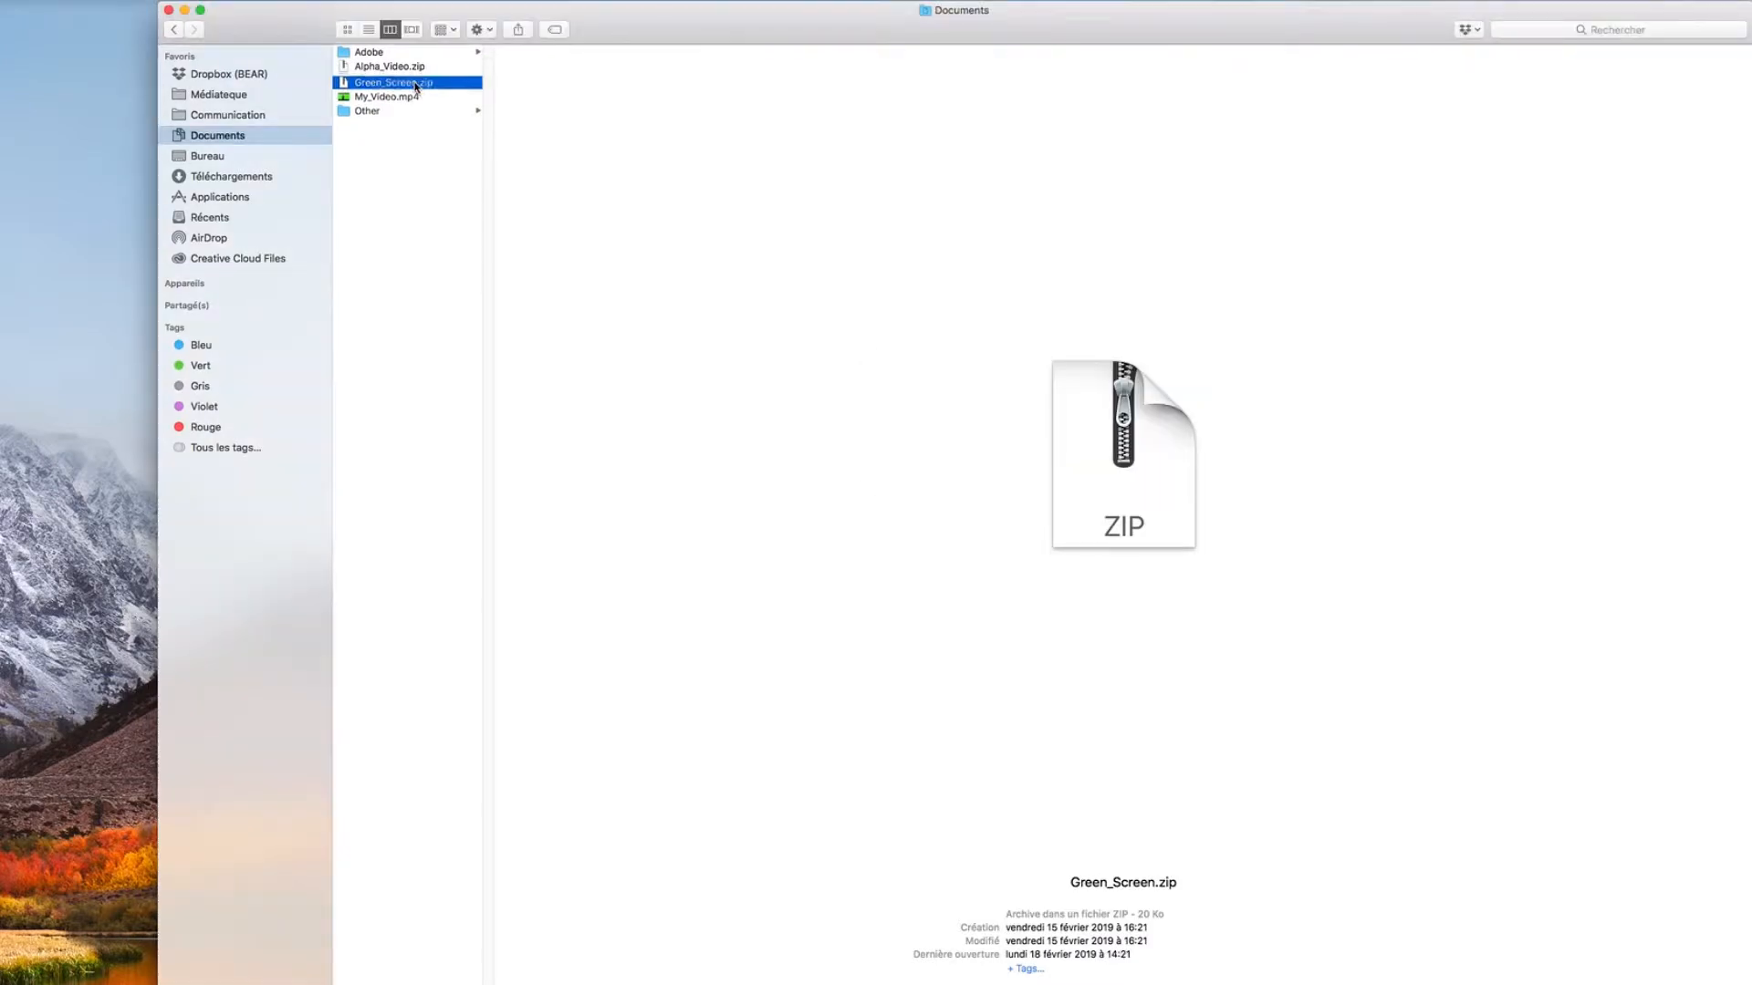
pyautogui.click(387, 80)
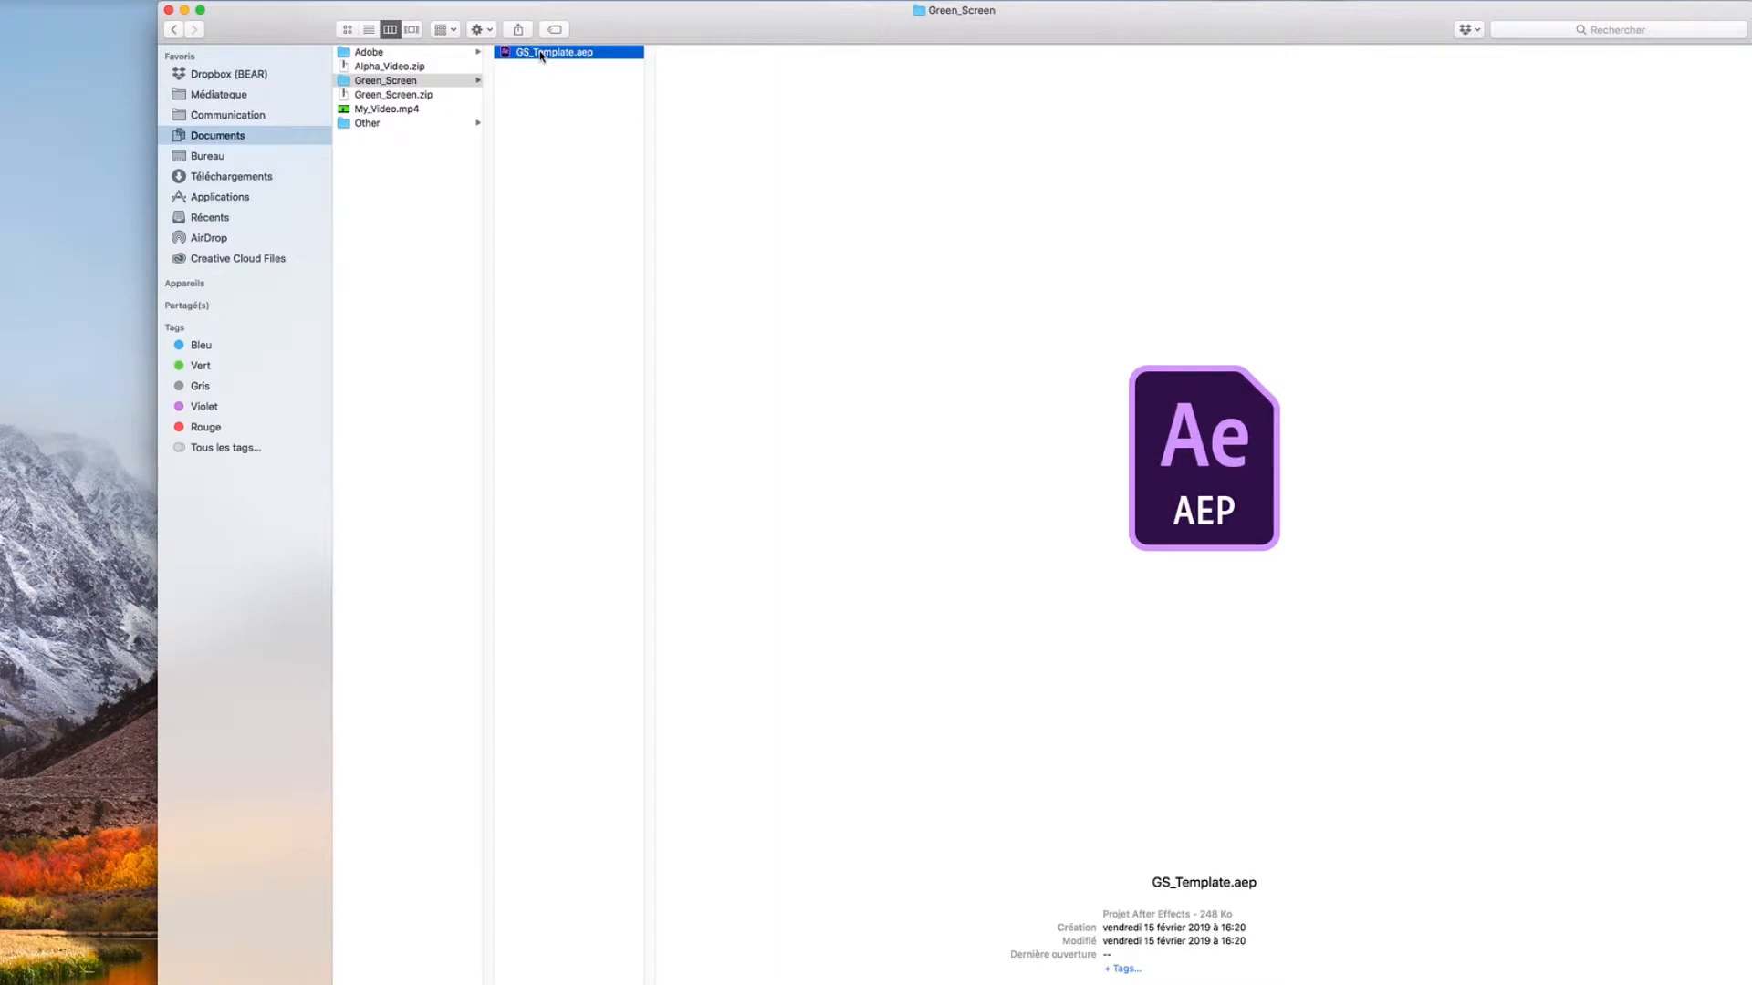
# - Open GS_Template.aep, view the Overview comp, and select Example_Video.mp4 in Composition
pyautogui.doubleClick(555, 51)
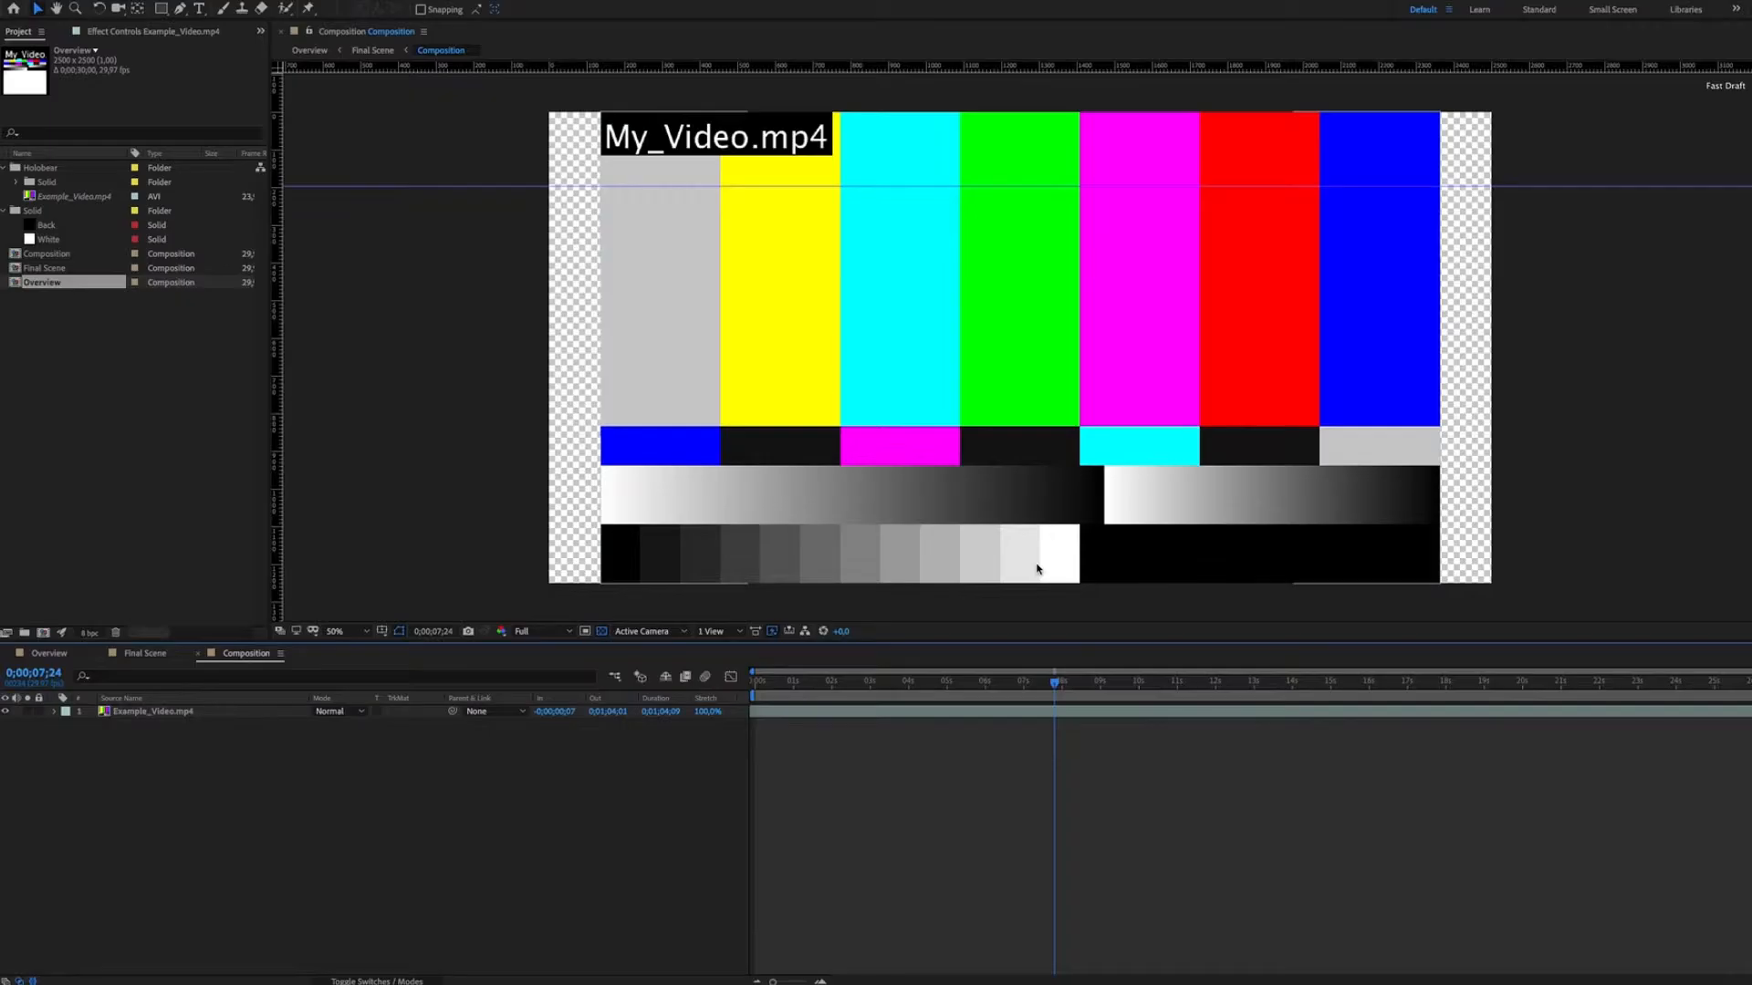
pyautogui.click(48, 654)
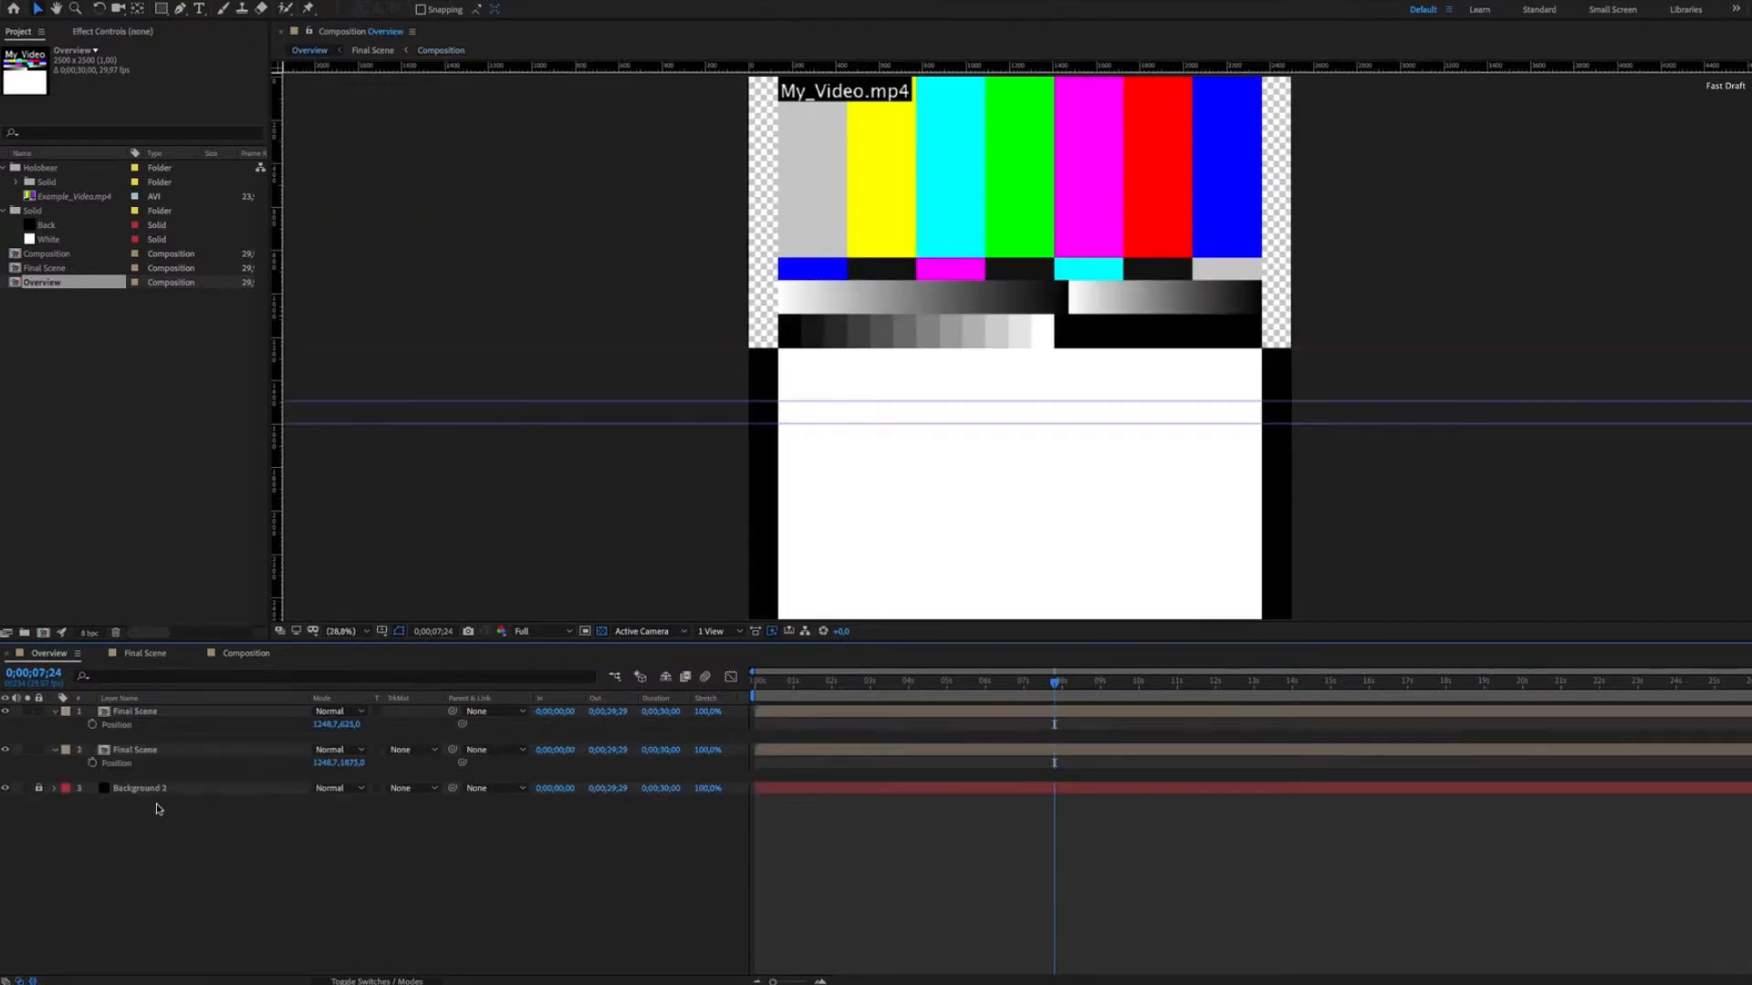
pyautogui.moveTo(142, 807)
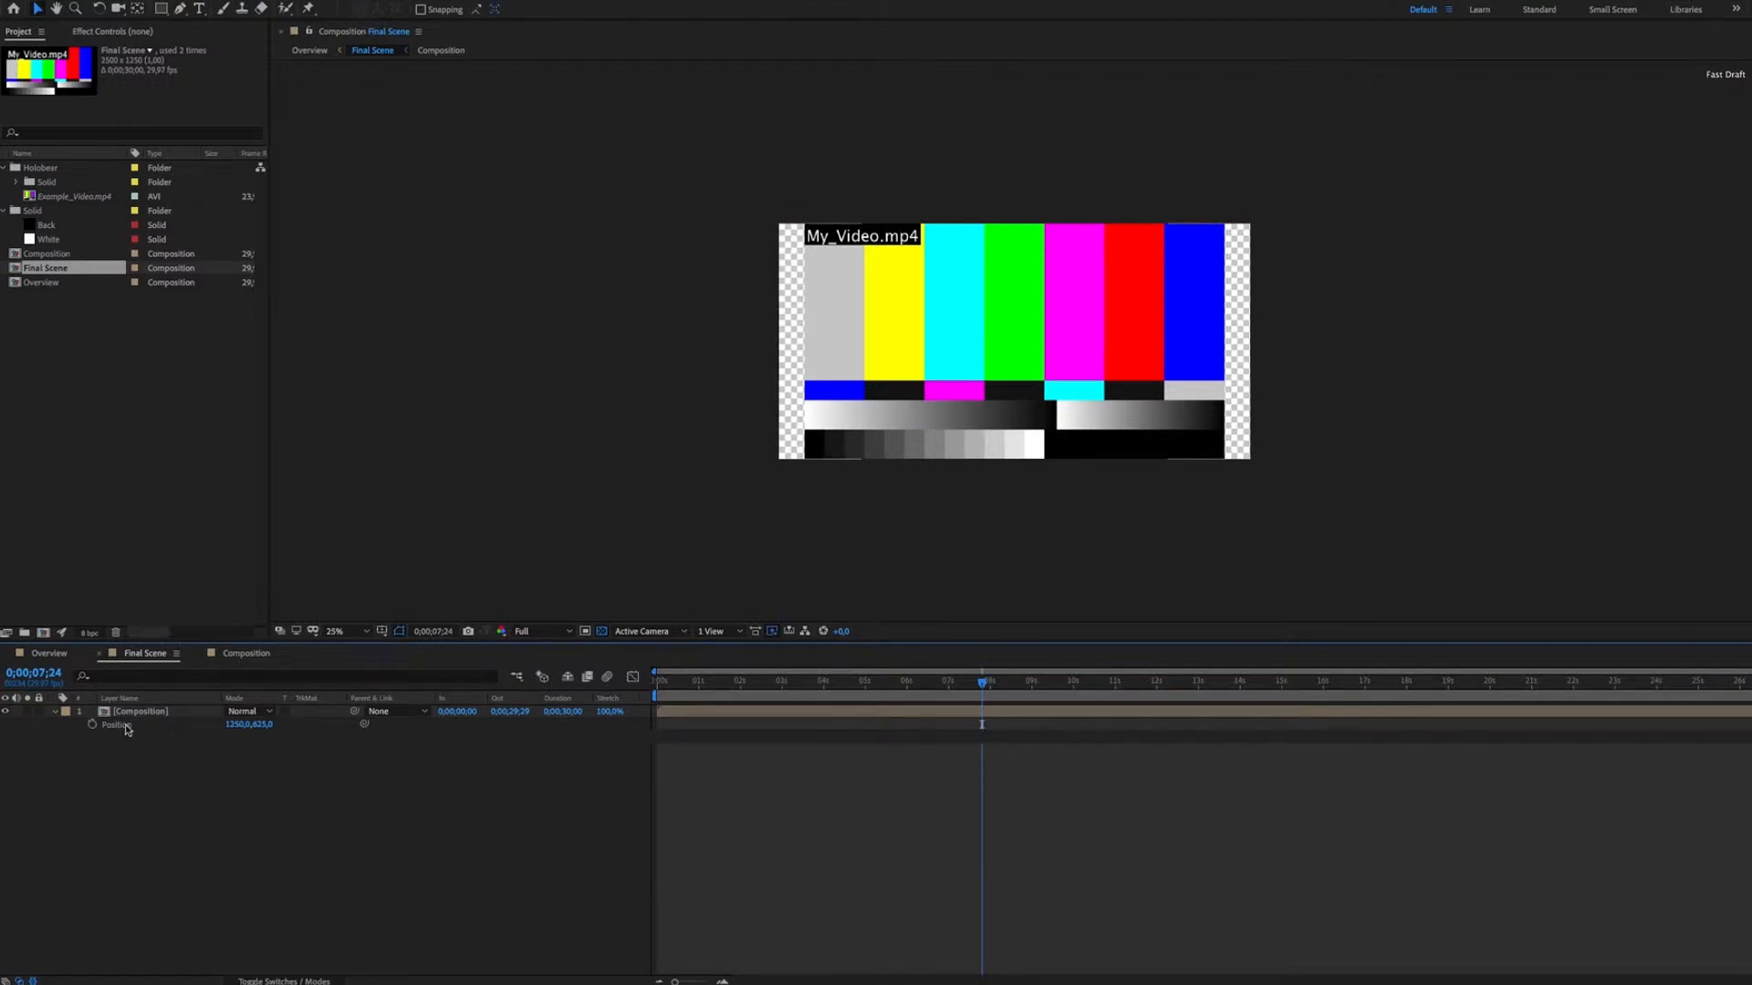
pyautogui.click(244, 654)
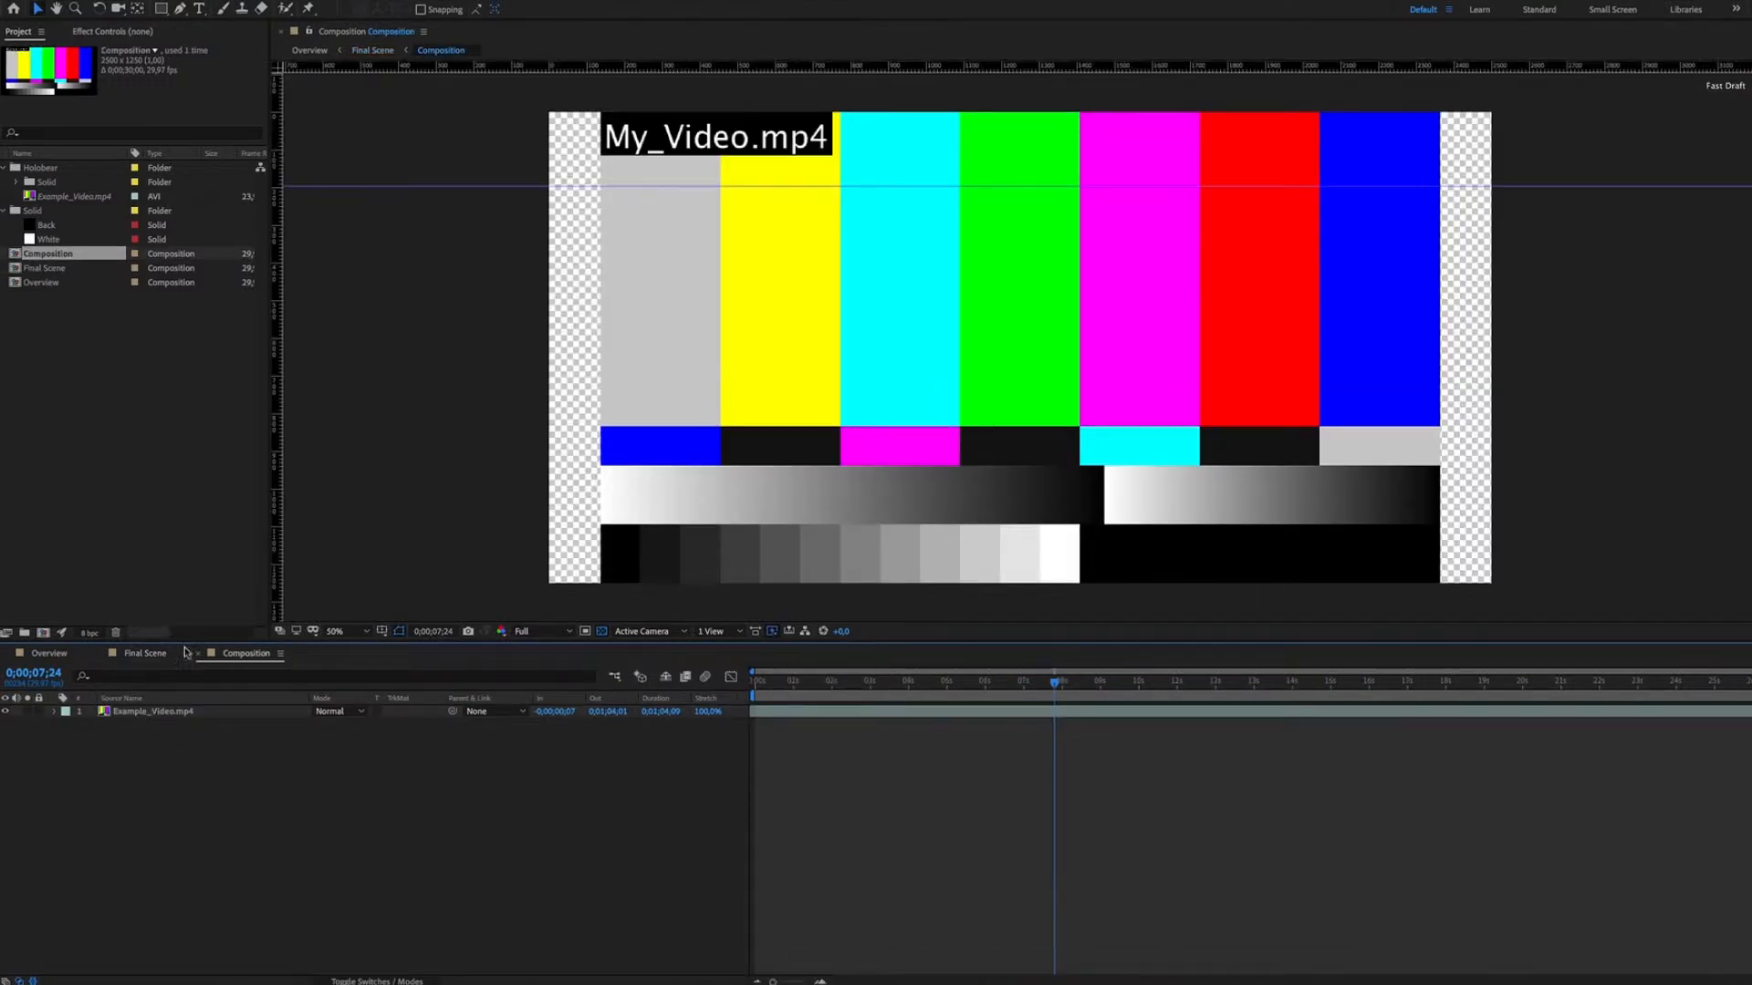
pyautogui.moveTo(134, 686)
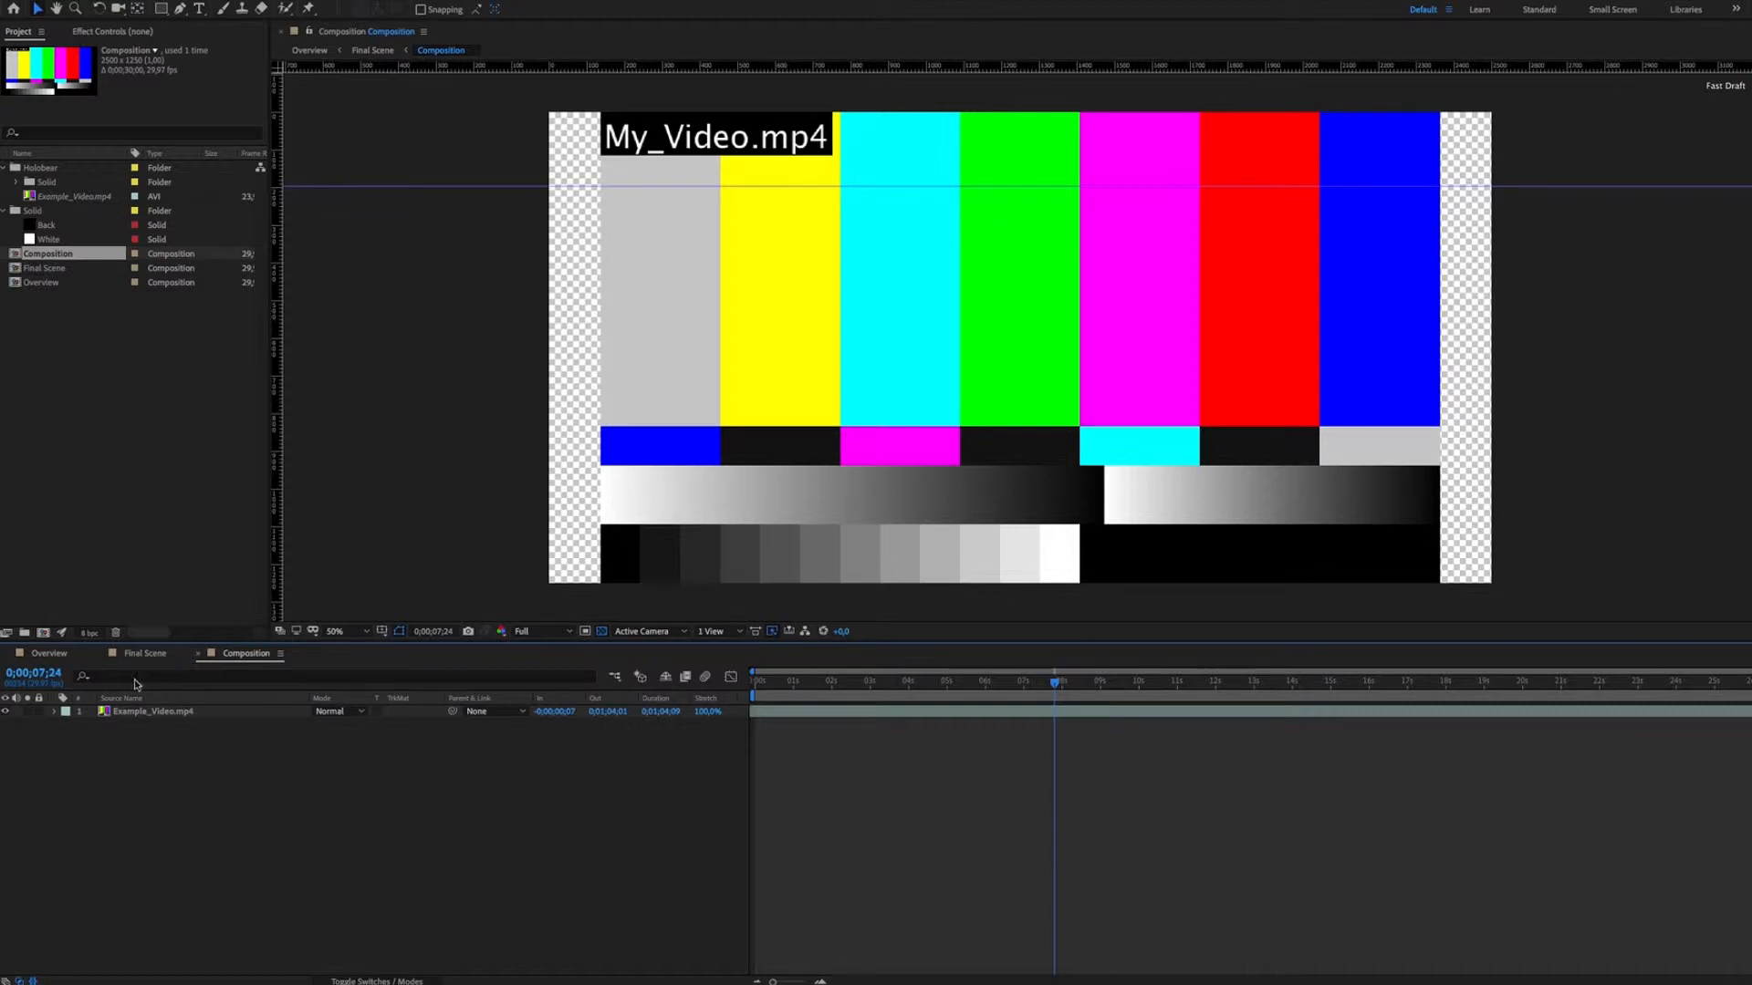
pyautogui.click(153, 712)
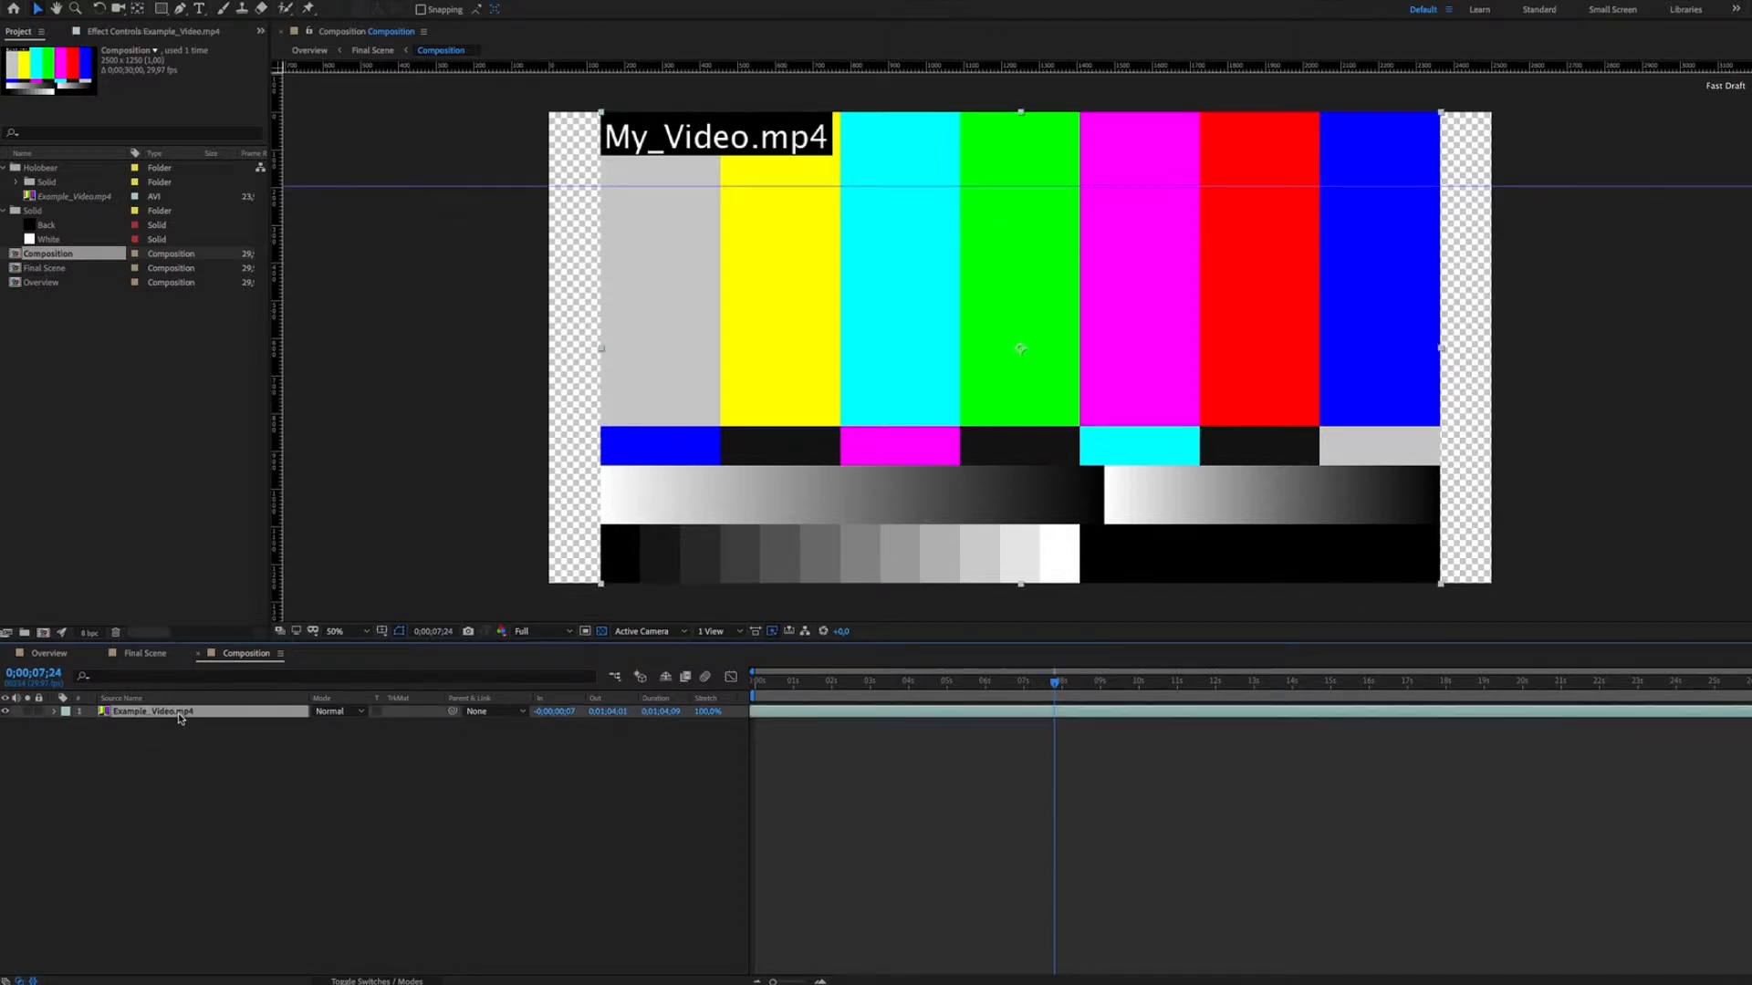
# - Replace the Example_Video.mp4 footage with the My_Video.mp4 file from disk
pyautogui.rightClick(75, 196)
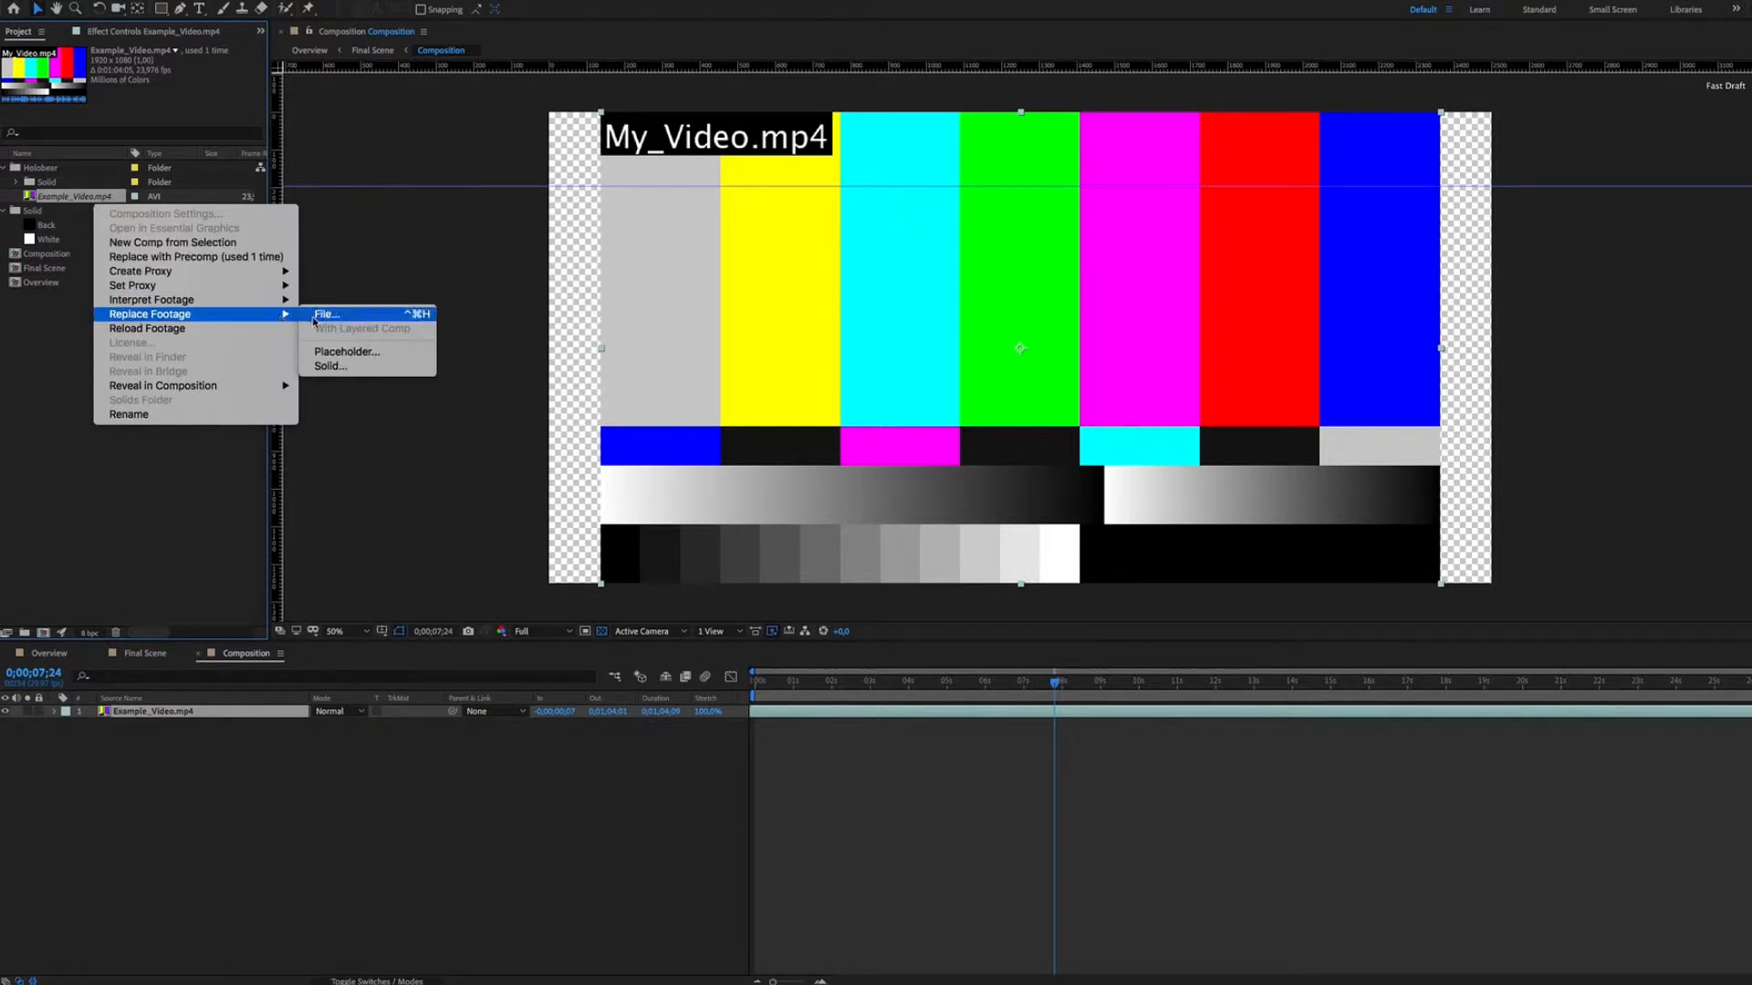
pyautogui.click(327, 314)
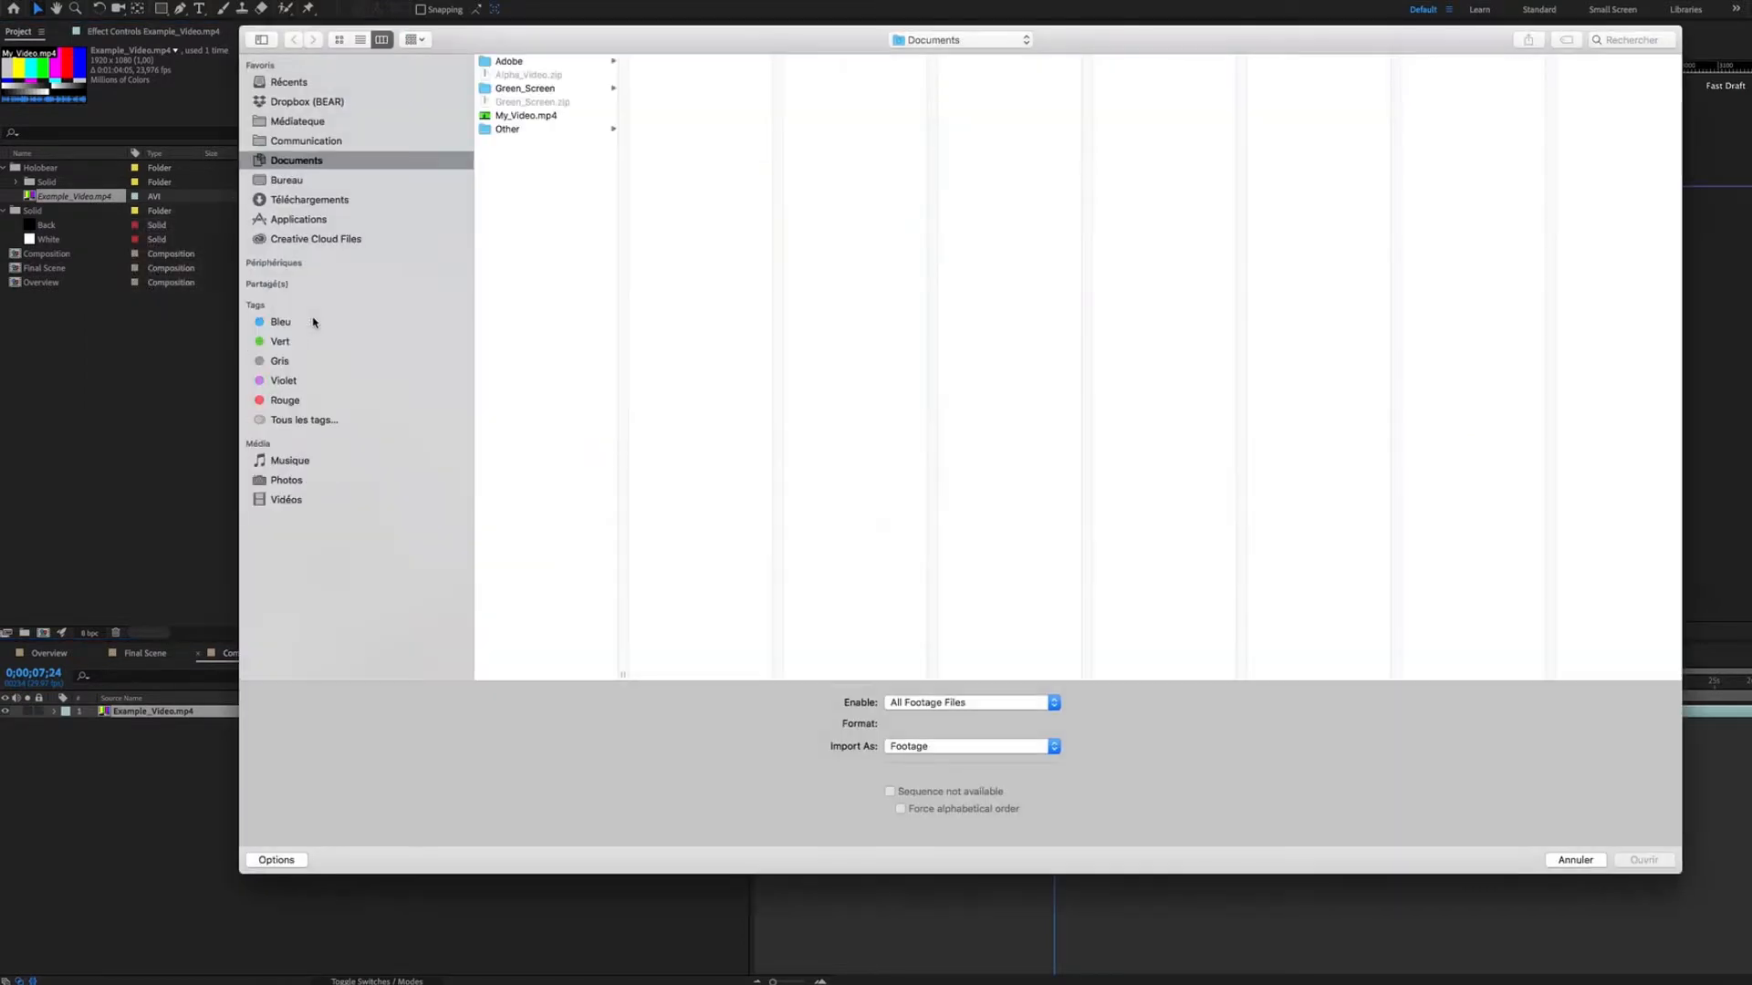
pyautogui.click(526, 115)
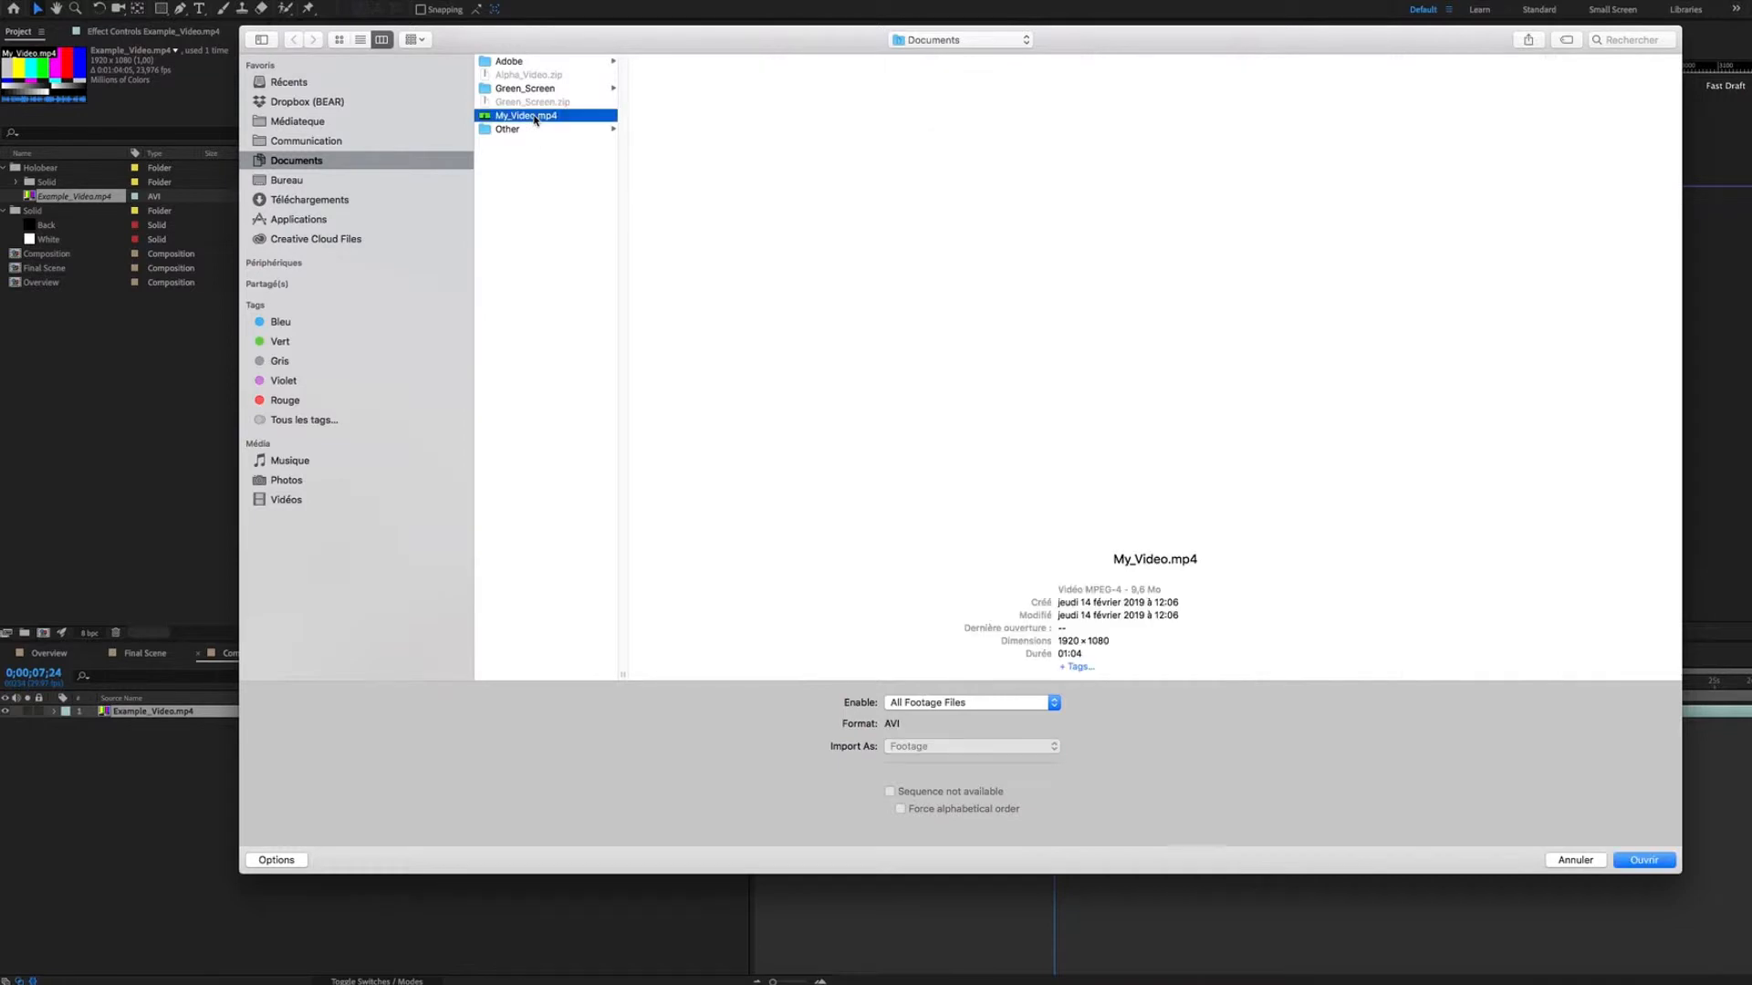
pyautogui.click(1642, 860)
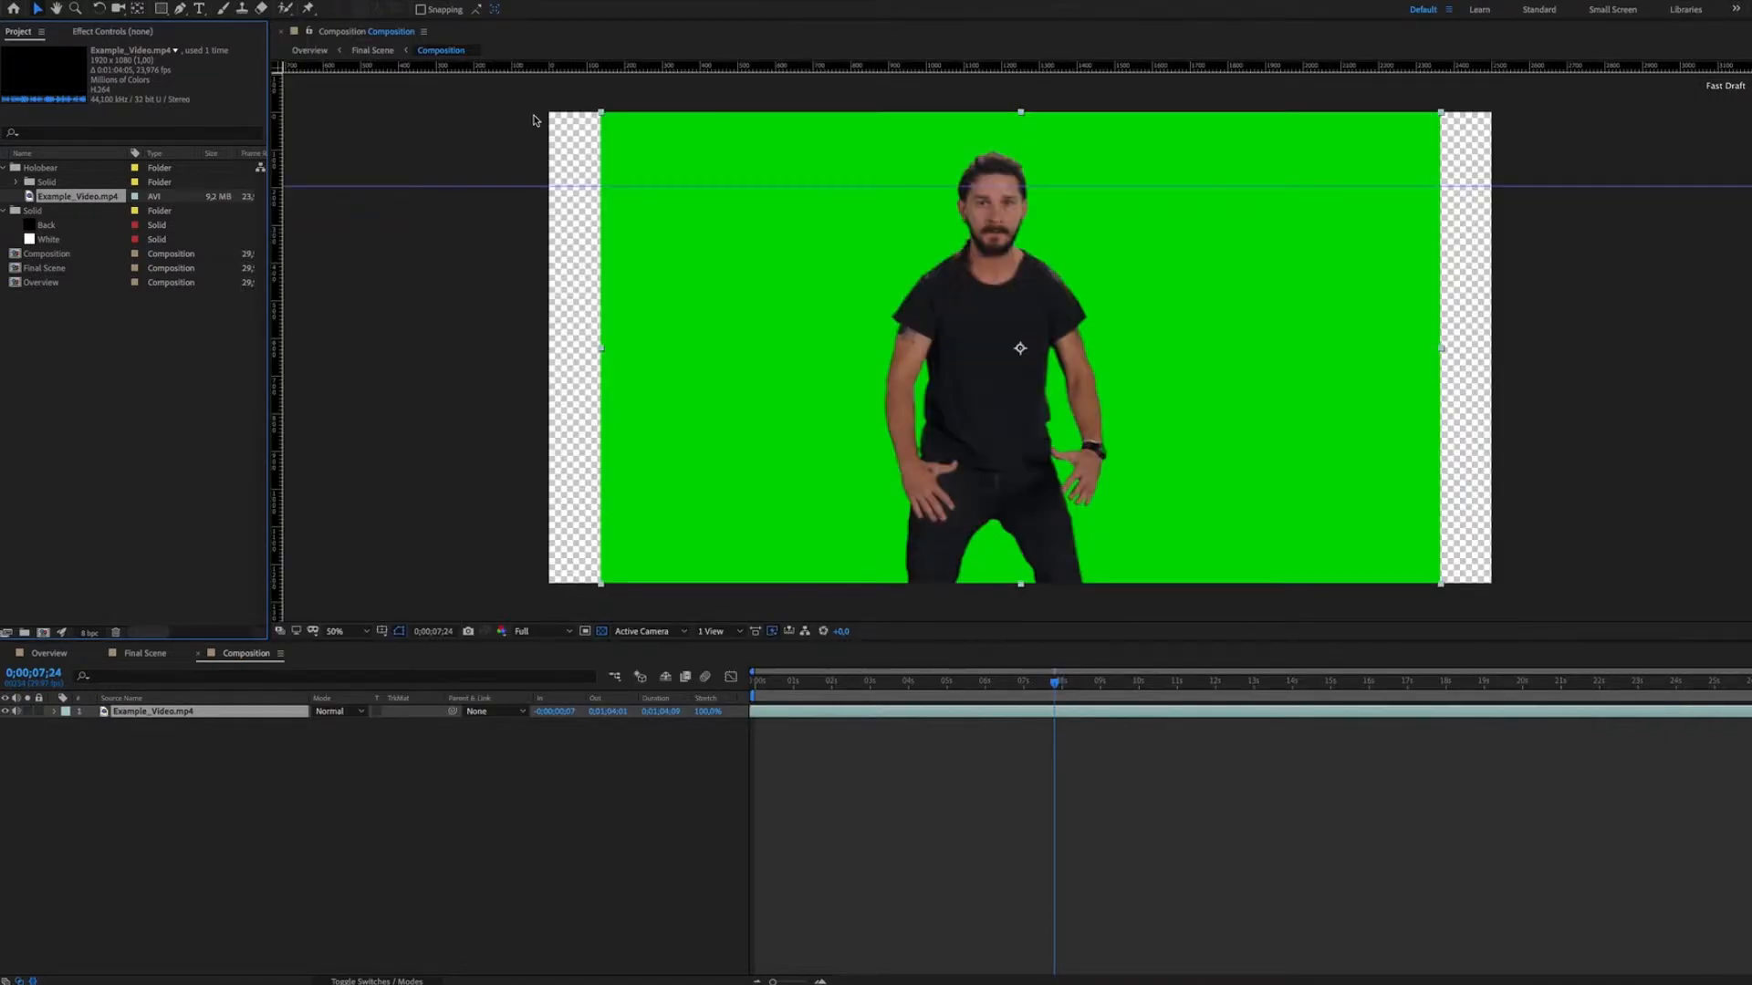
pyautogui.moveTo(558, 145)
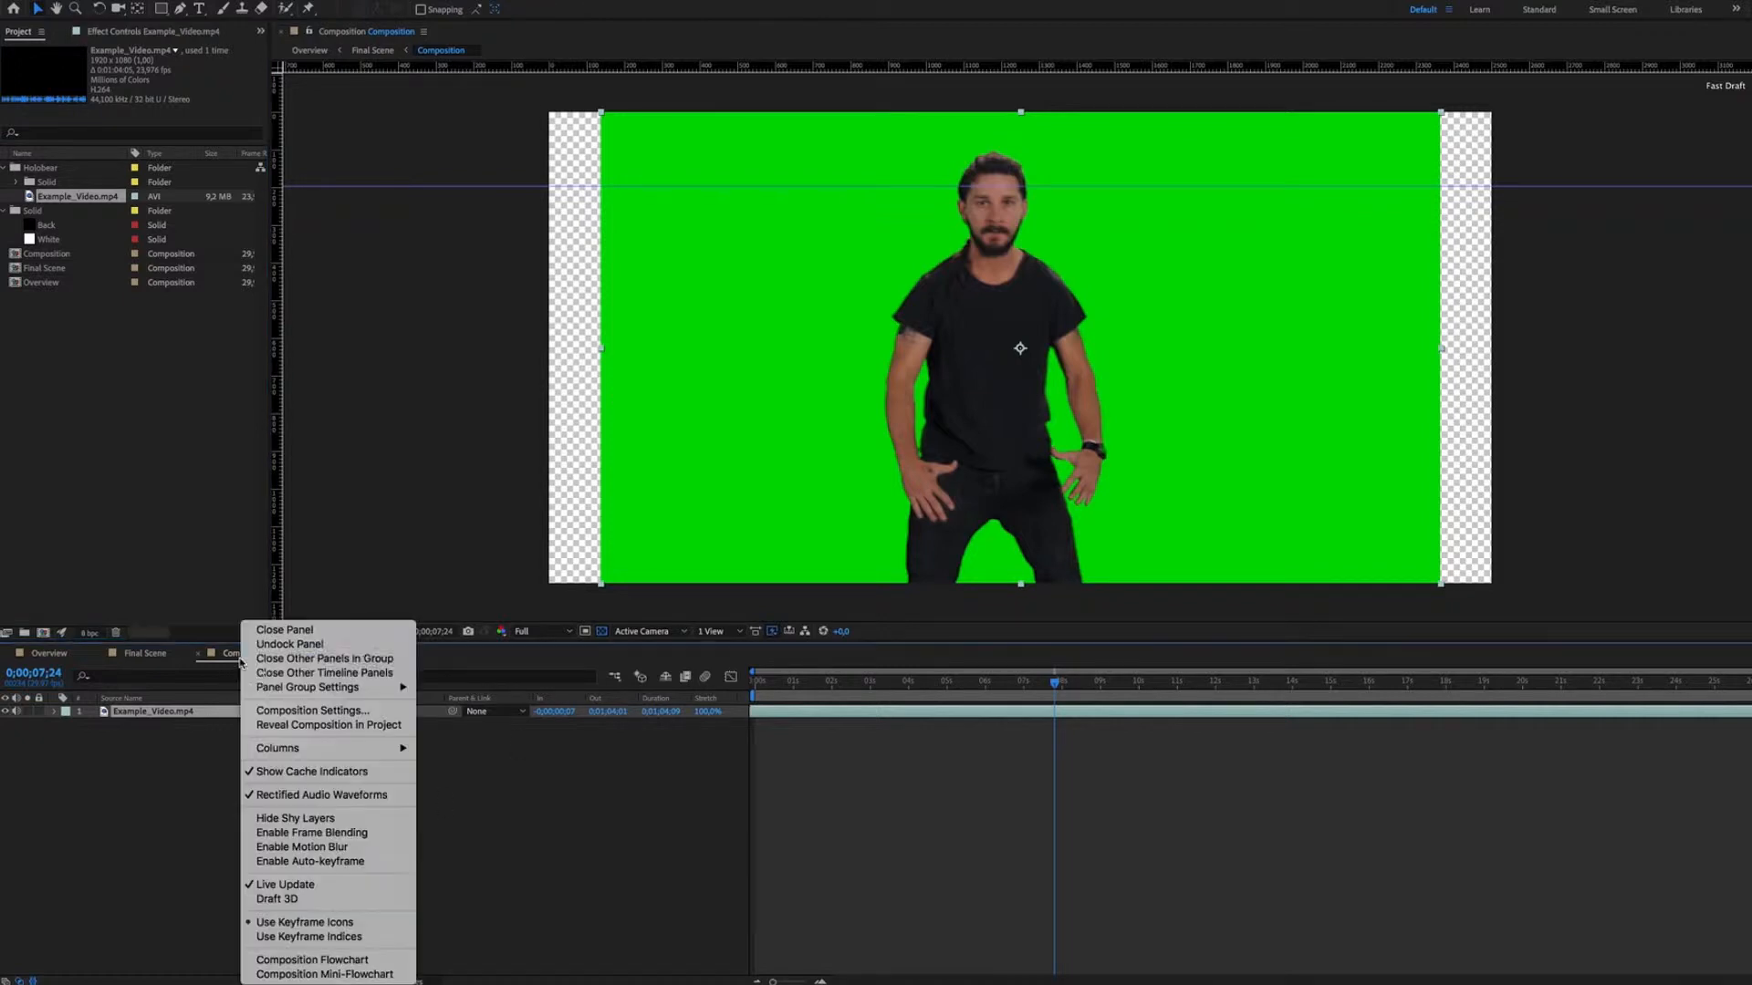
# - Change the Composition comp's width in Composition Settings to fit the clip
pyautogui.click(313, 710)
pyautogui.write('22')
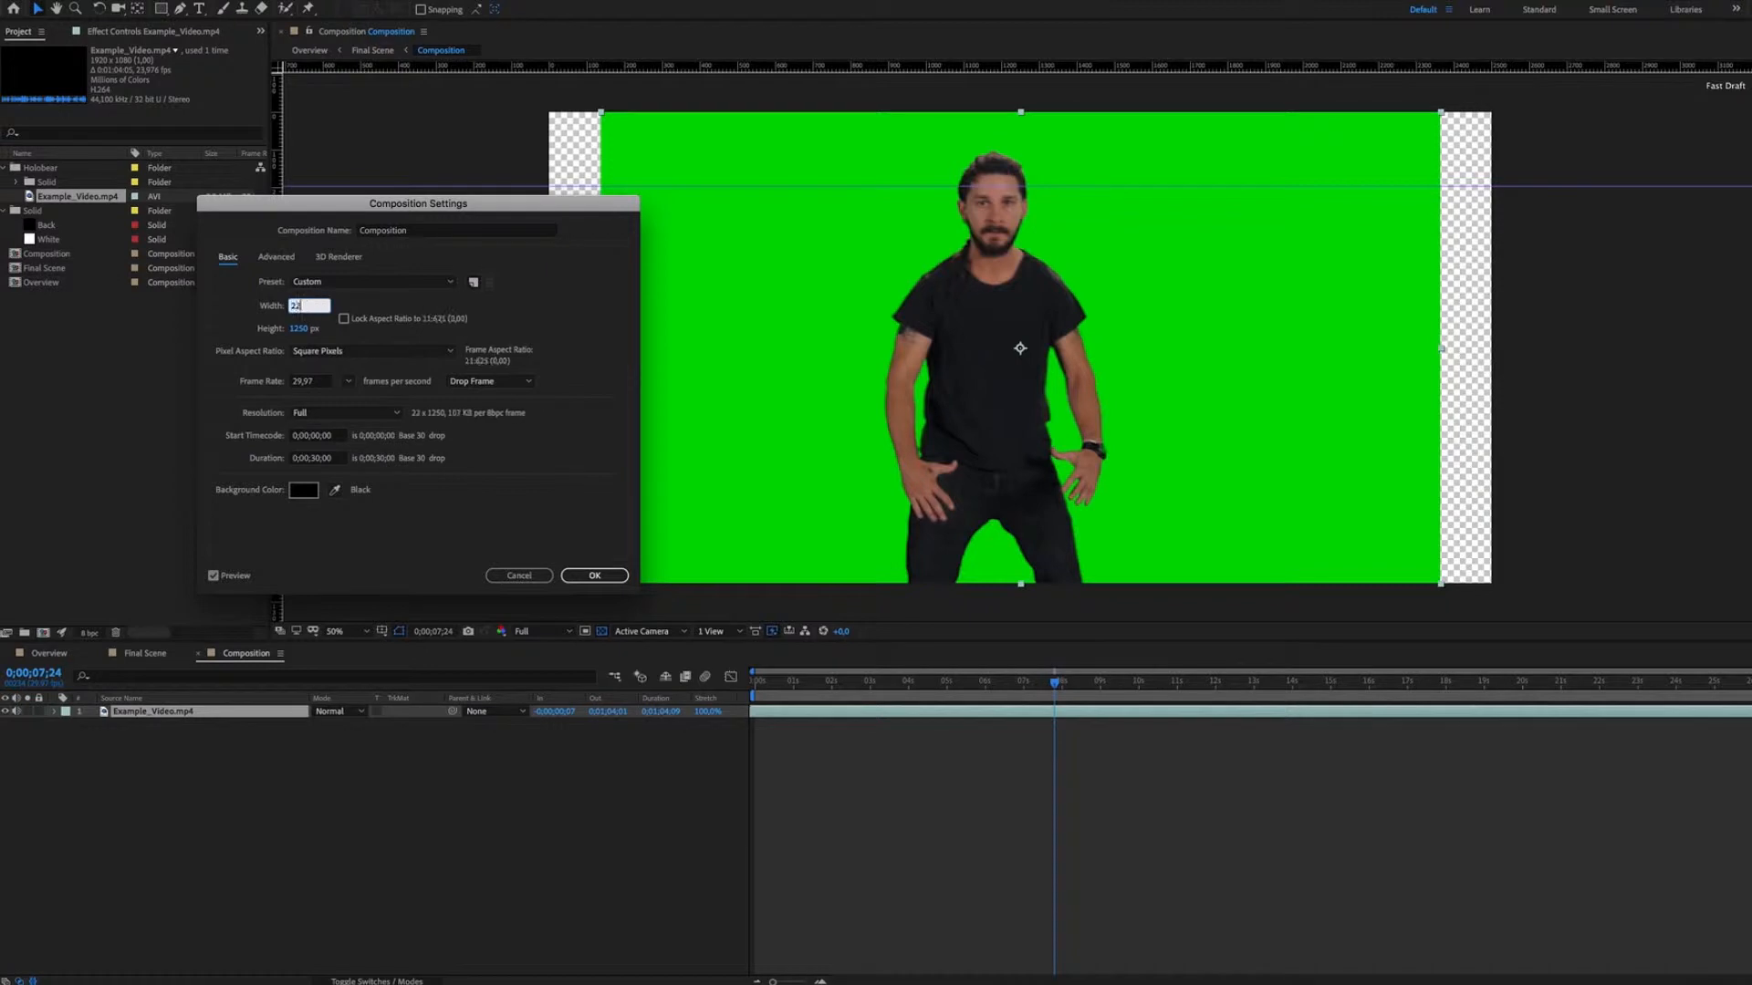
pyautogui.click(594, 575)
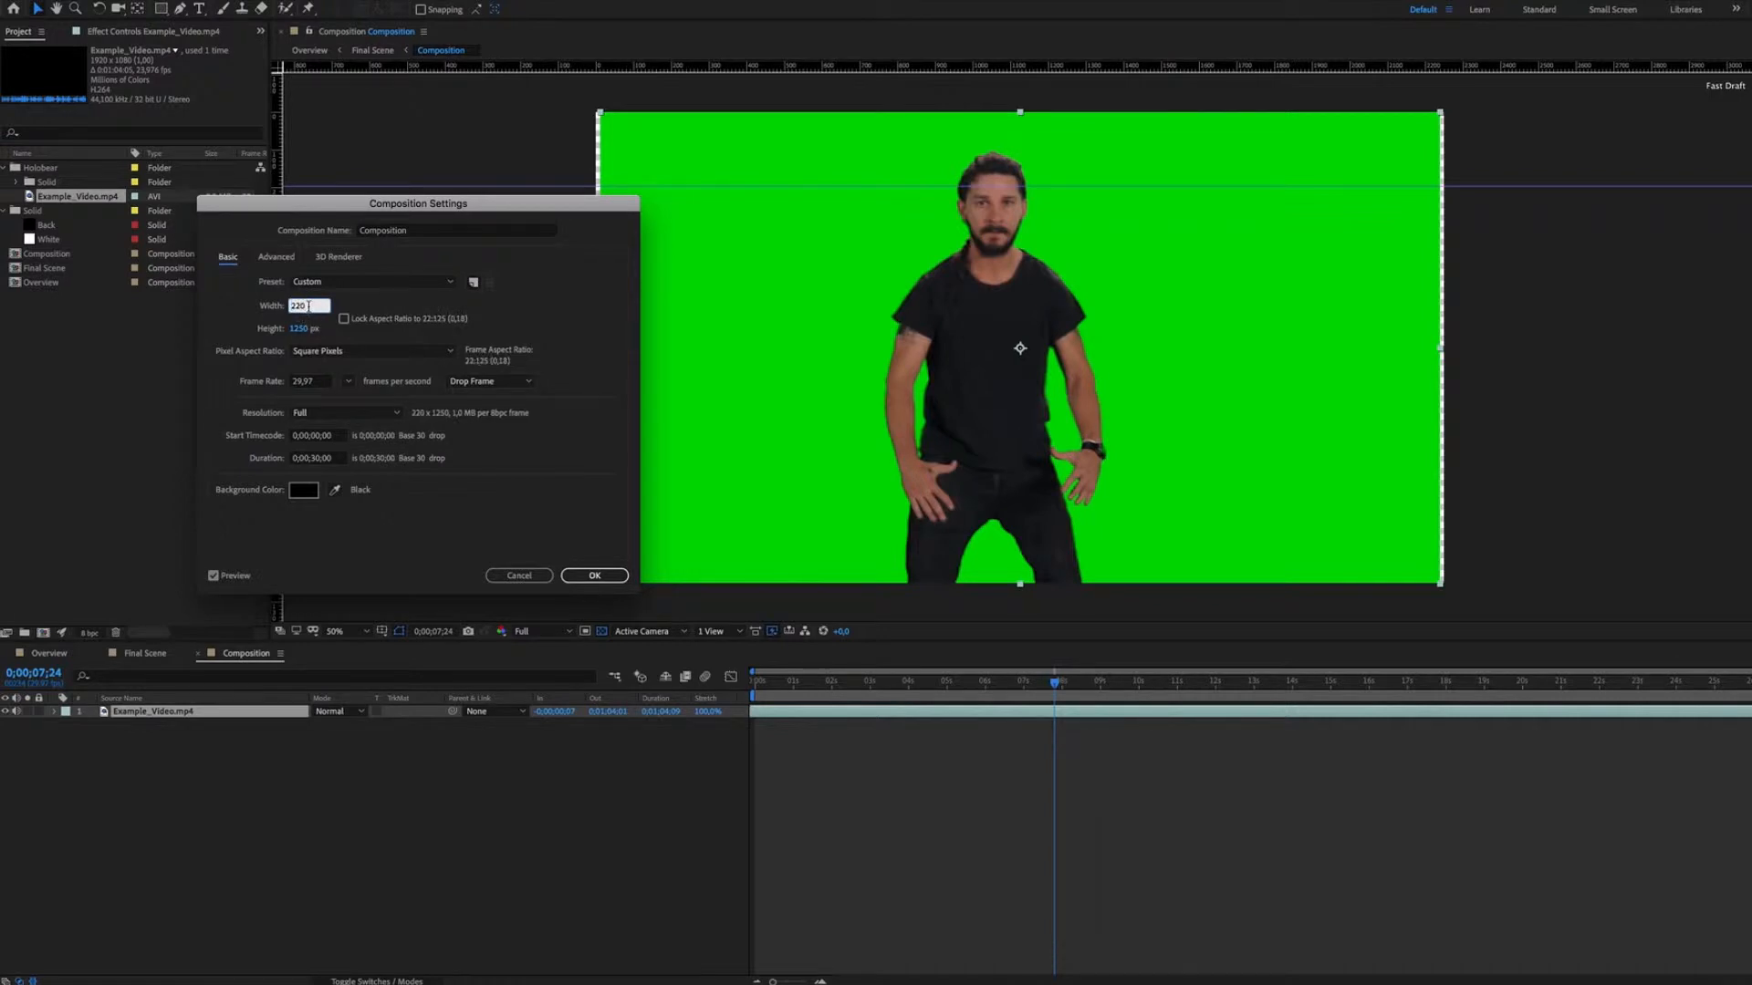
pyautogui.click(593, 575)
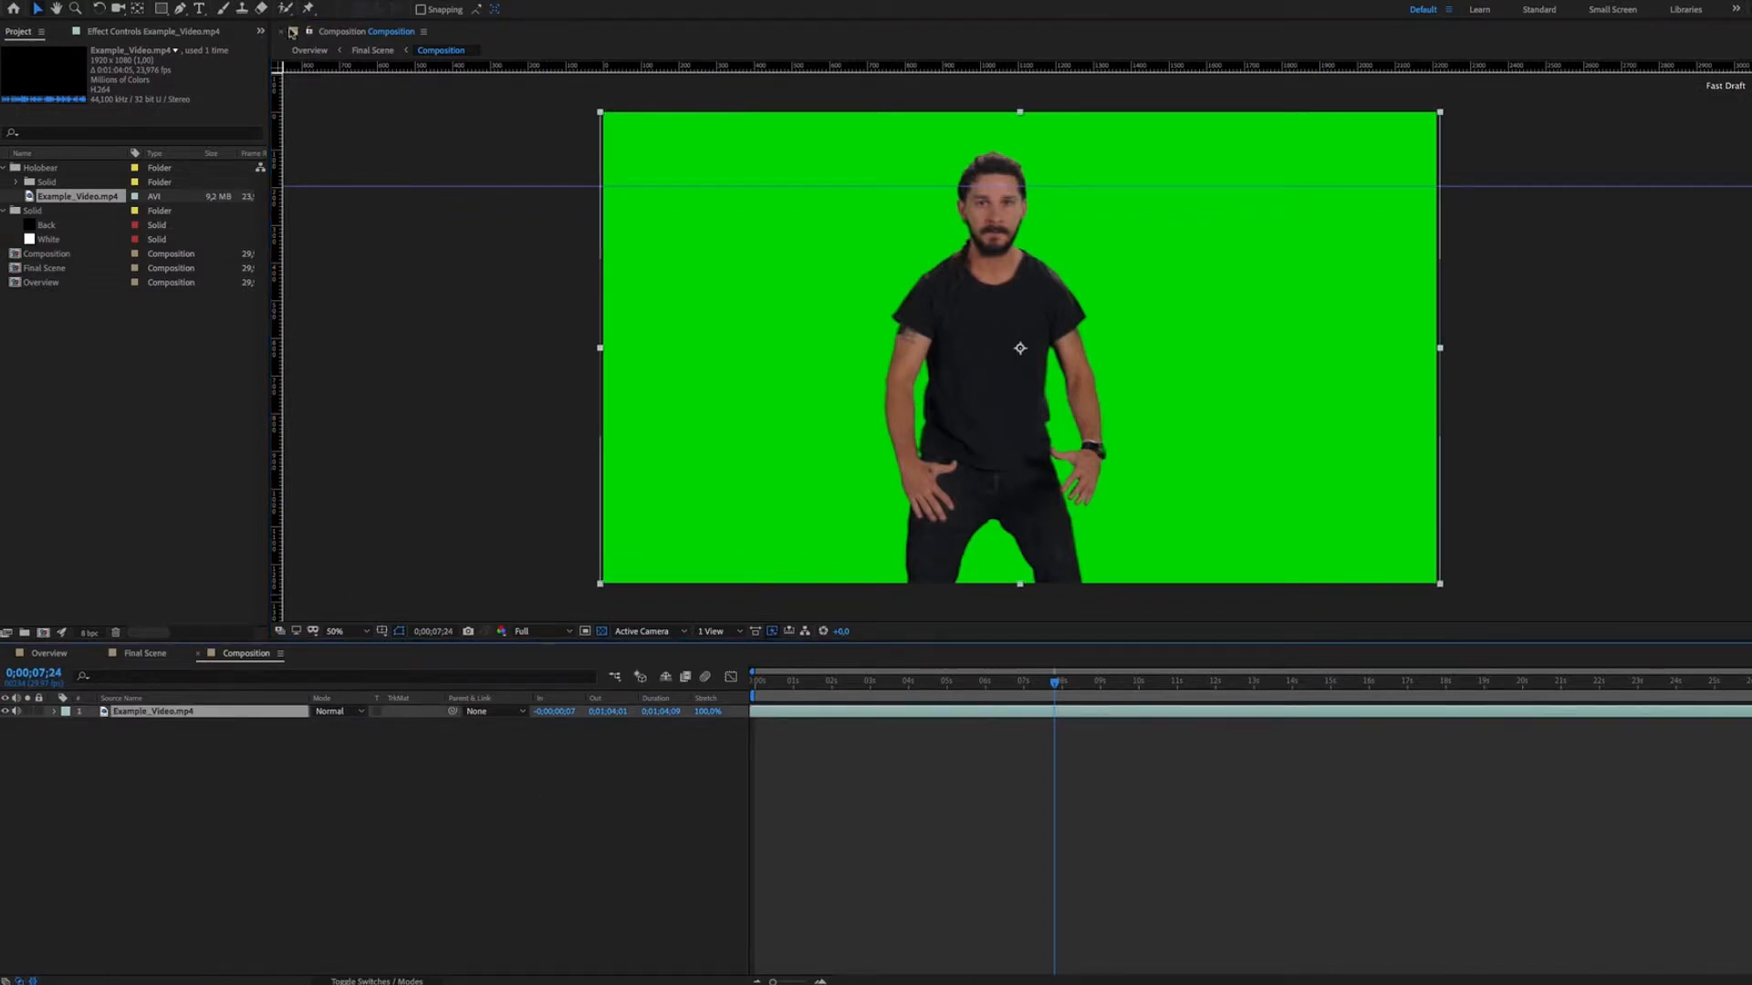
# - Apply Keylight to Example_Video.mp4 with green Screen Colour and tuned Screen Gain/Balance
pyautogui.click(153, 31)
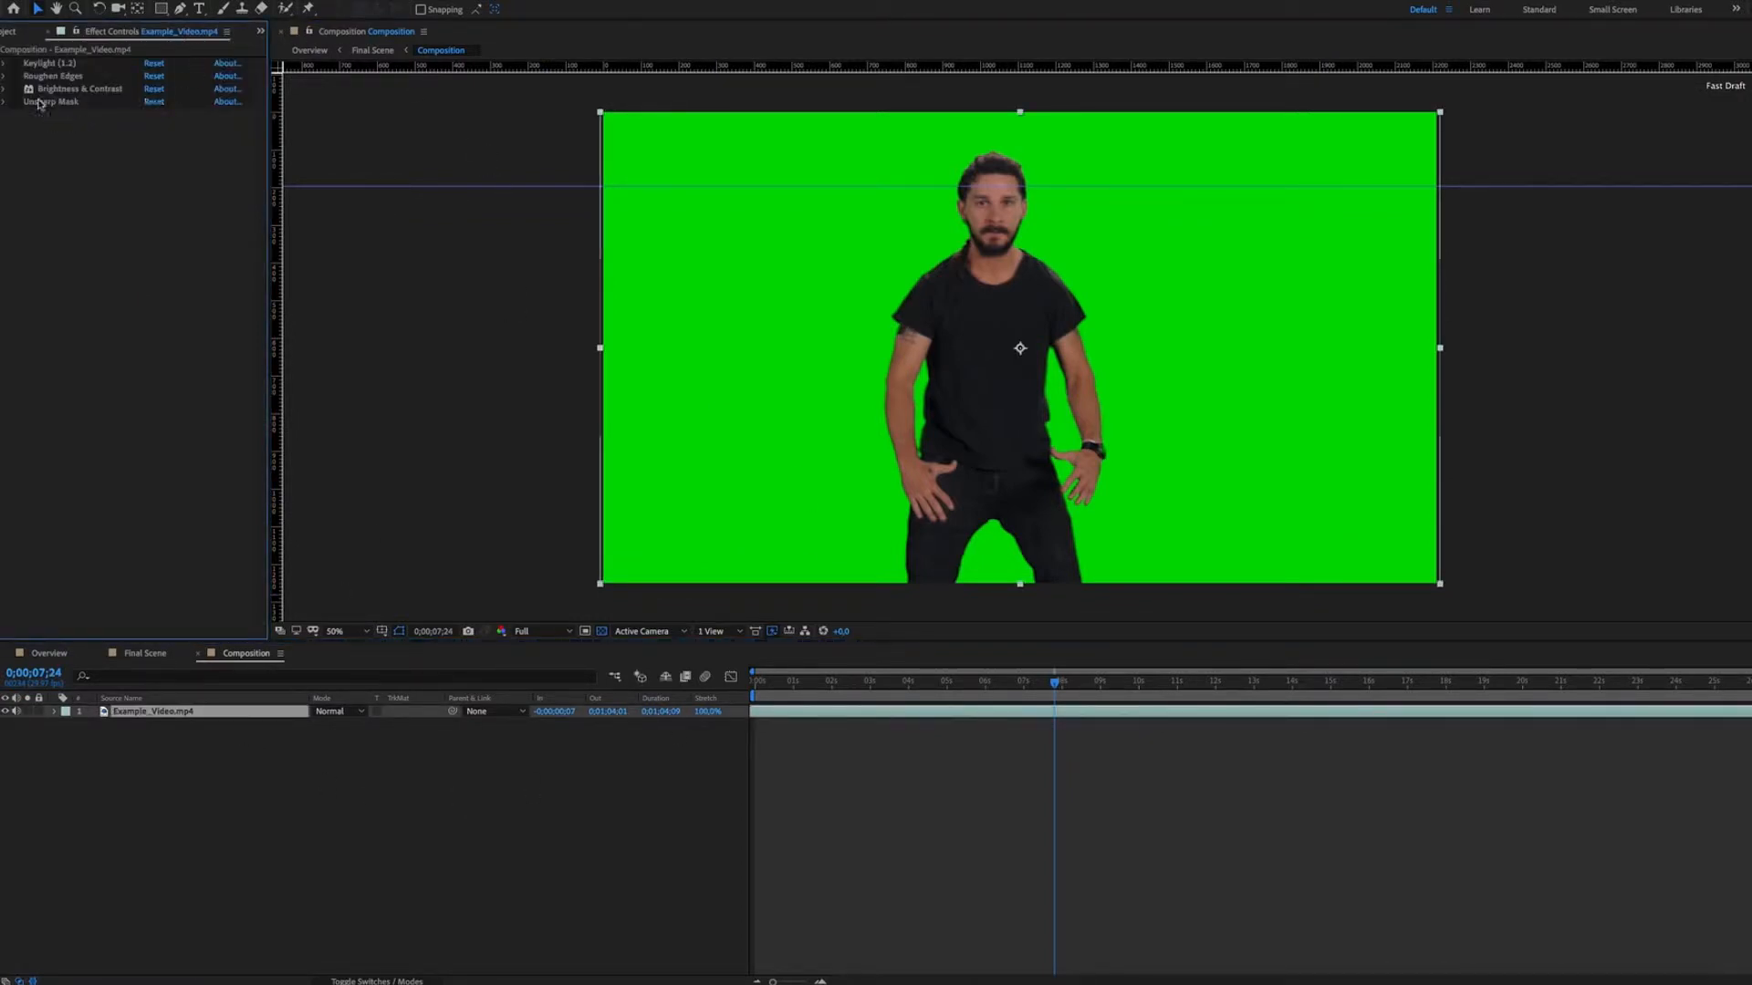
pyautogui.moveTo(100, 104)
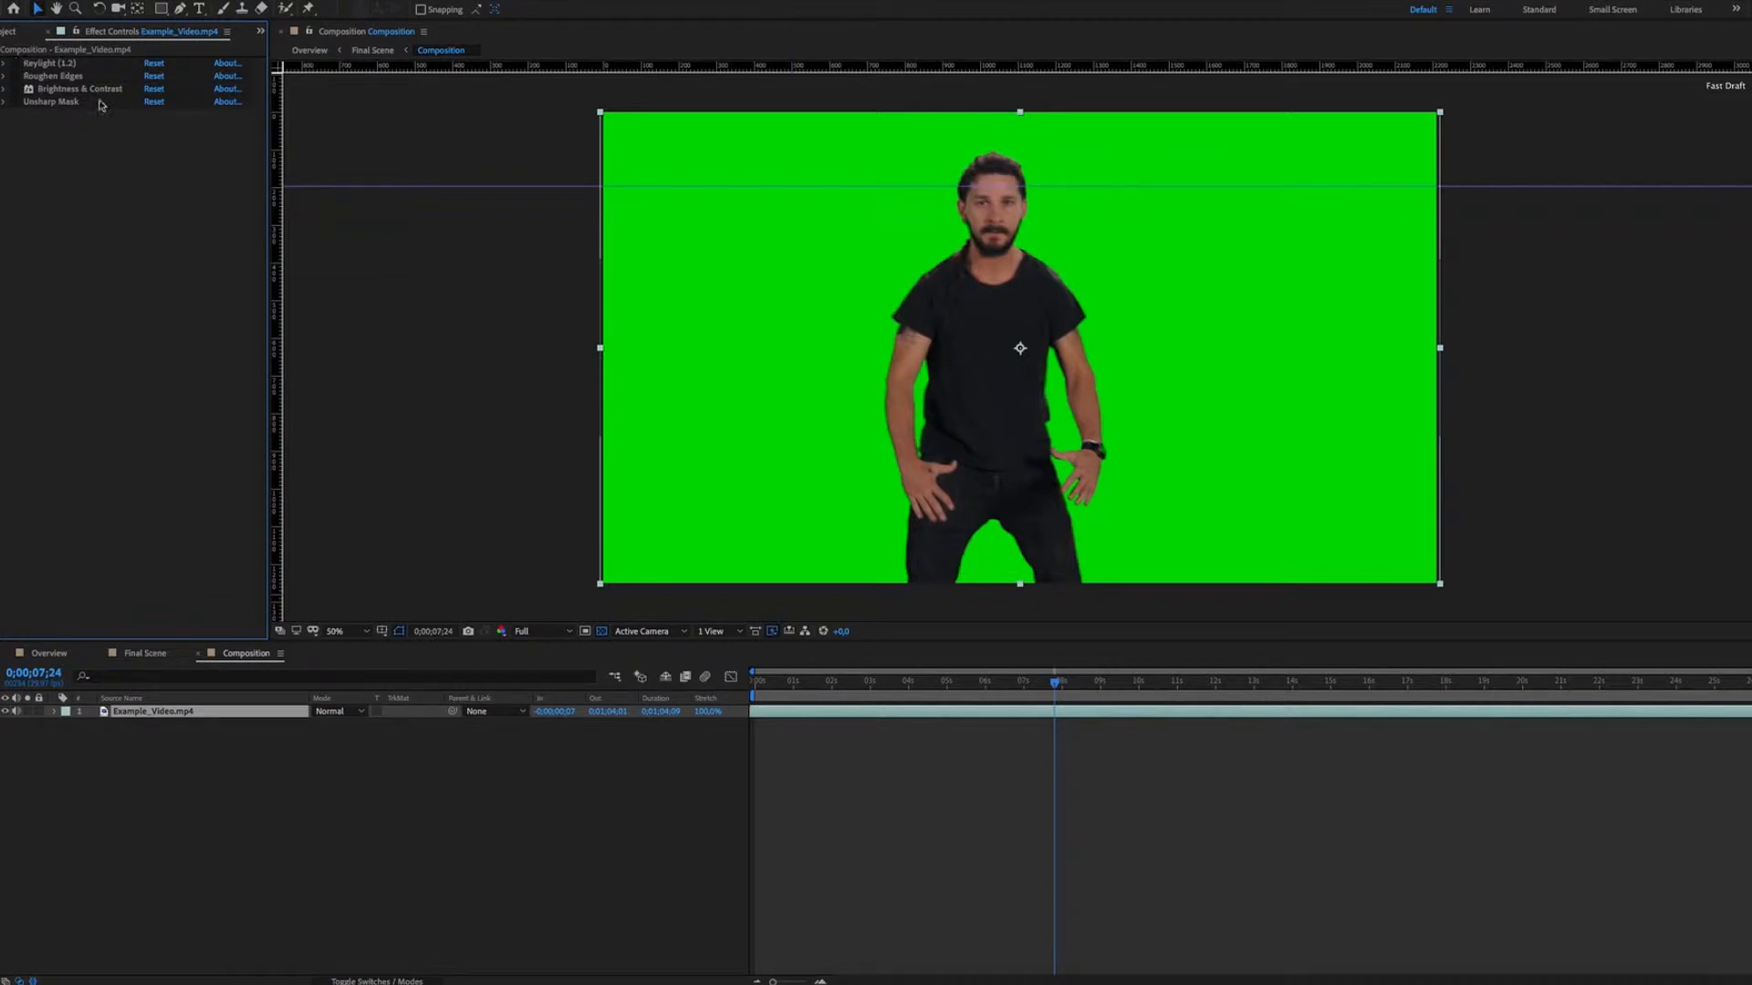
pyautogui.click(6, 63)
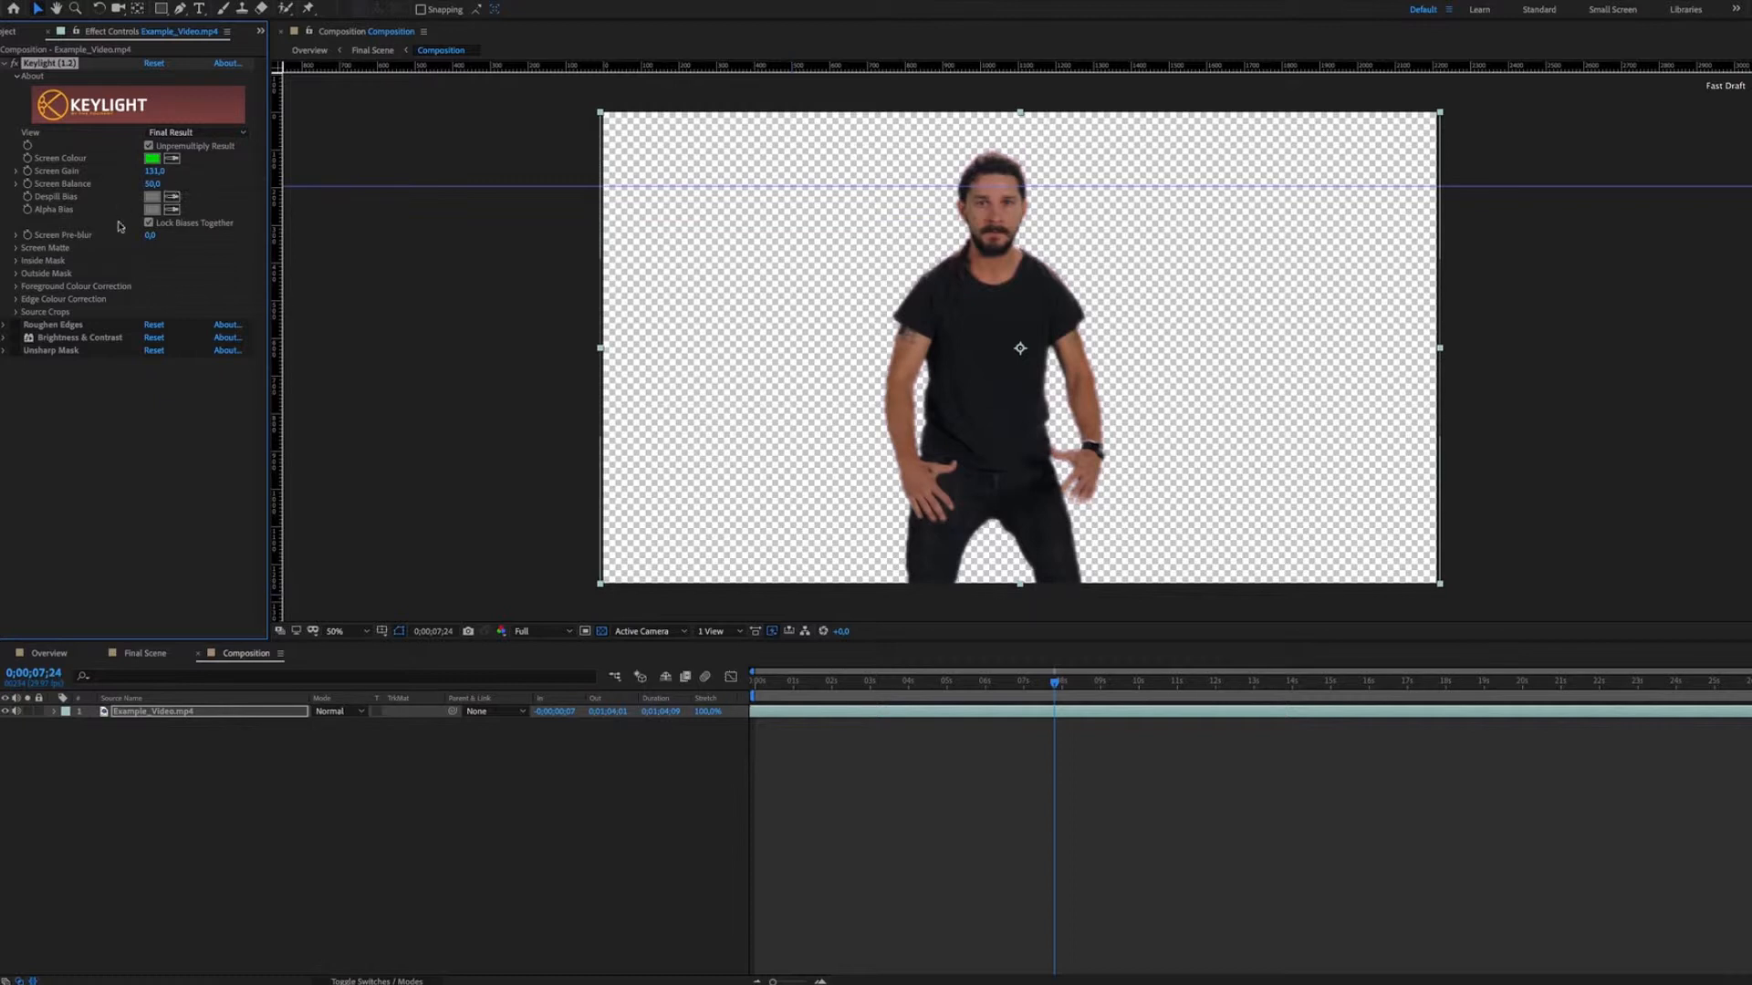
pyautogui.click(6, 63)
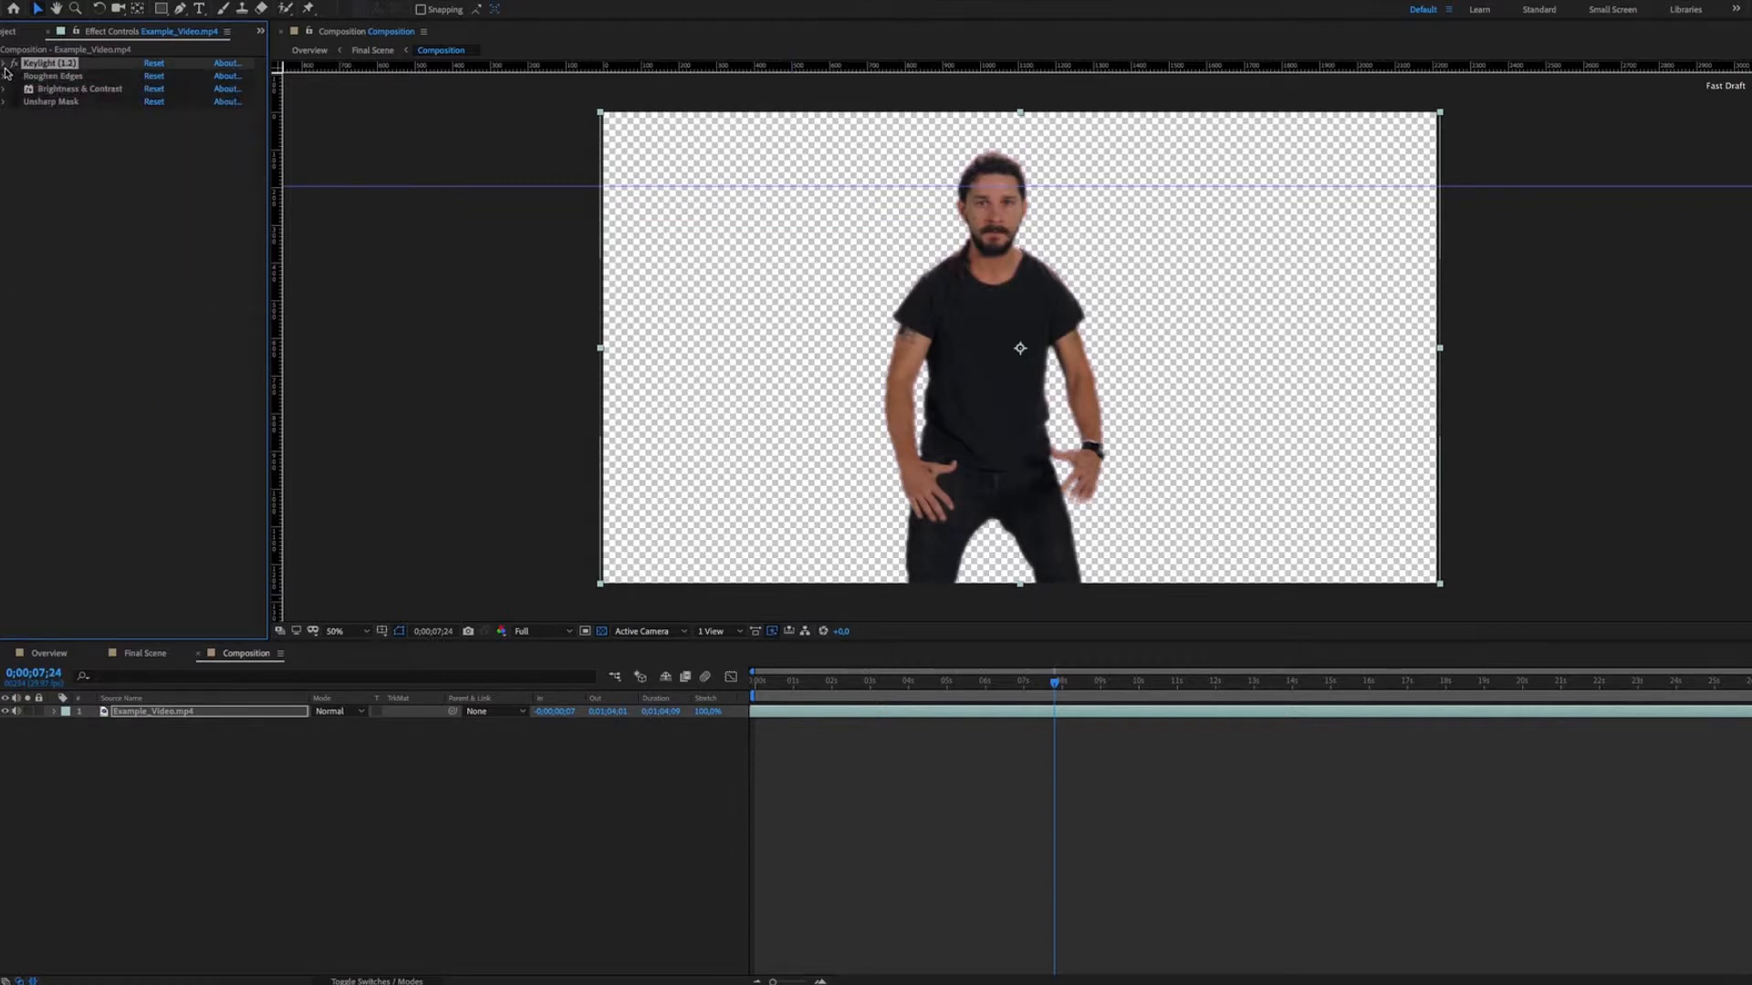
# - Review Roughen Edges settings and raise the Unsharp Mask amount to 200
pyautogui.click(6, 76)
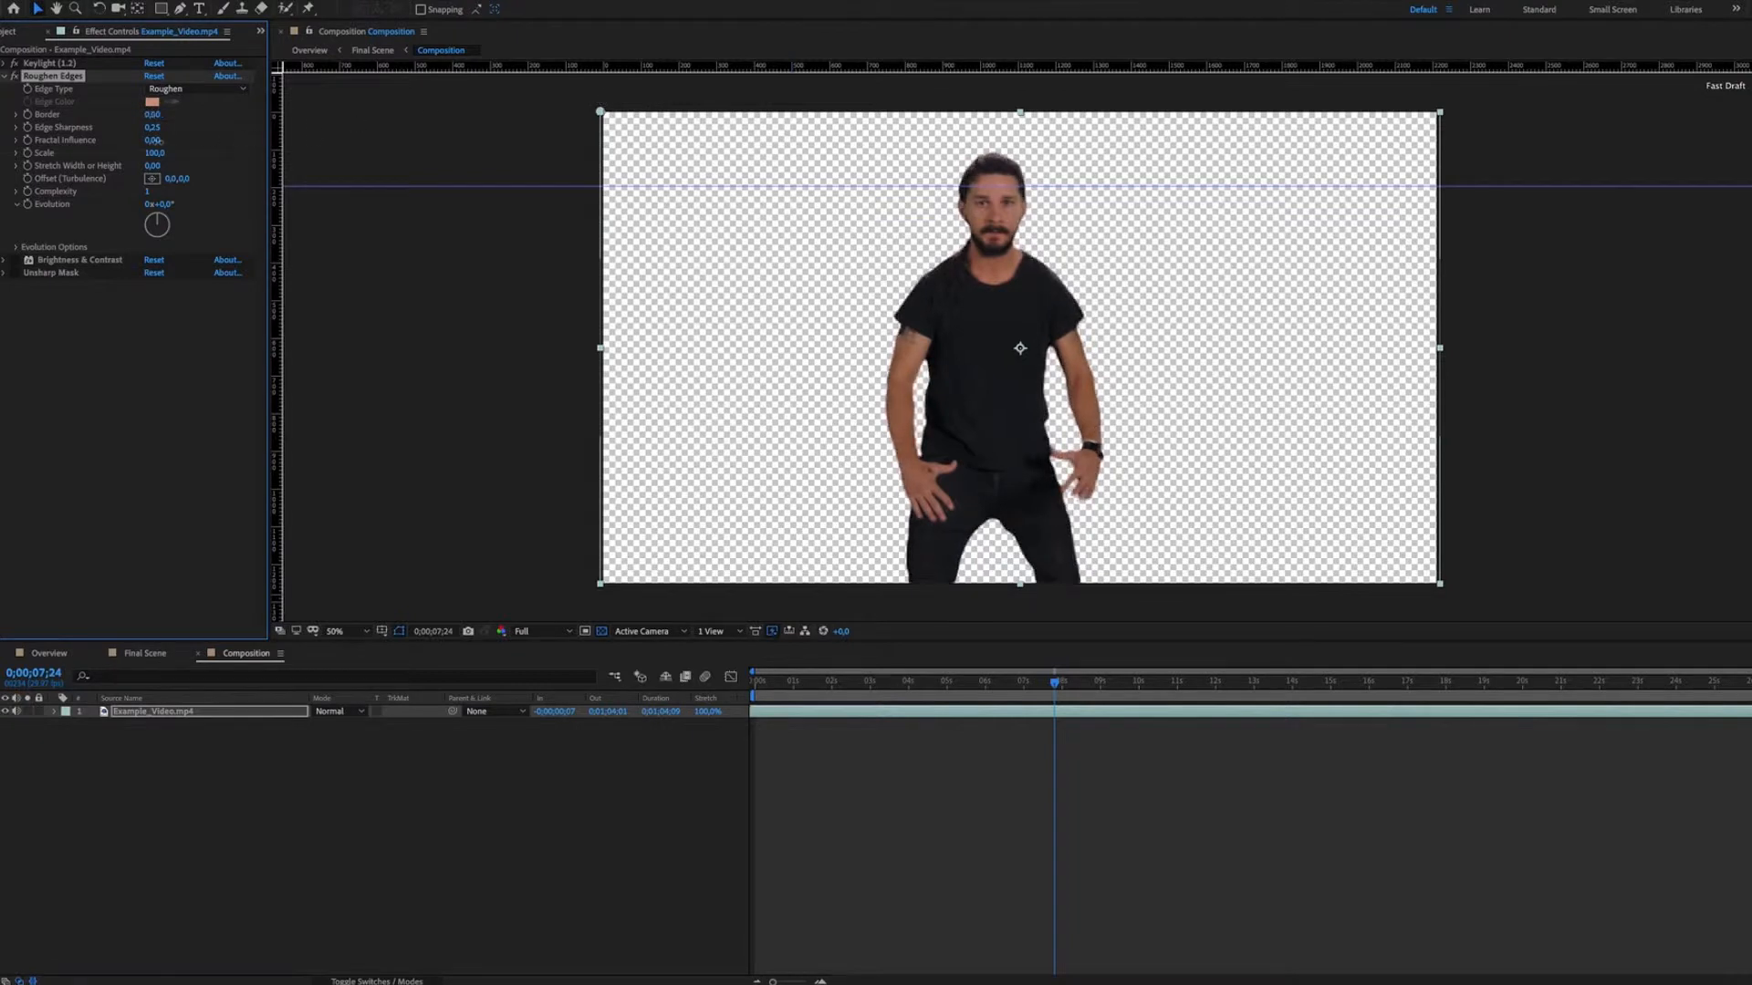
pyautogui.click(9, 75)
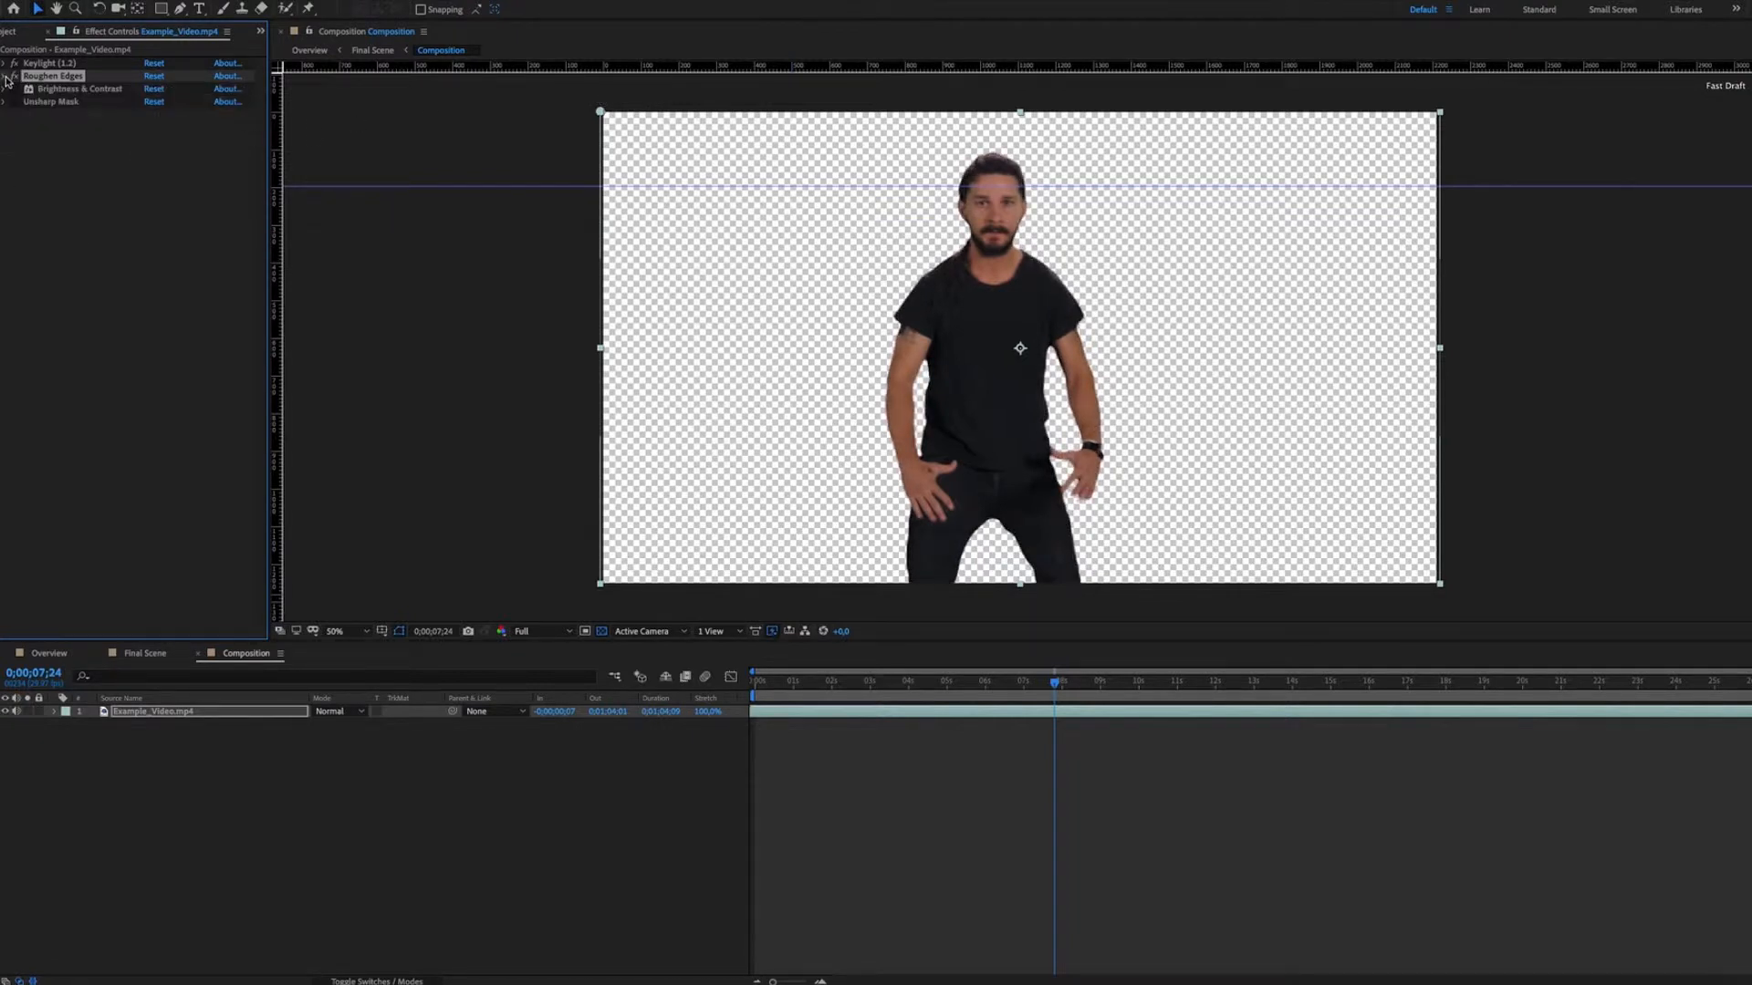
pyautogui.click(5, 89)
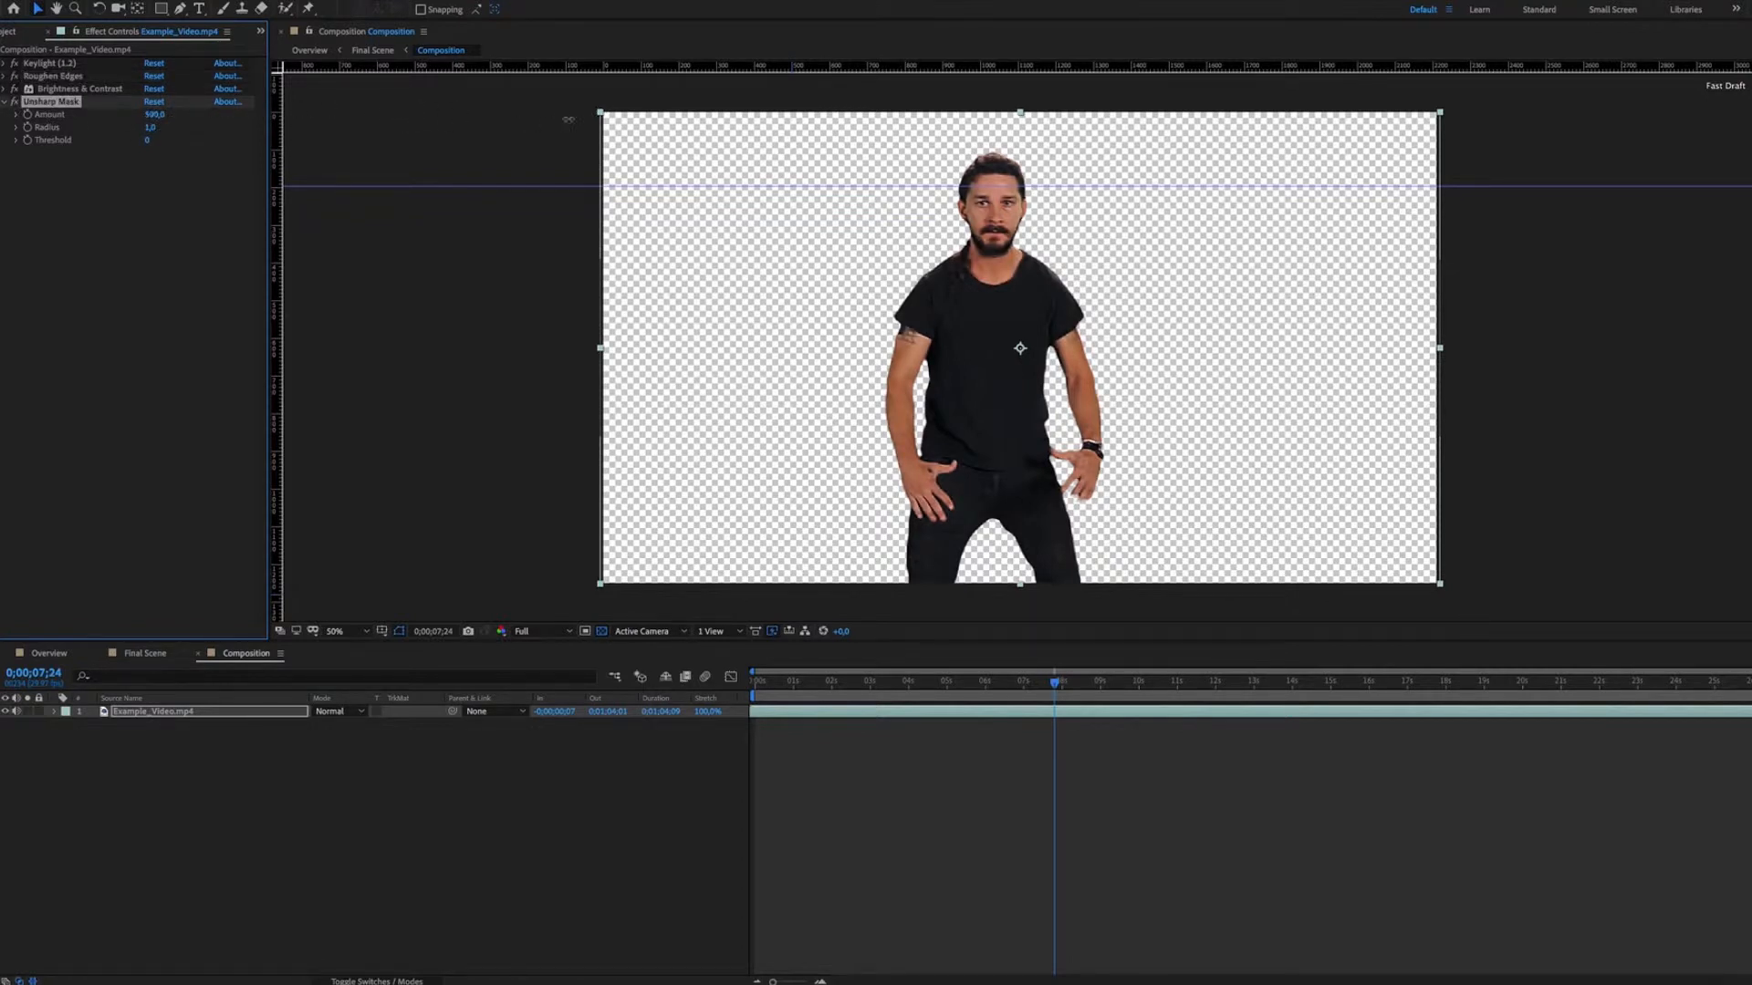
pyautogui.click(153, 114)
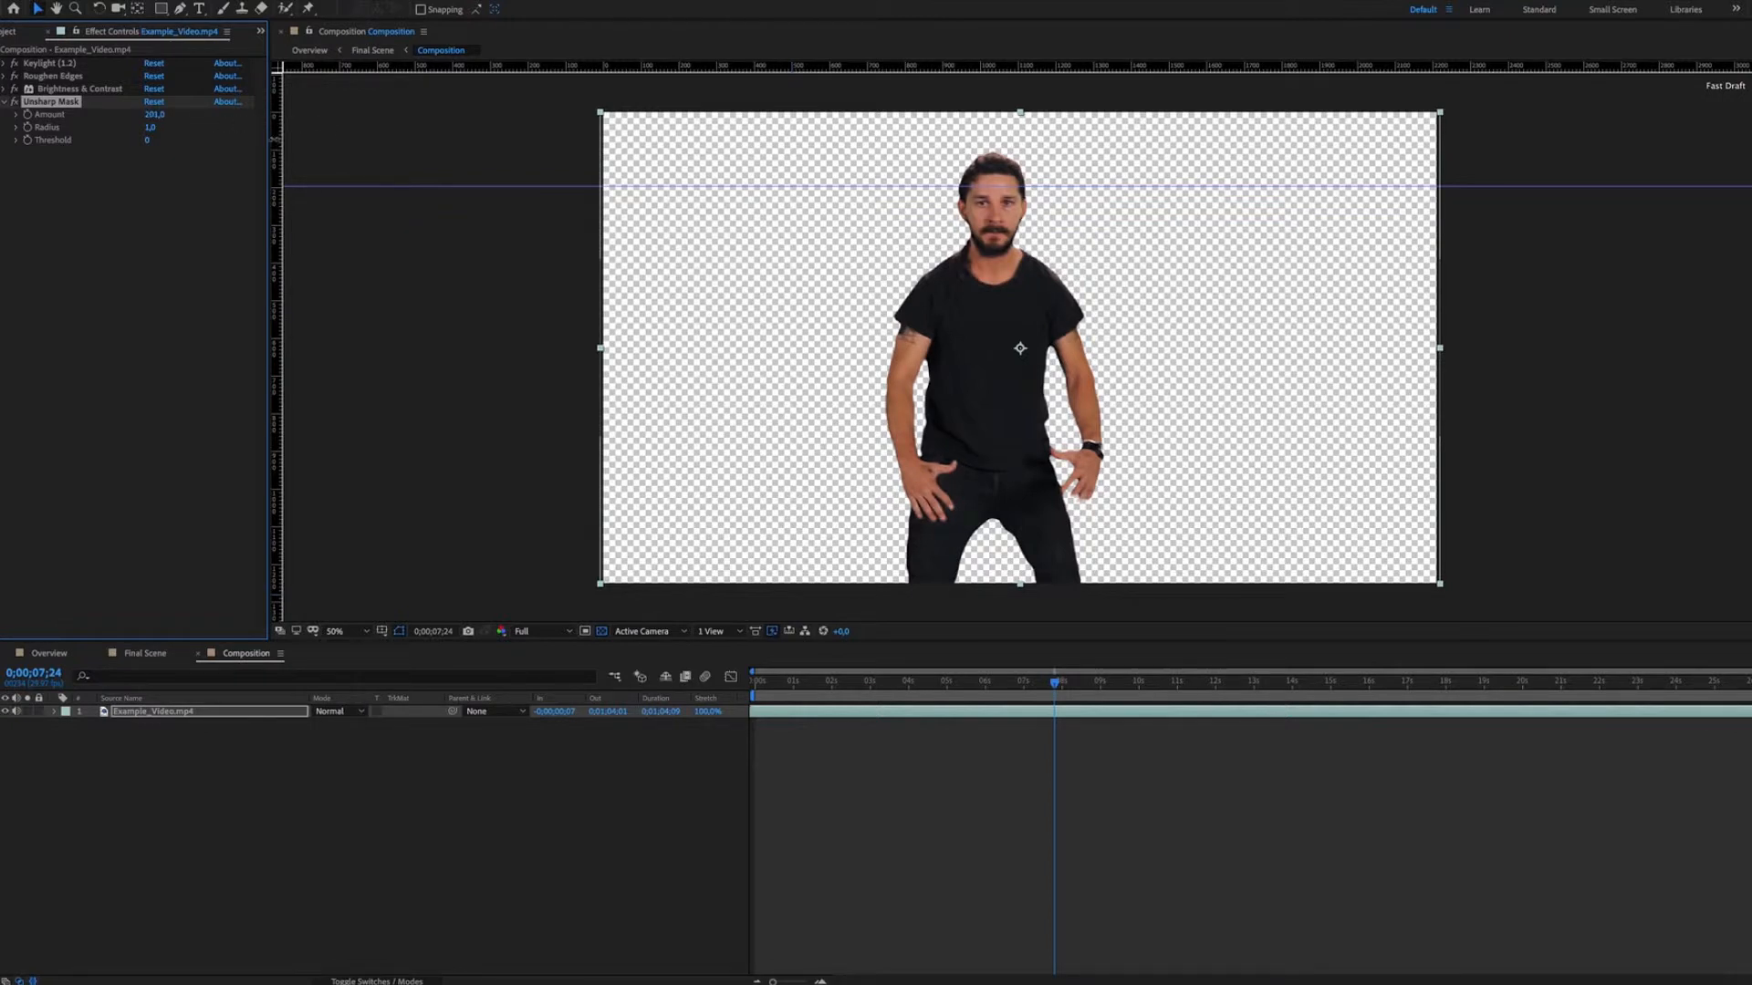
pyautogui.click(10, 102)
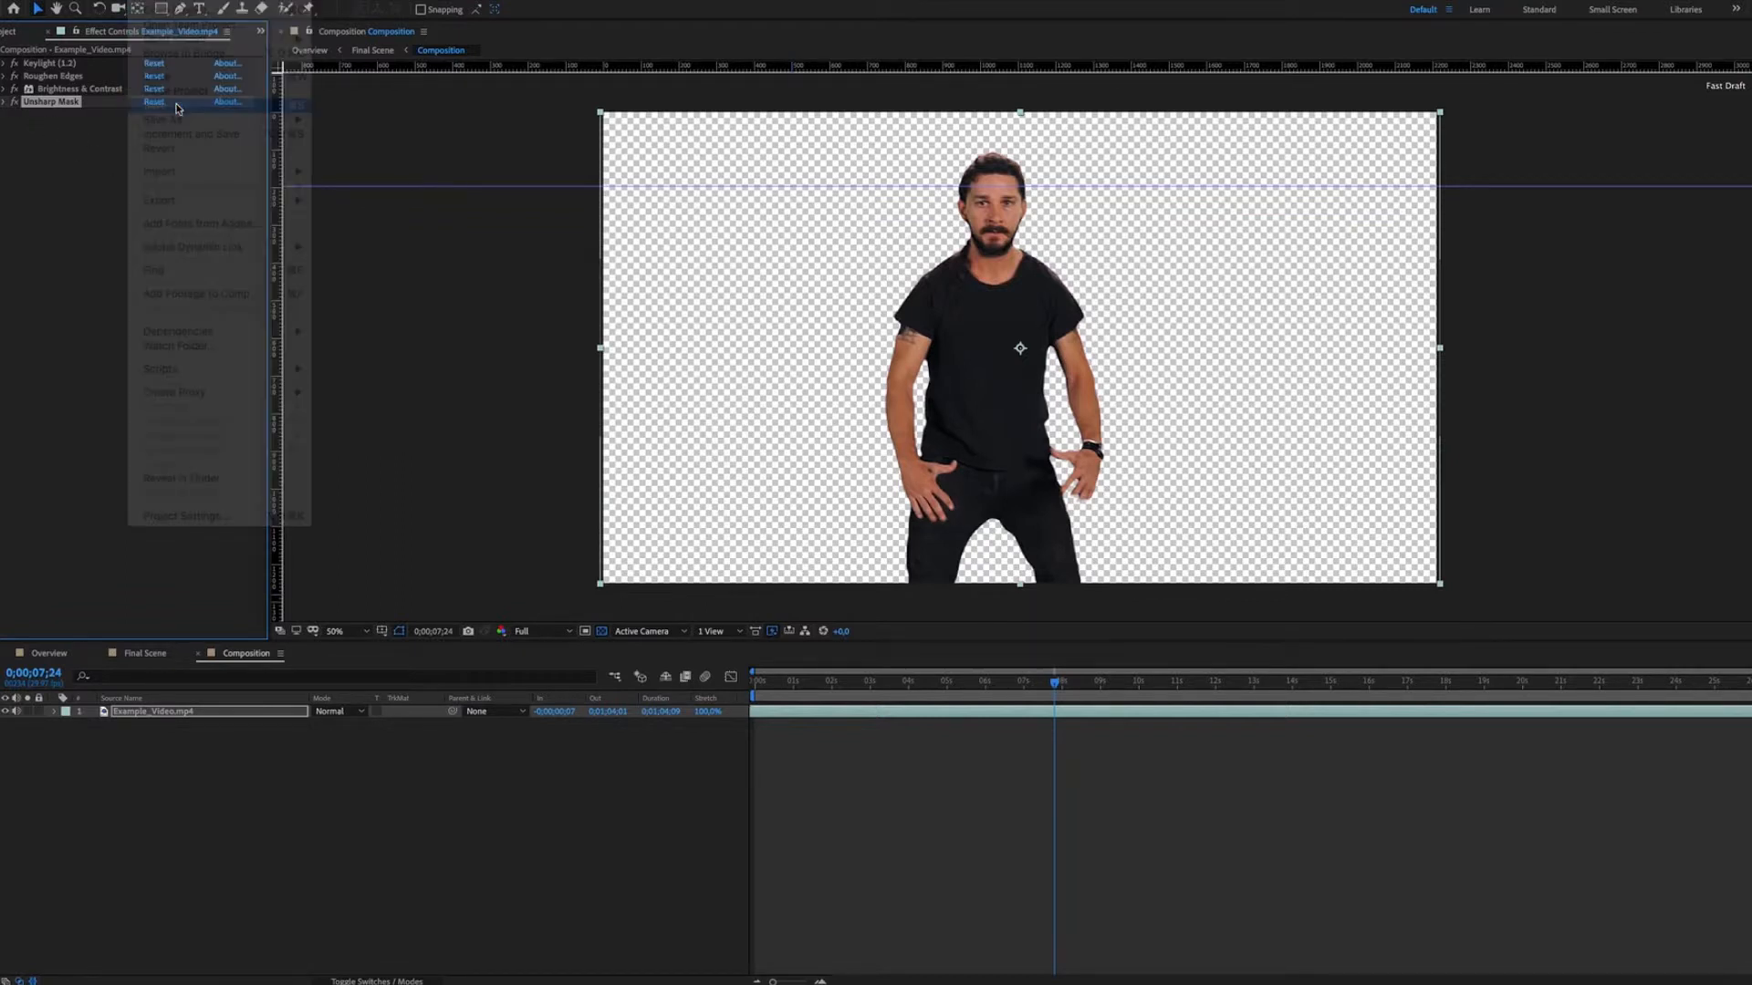
# - Add a new Deep Green solid layer using the colour picker
pyautogui.click(234, 235)
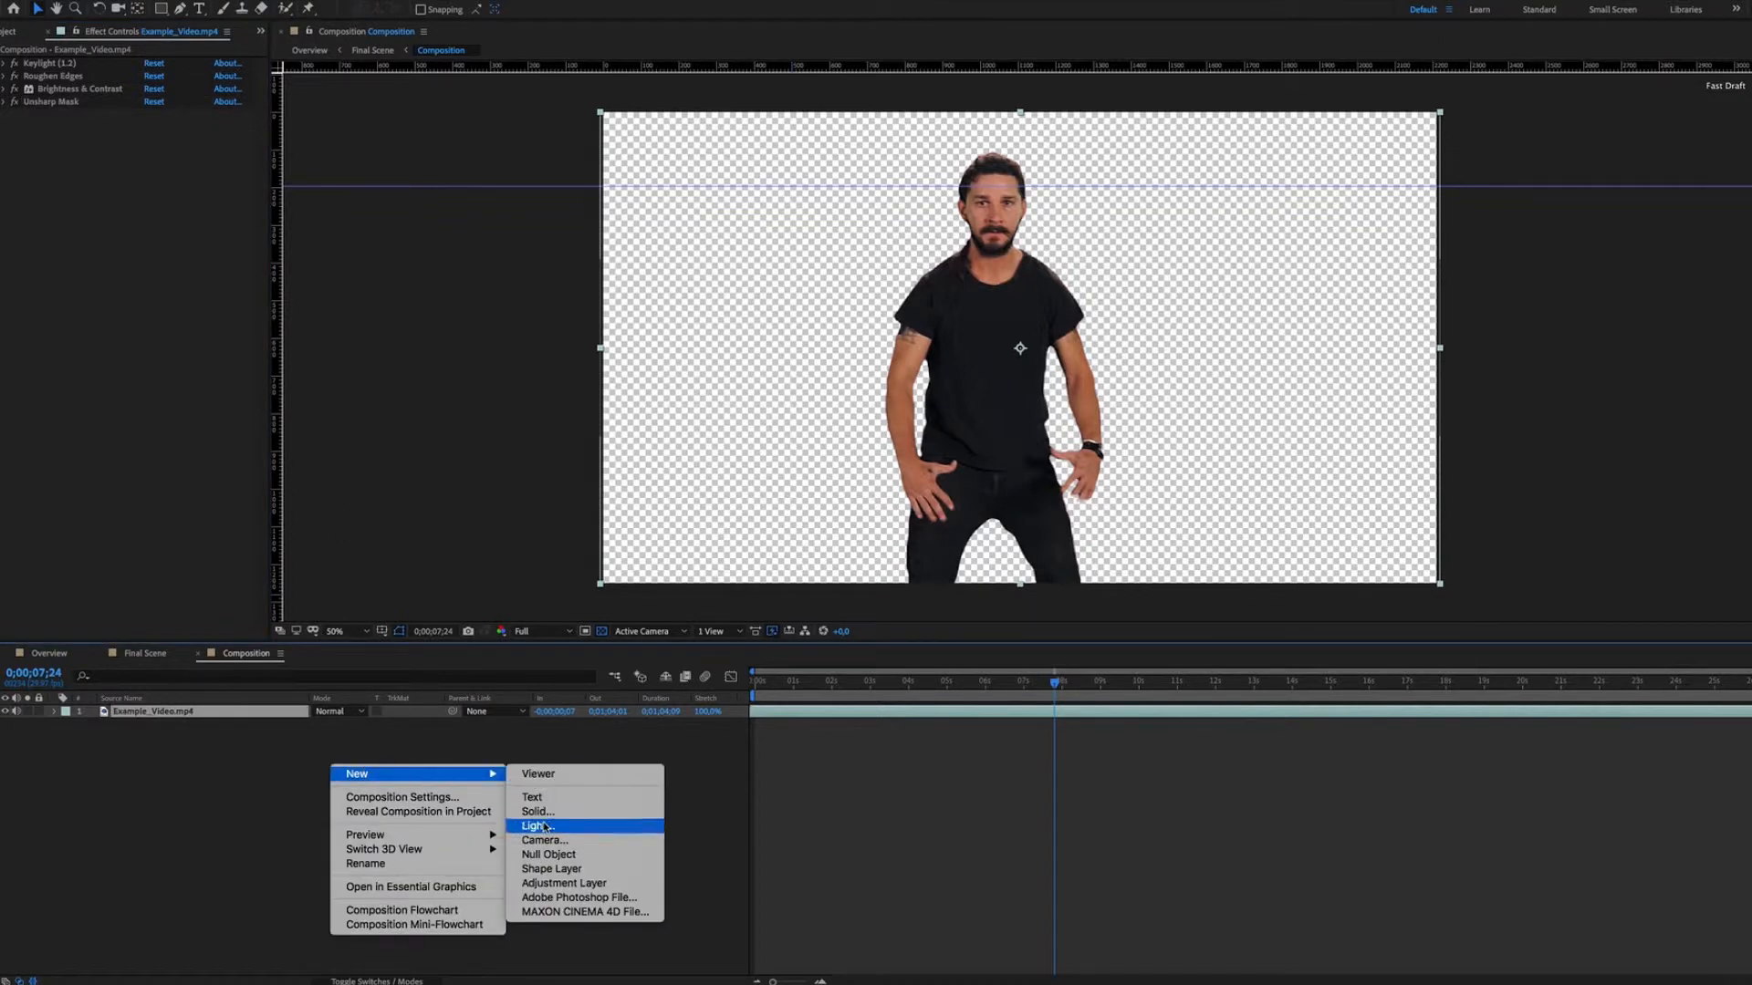
pyautogui.click(537, 811)
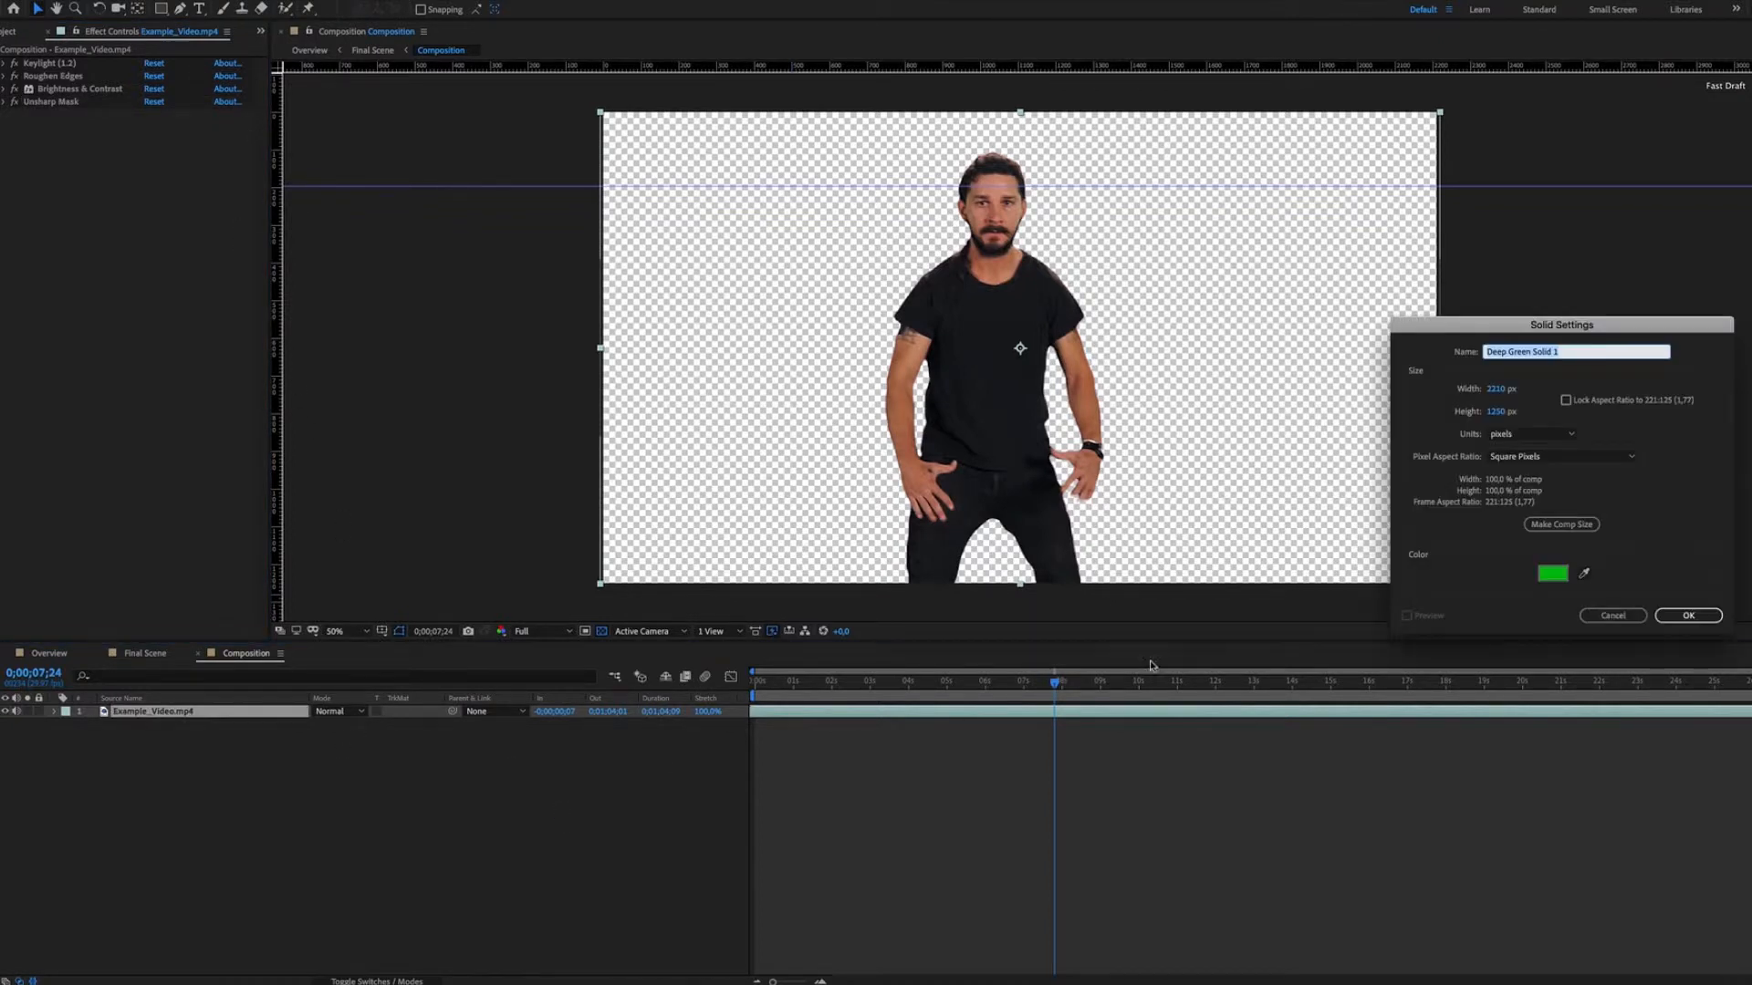
pyautogui.click(1552, 573)
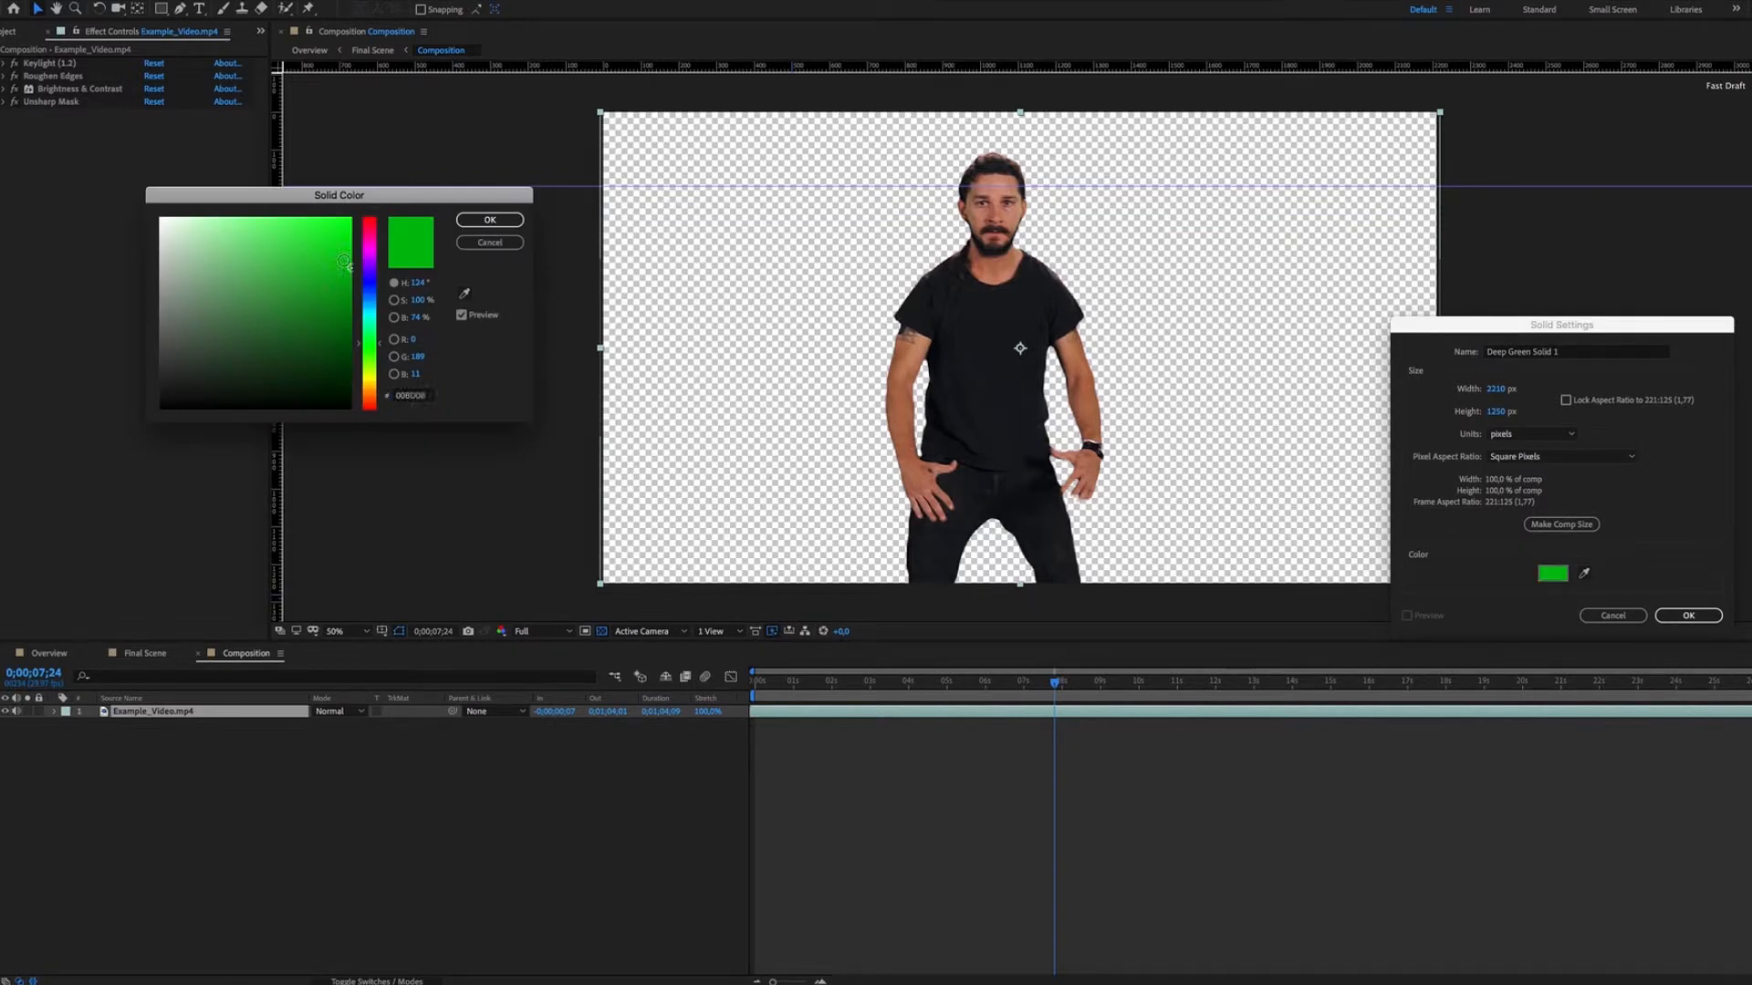
pyautogui.click(489, 219)
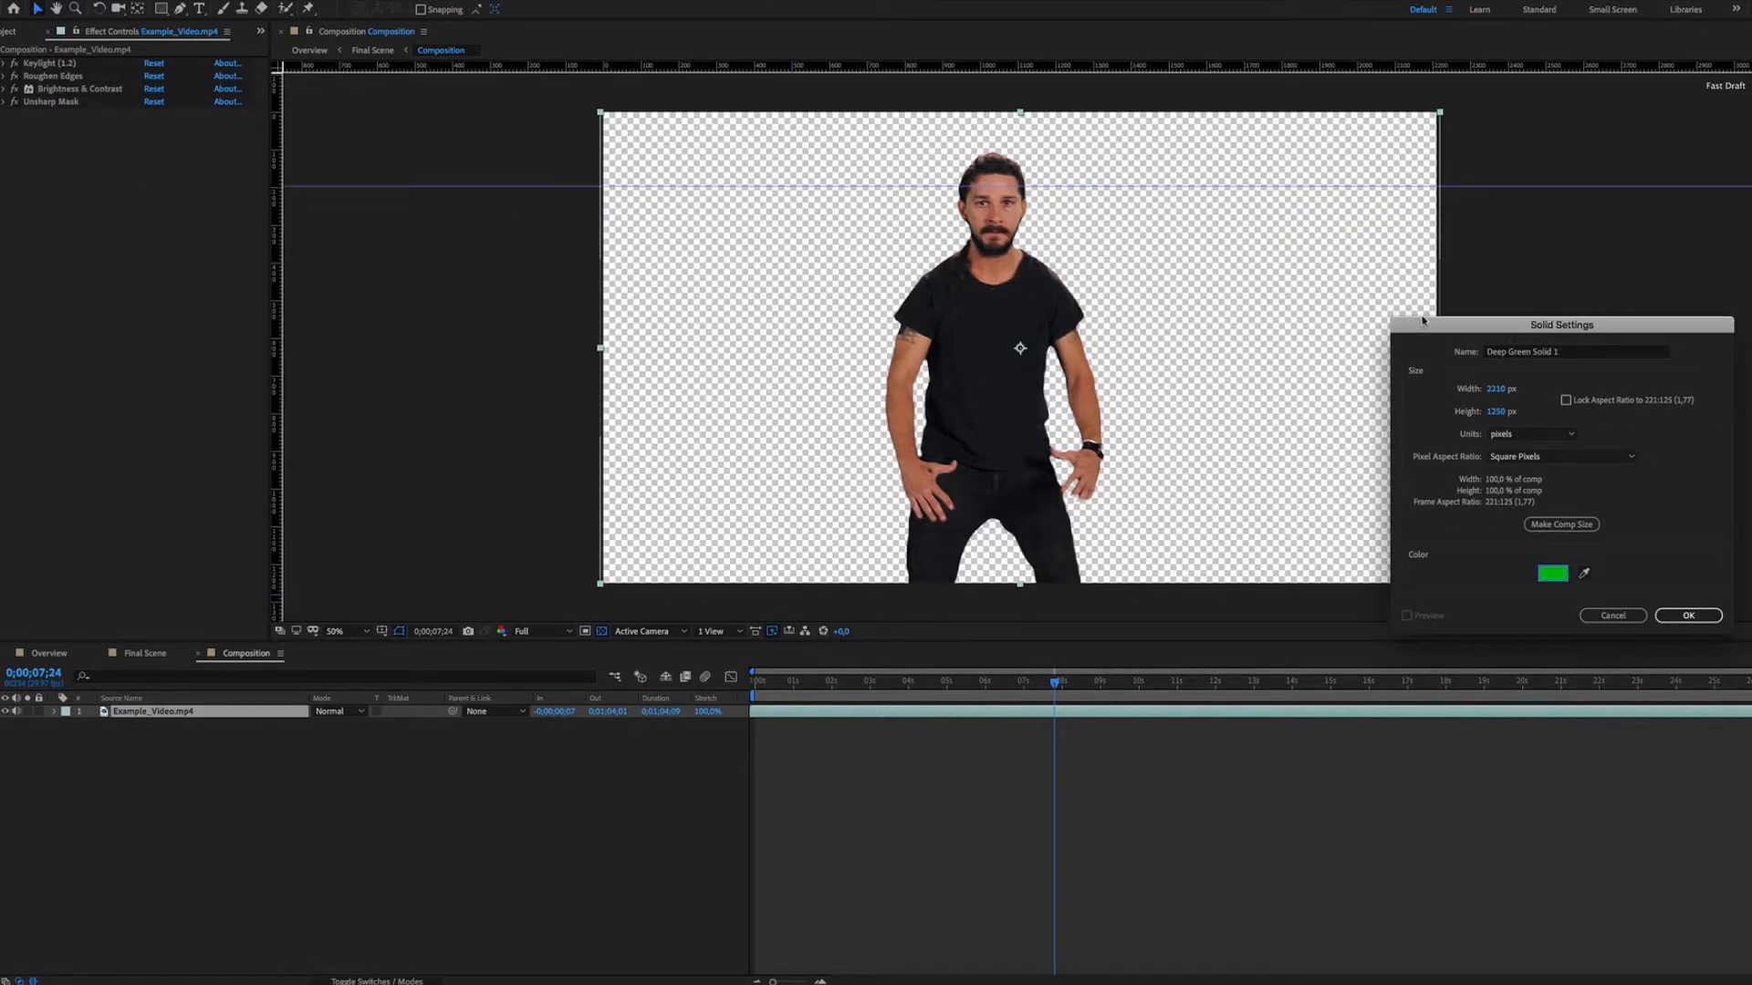
pyautogui.click(1687, 616)
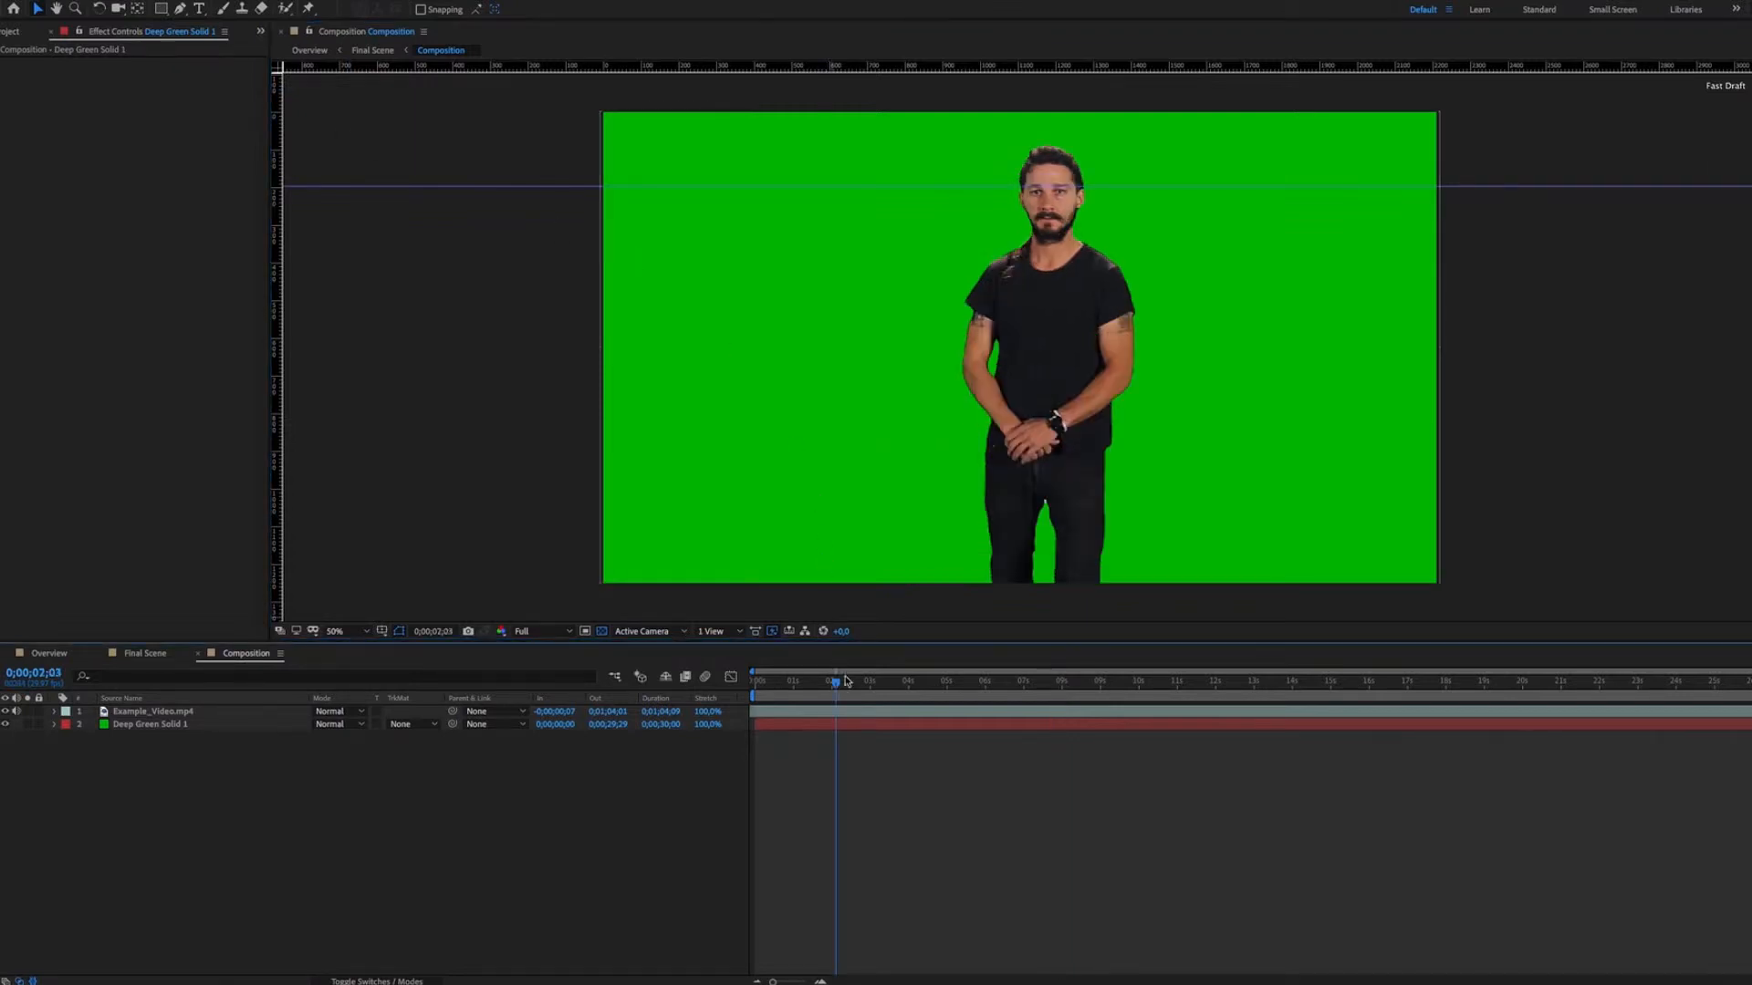
# - Scrub the playhead to later moments to preview the dancer over green
pyautogui.click(989, 682)
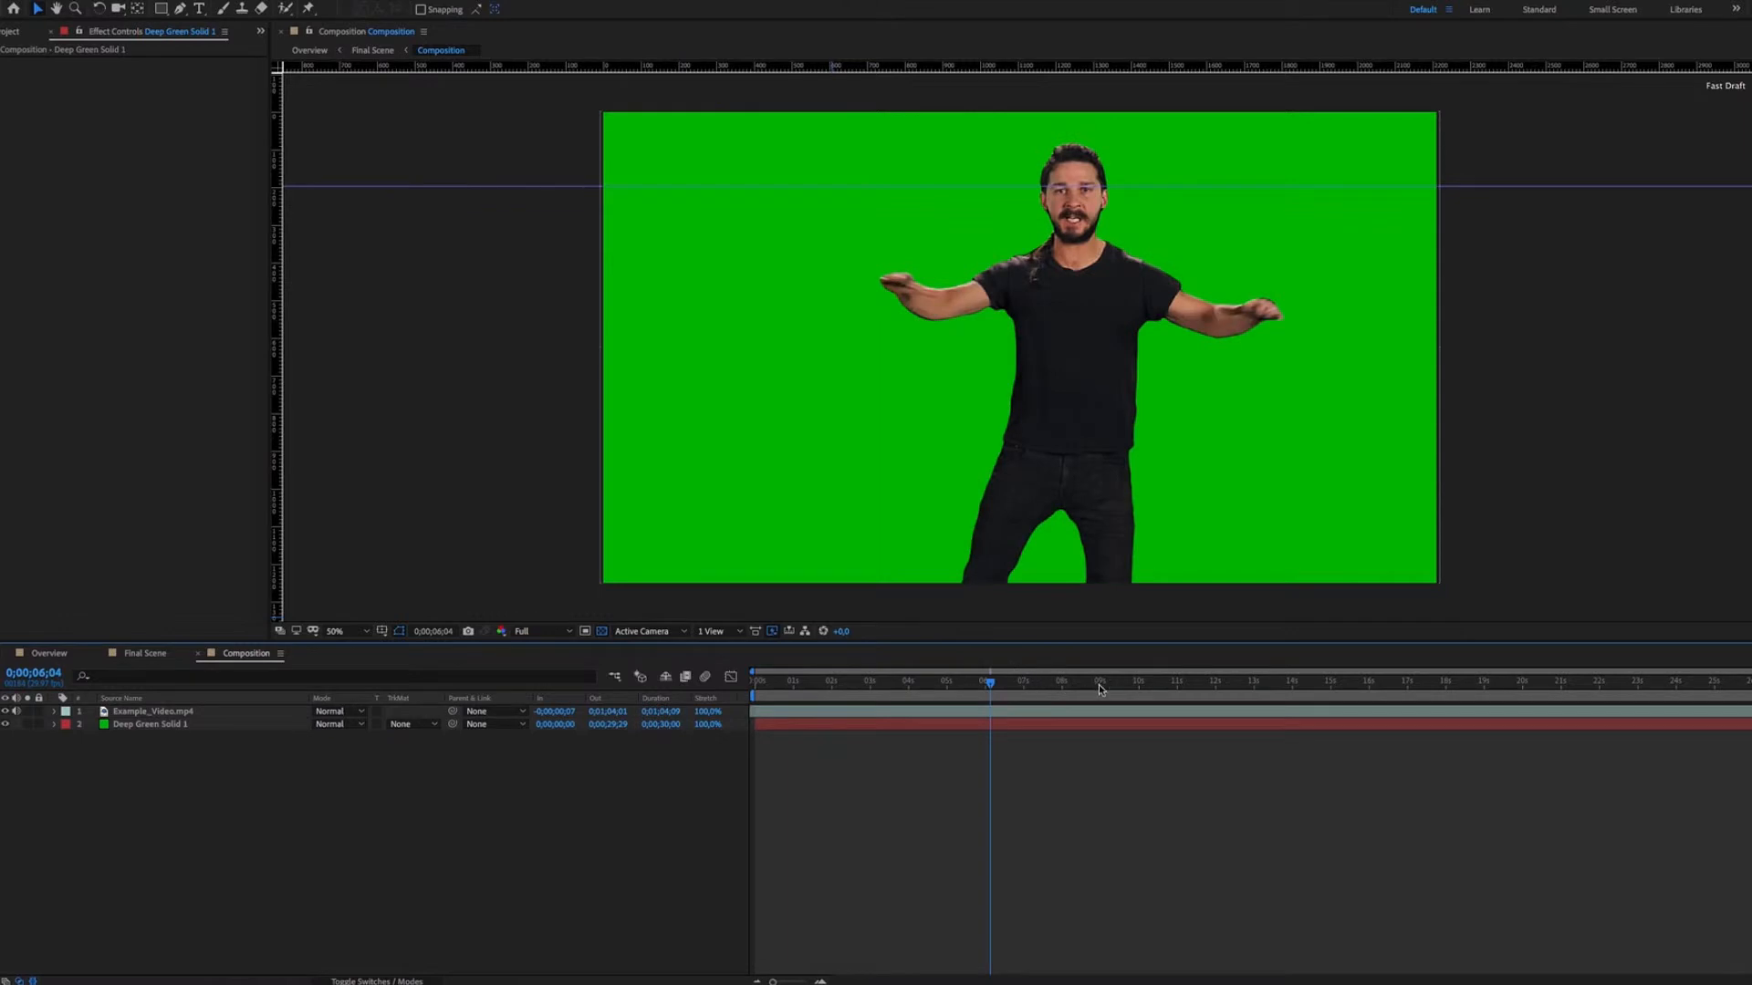
pyautogui.click(1299, 682)
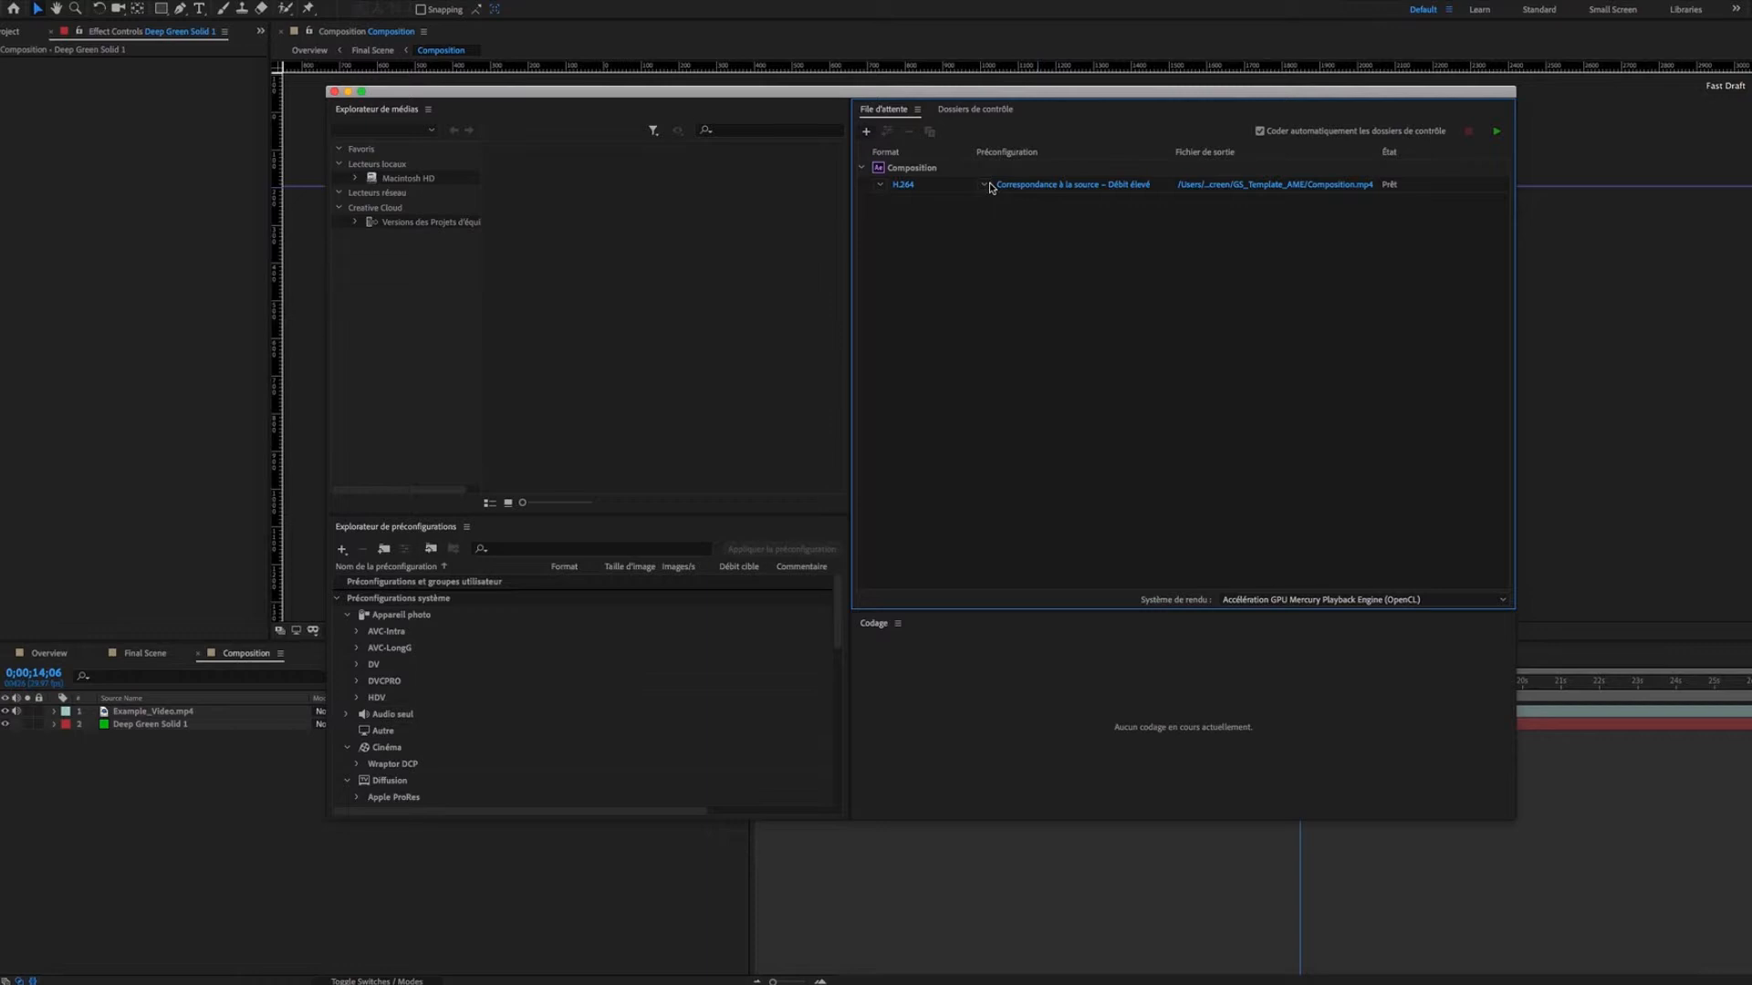
# - Set the H.264 output to Final_Video.mp4 in the Green_Screen folder
pyautogui.click(1495, 131)
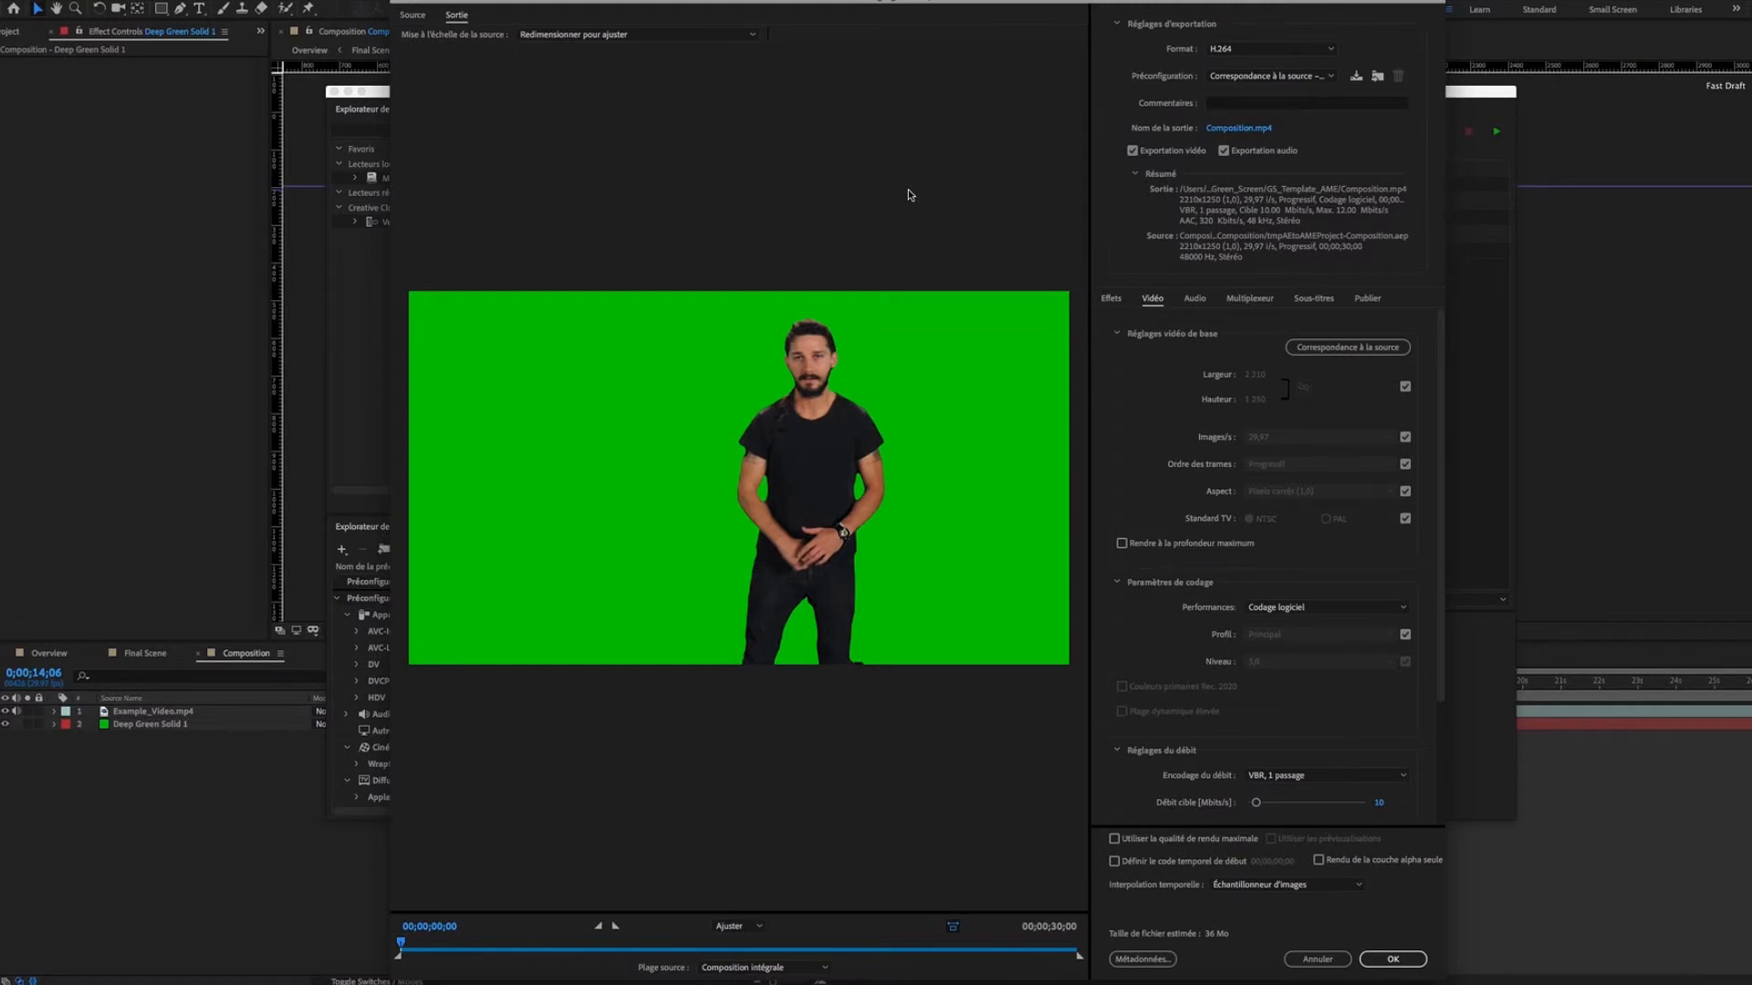
pyautogui.moveTo(1247, 317)
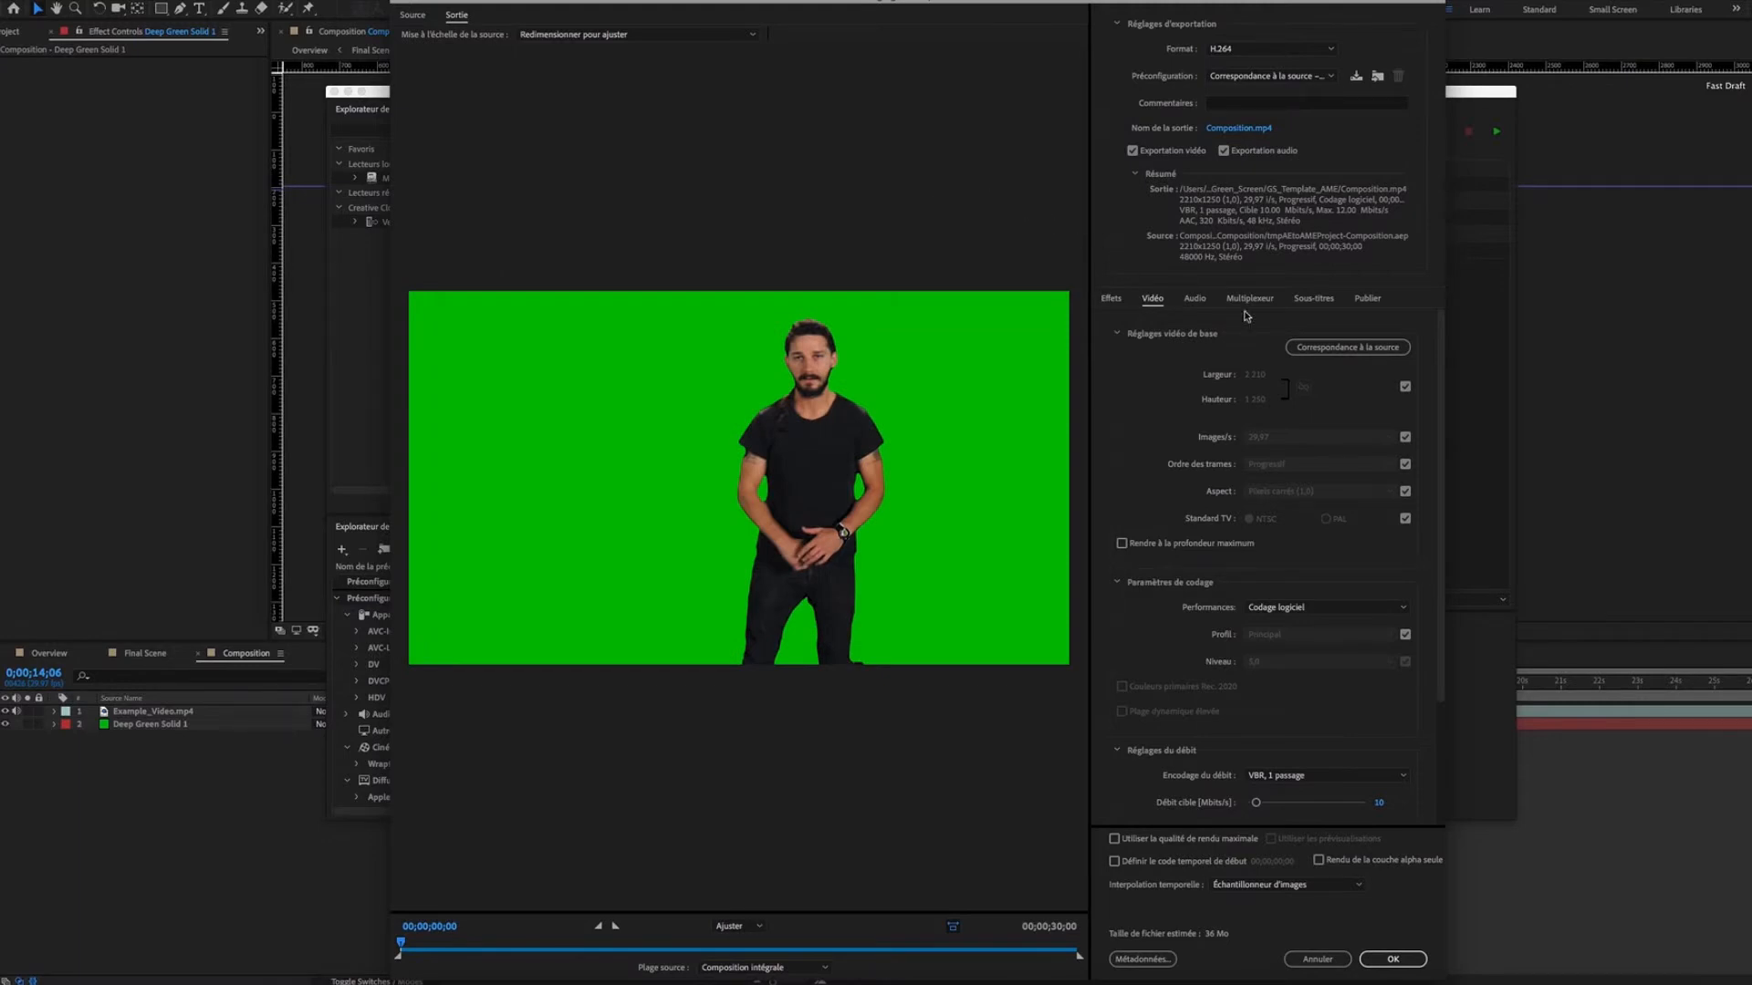
pyautogui.scroll(-3)
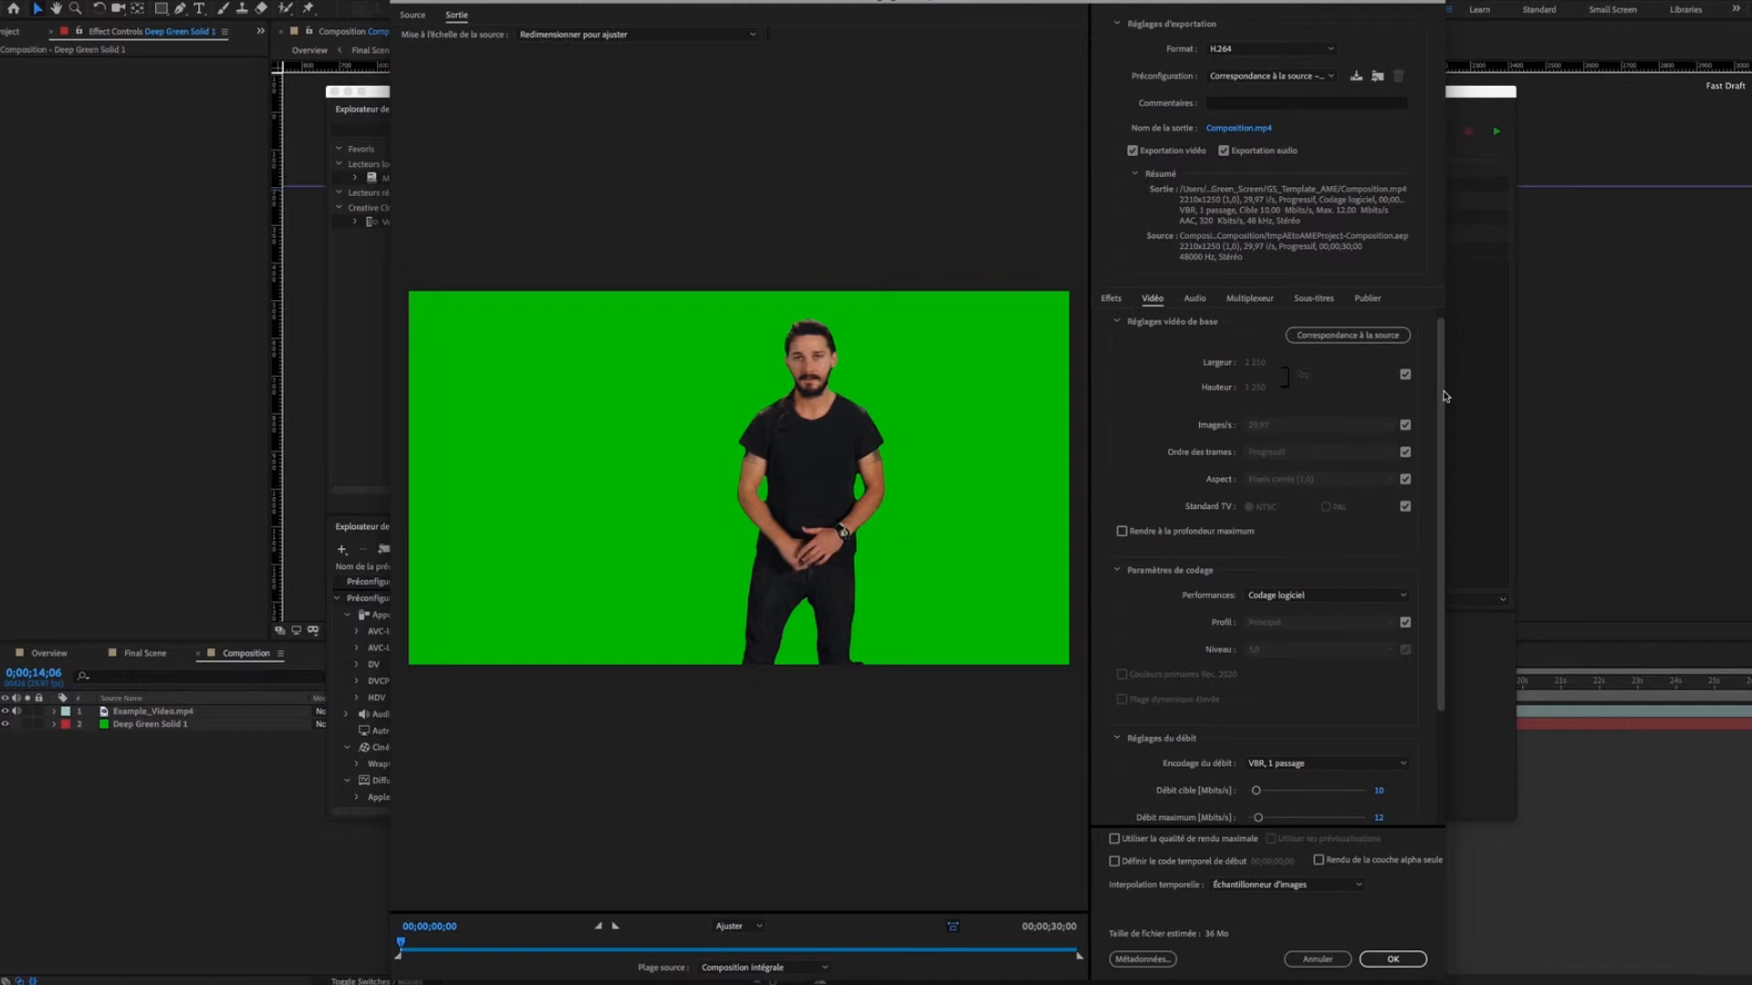
pyautogui.scroll(-3)
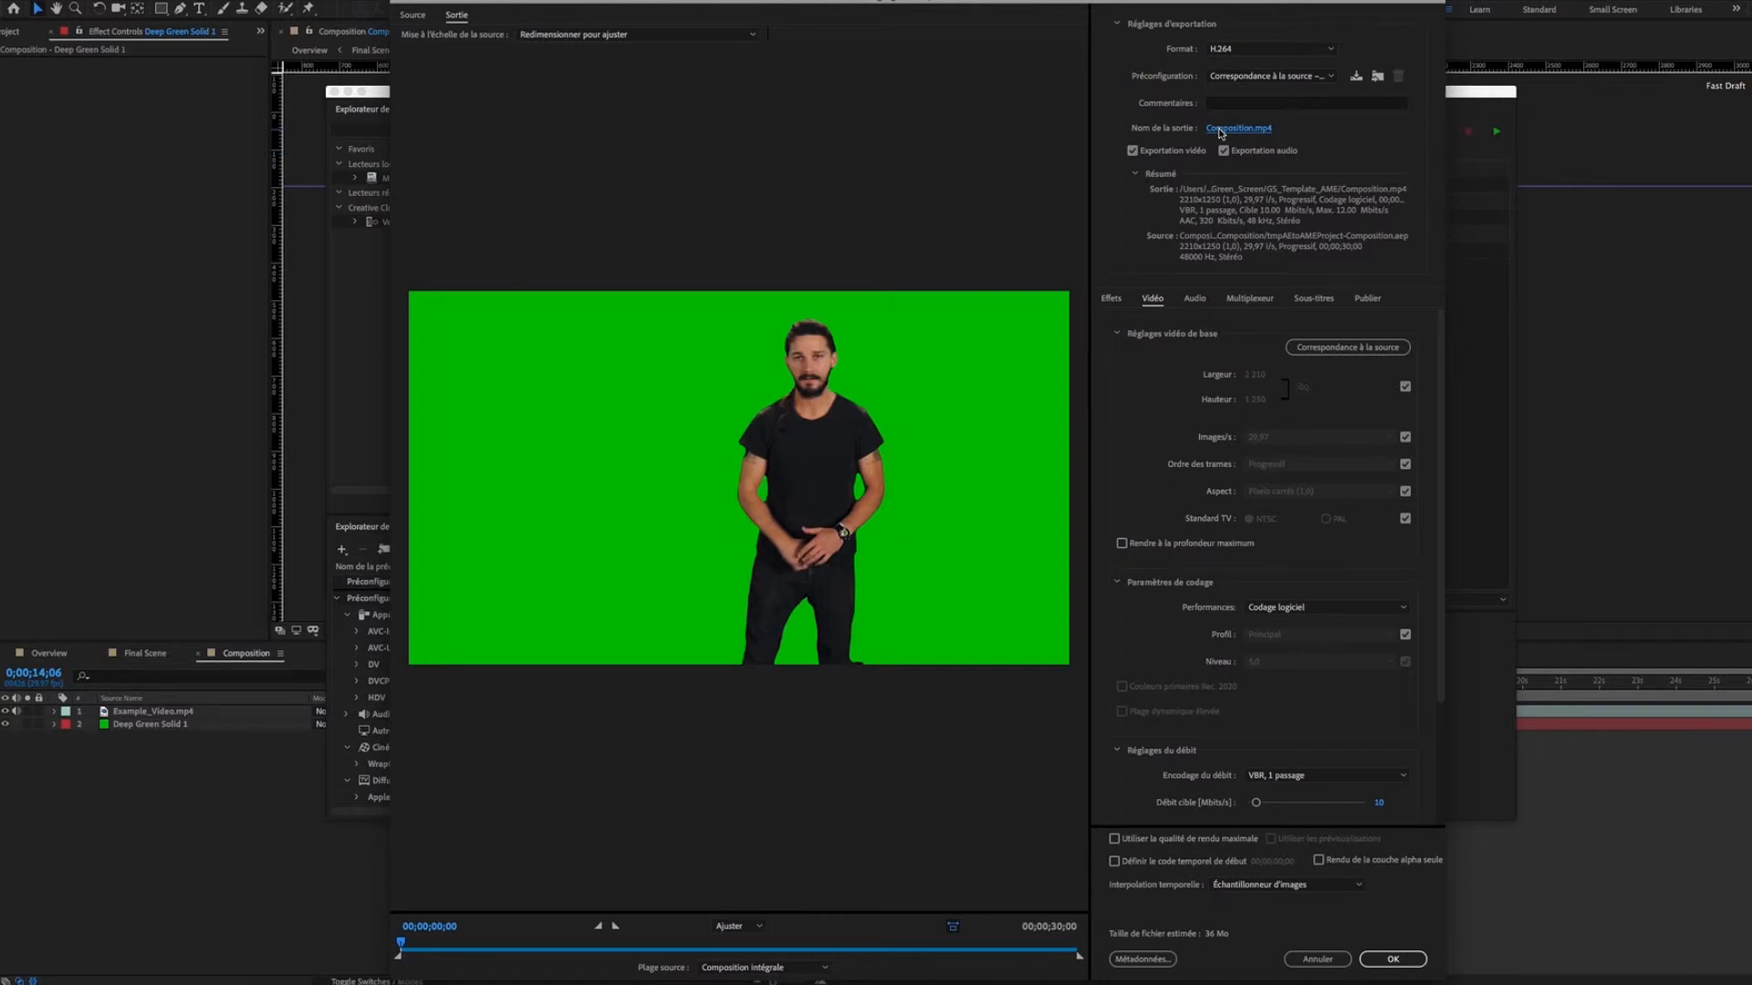
pyautogui.click(1238, 128)
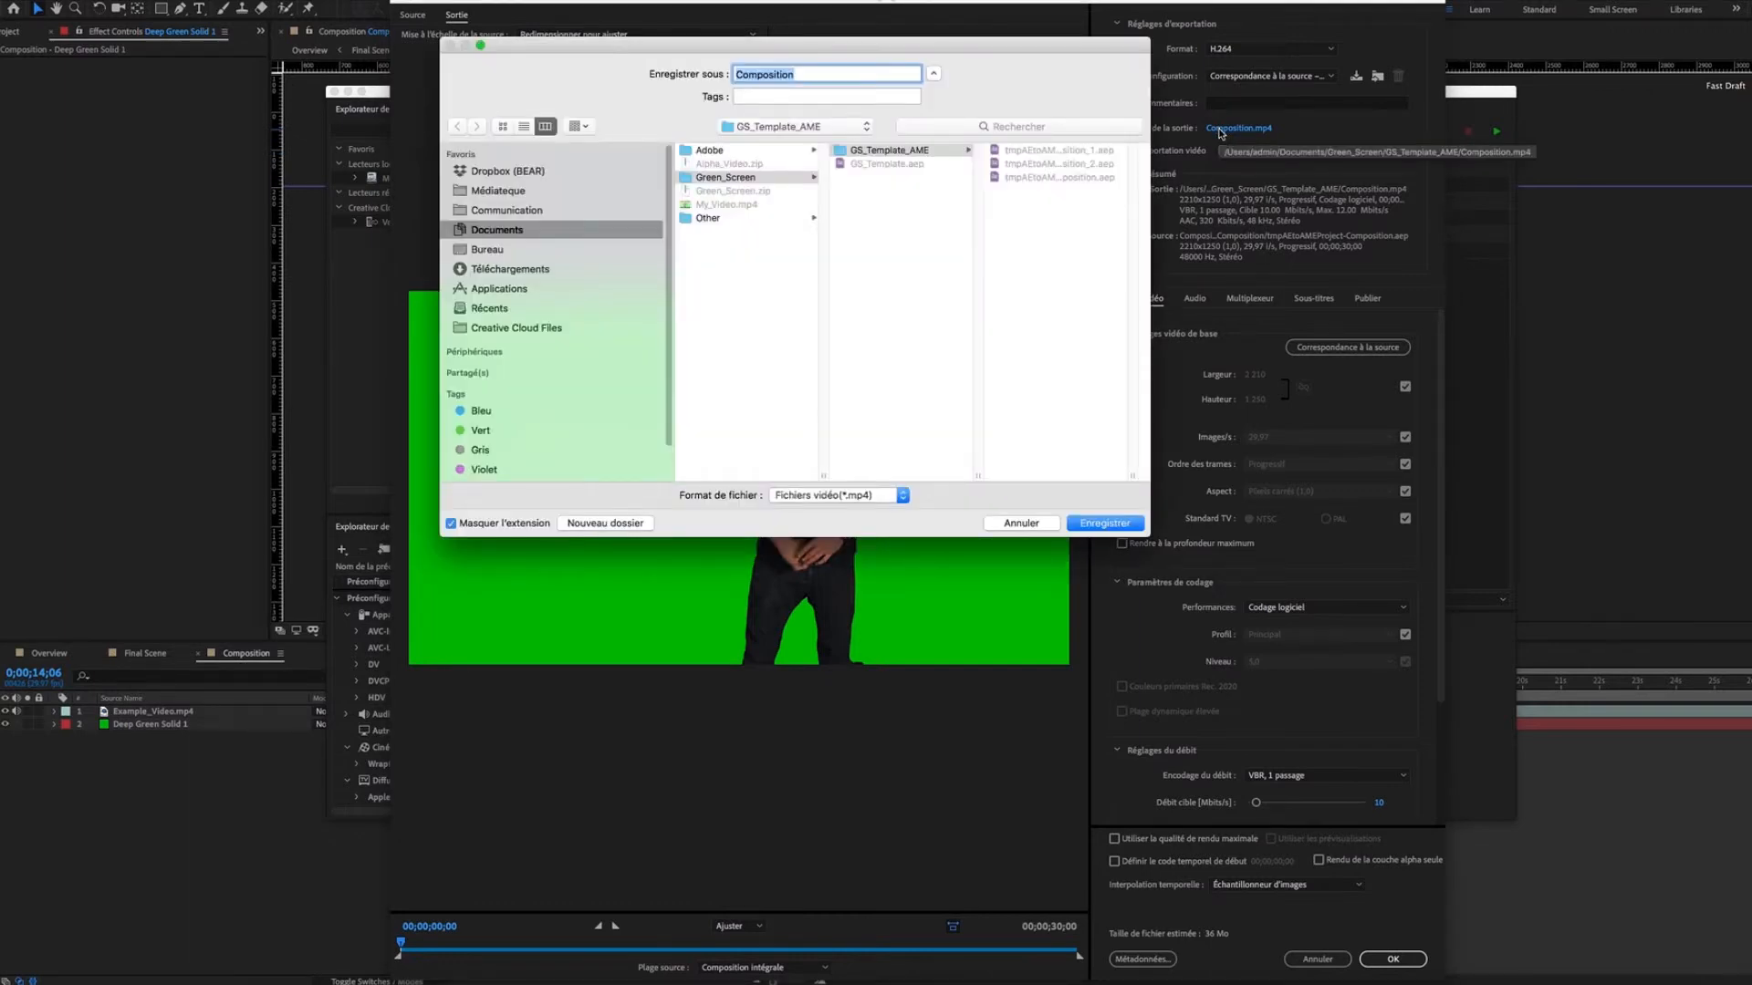
pyautogui.write('Final_Video')
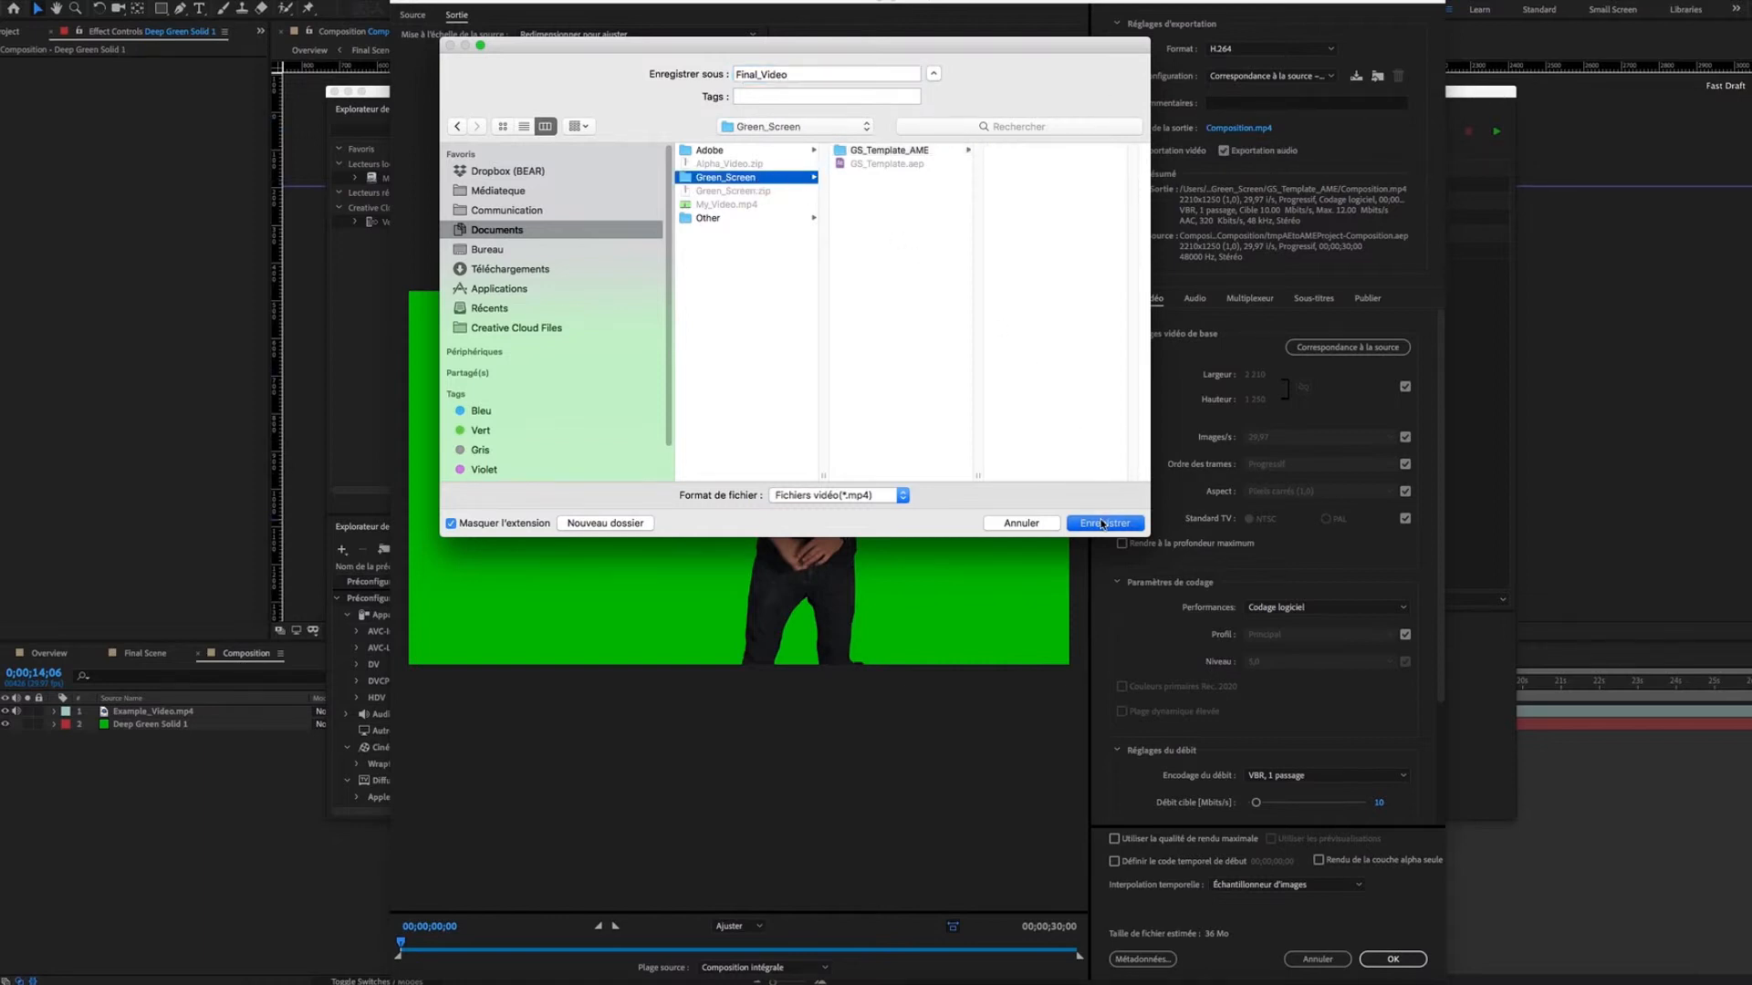
pyautogui.click(1104, 523)
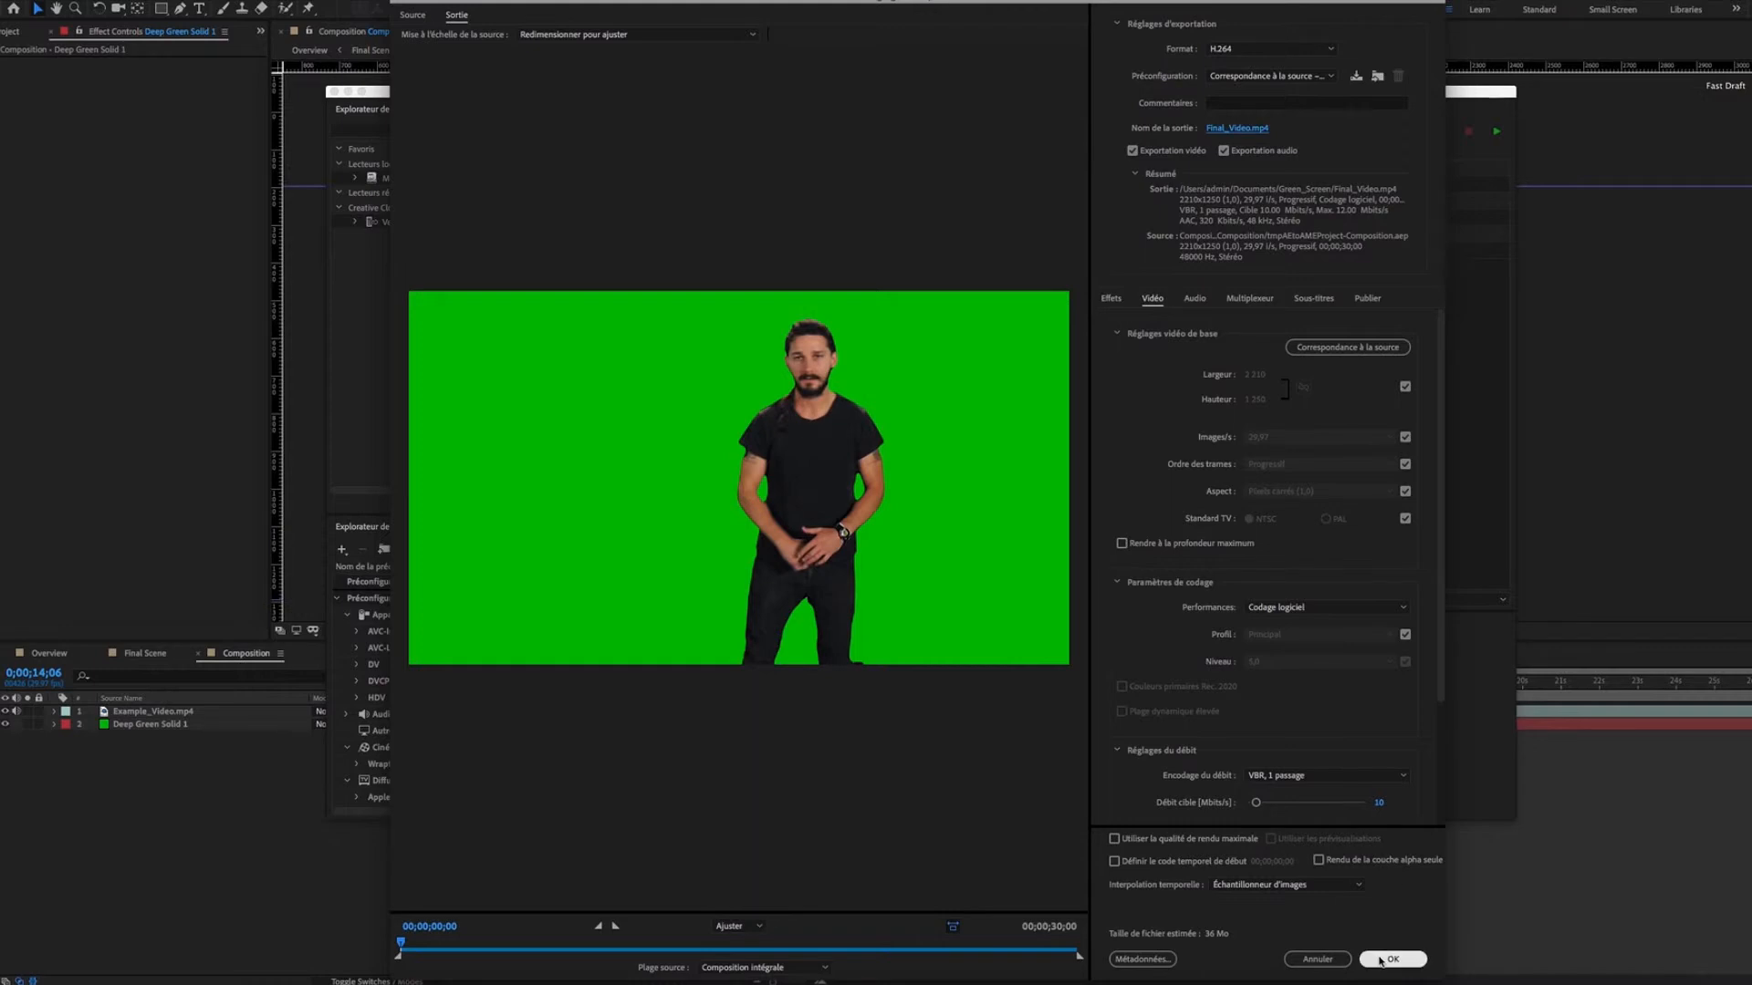
pyautogui.click(1392, 959)
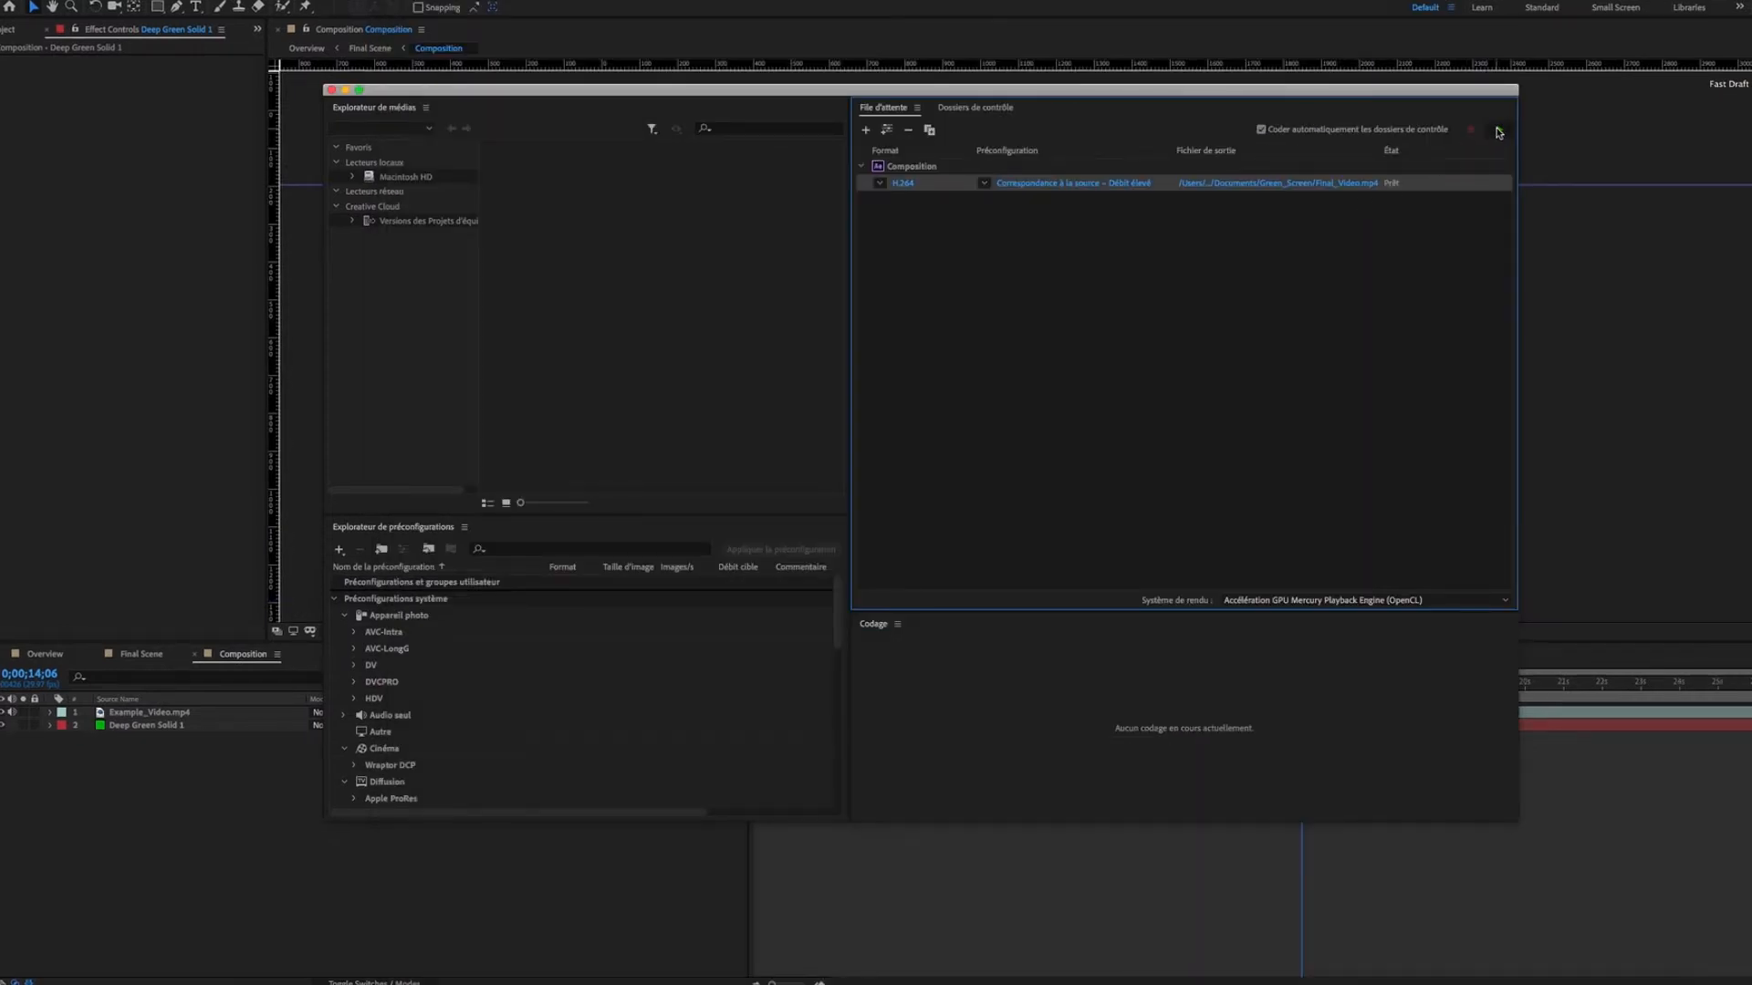
# - Start the Media Encoder queue to encode Final_Video.mp4
pyautogui.click(1498, 130)
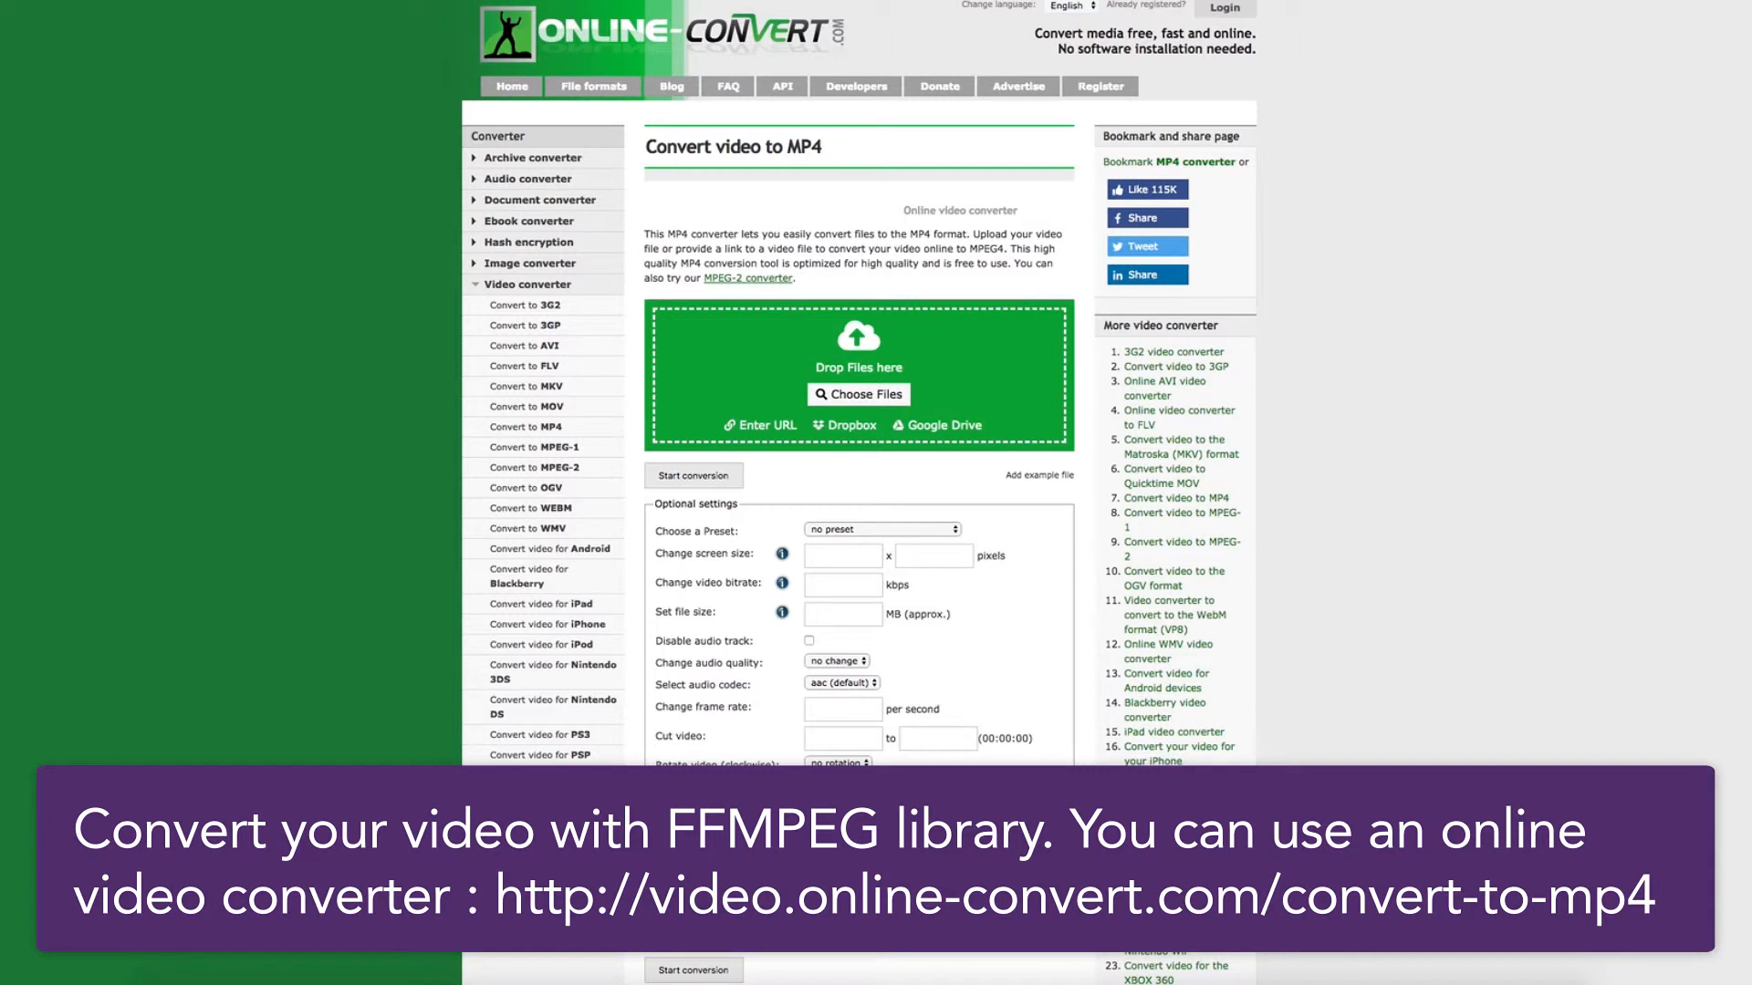
# - Upload Final_Video.mp4 from the Green_Screen folder to Online-Convert
pyautogui.click(856, 393)
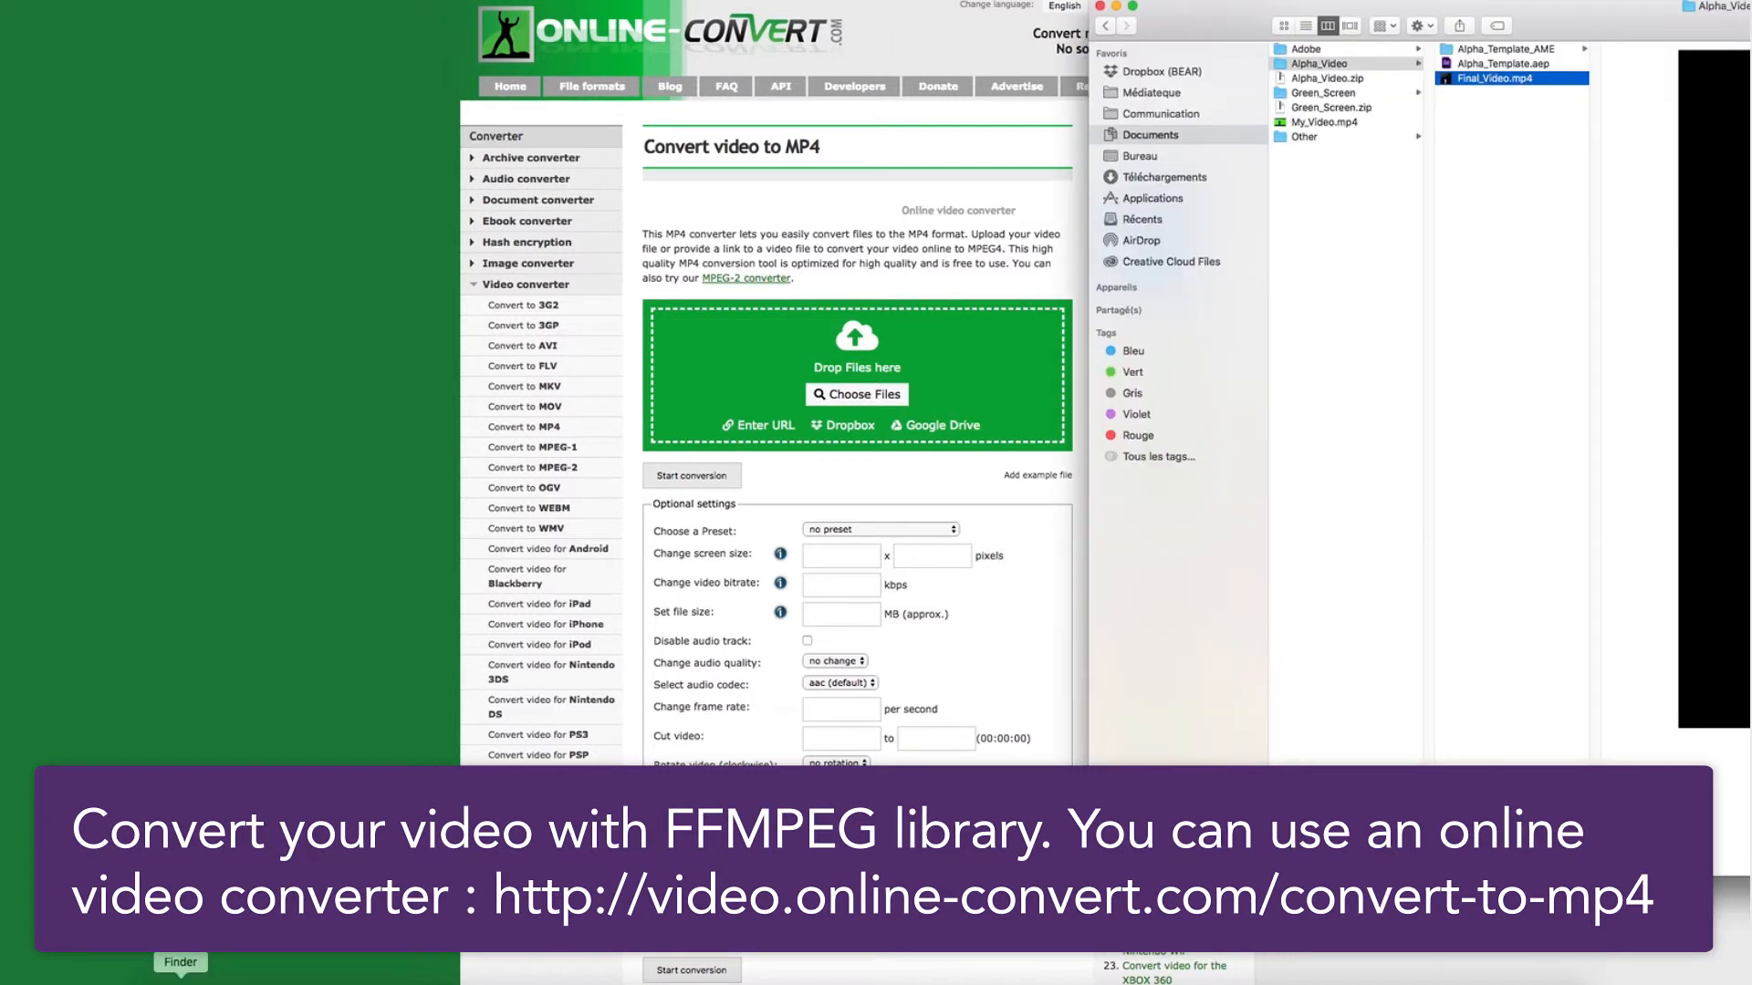
pyautogui.click(1324, 91)
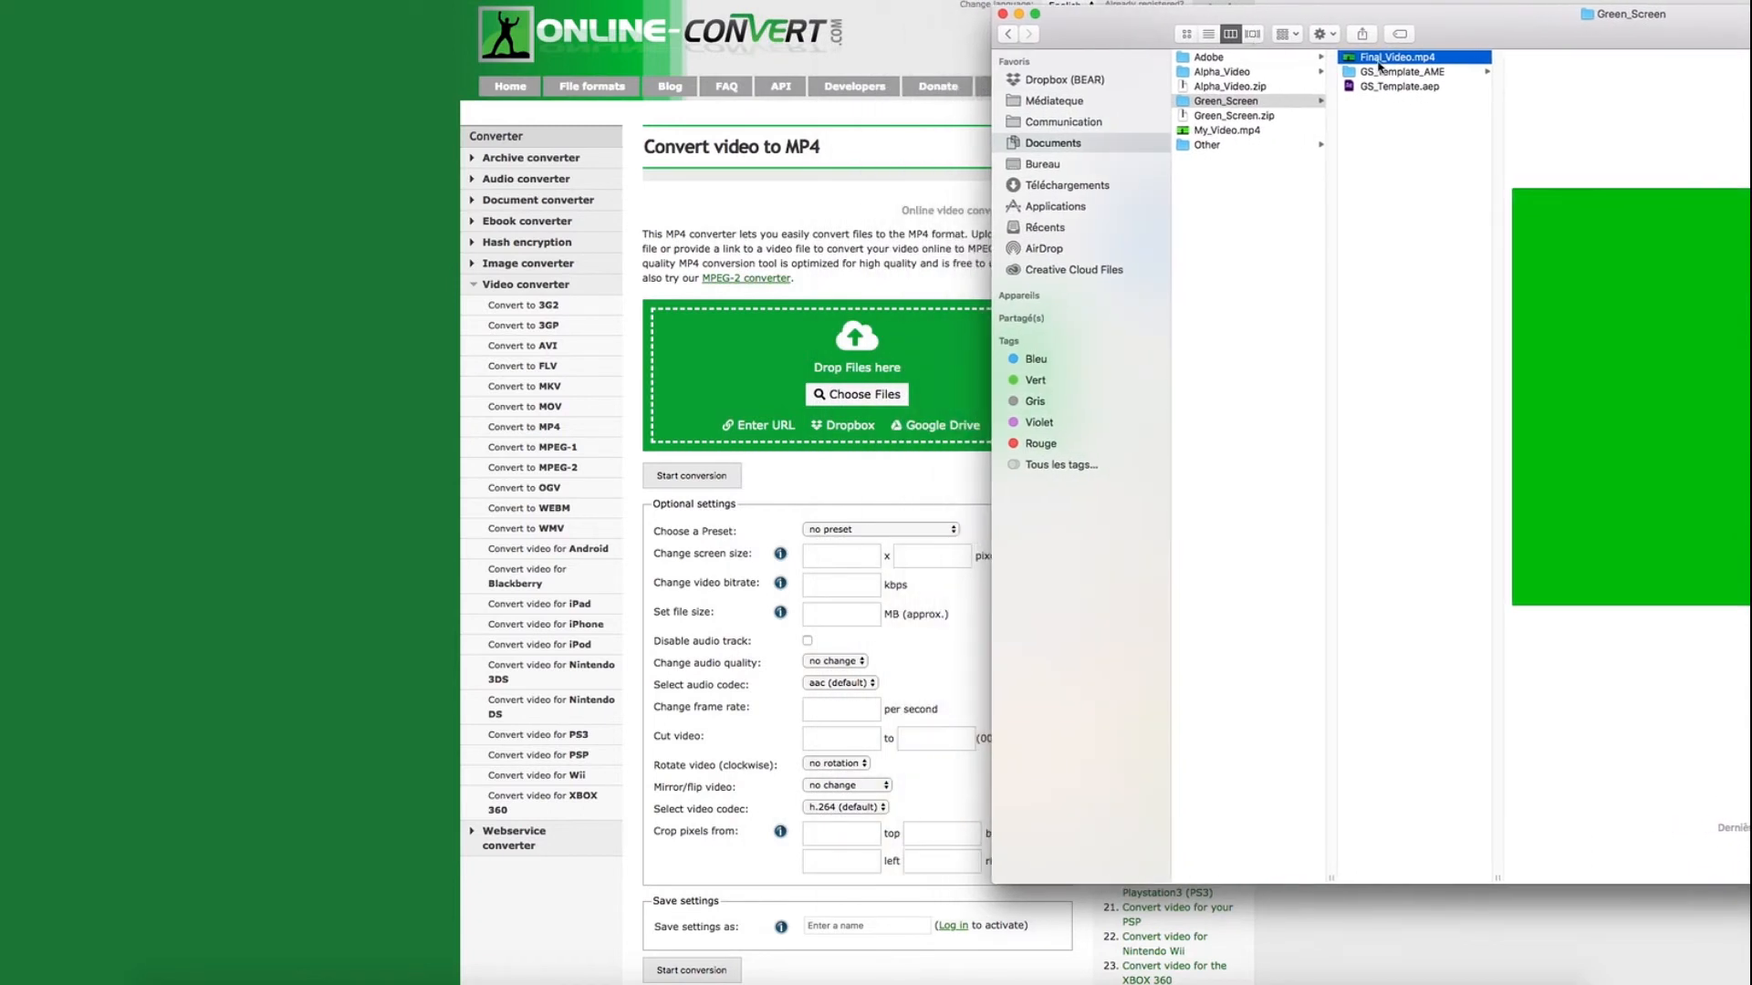
pyautogui.click(1399, 56)
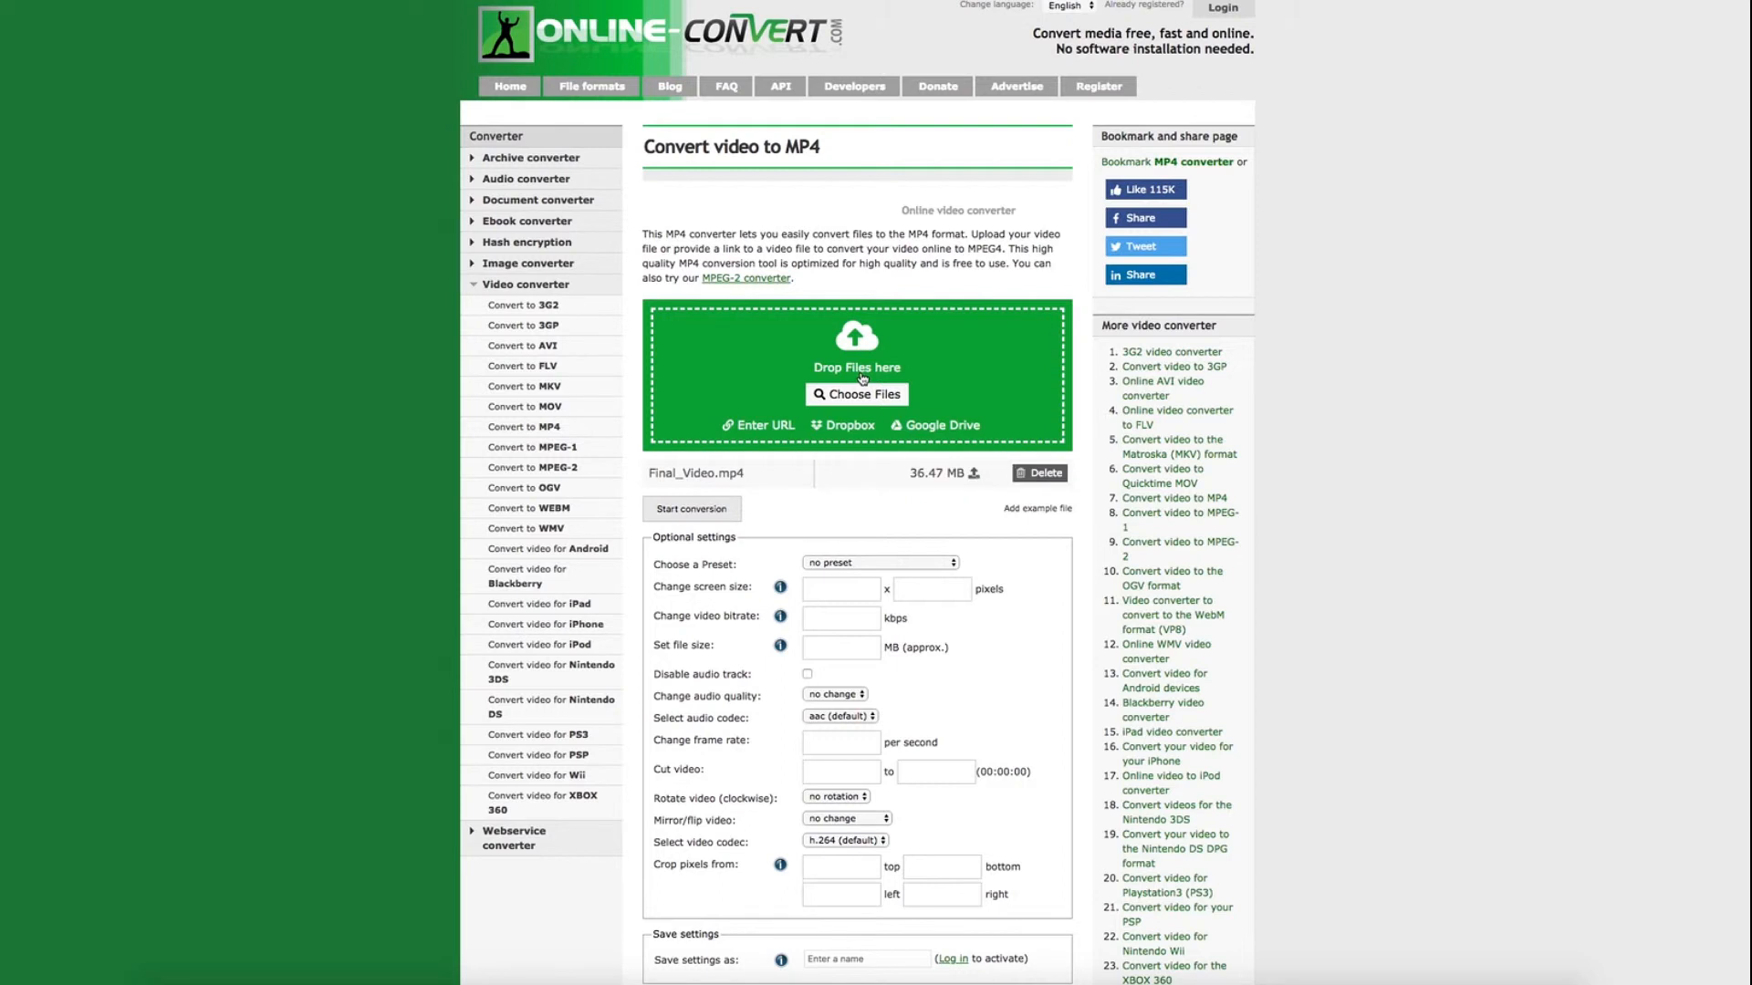
pyautogui.moveTo(857, 582)
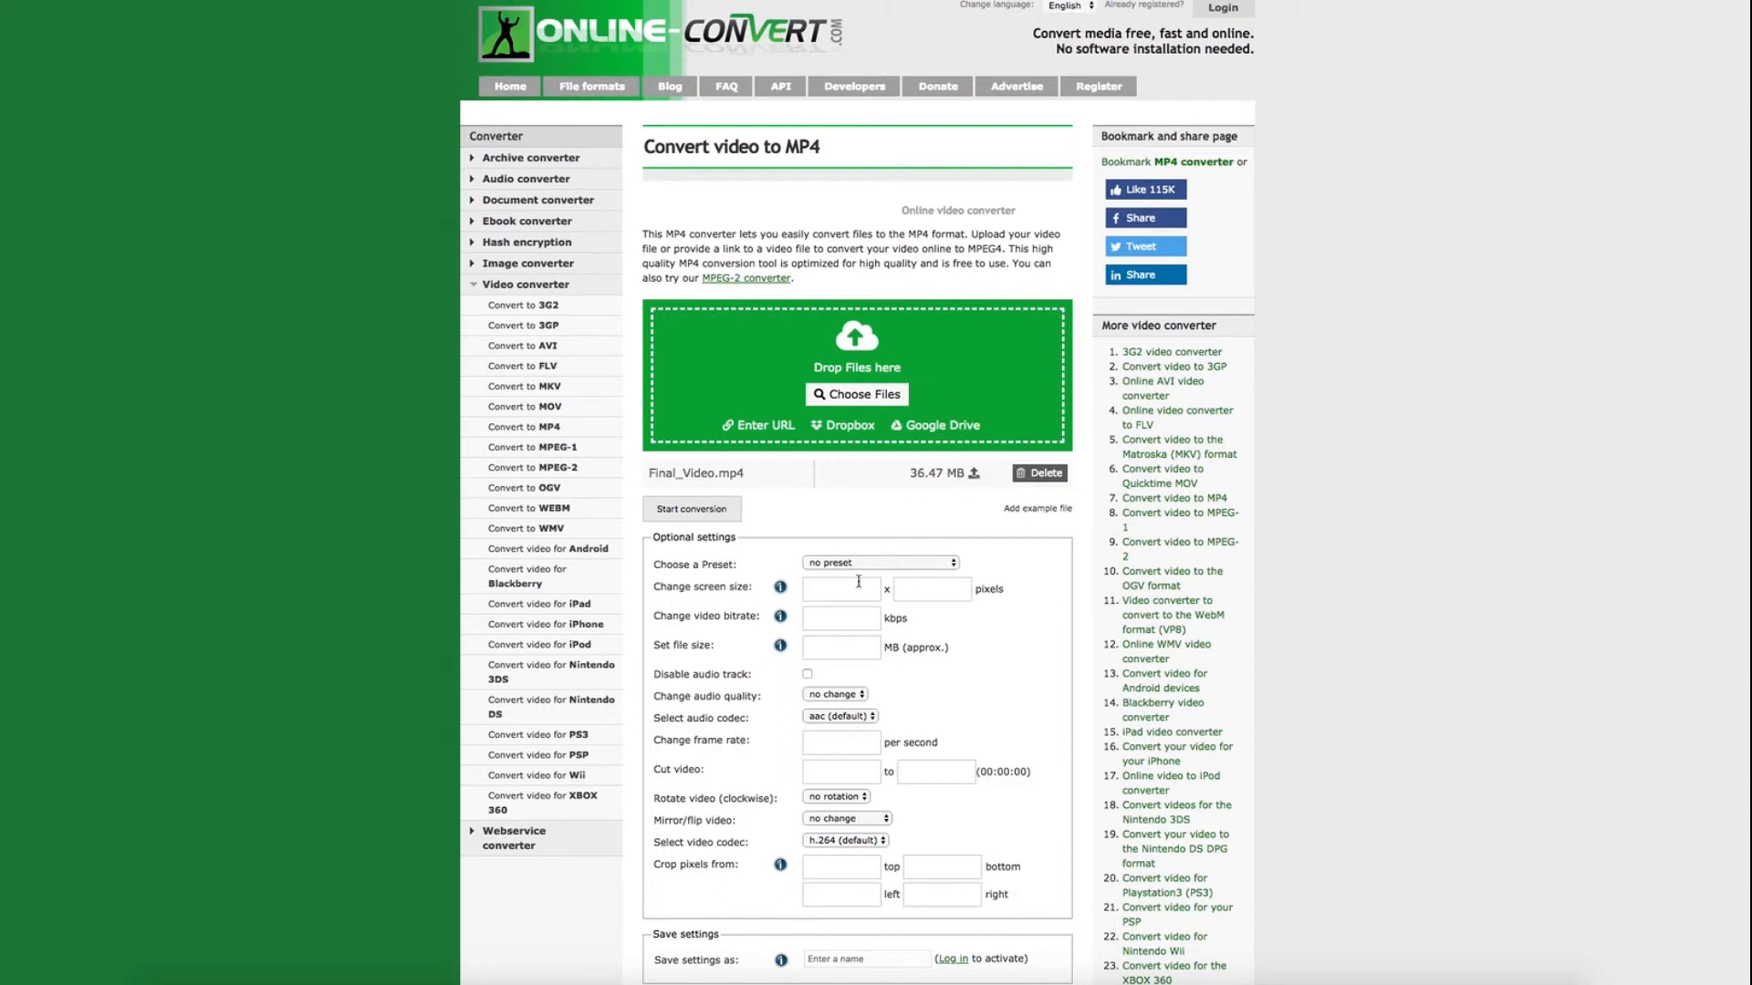
# - Set screen size 1000 × 565 and bitrate 650 kbps, then convert to MP4
pyautogui.write('1000')
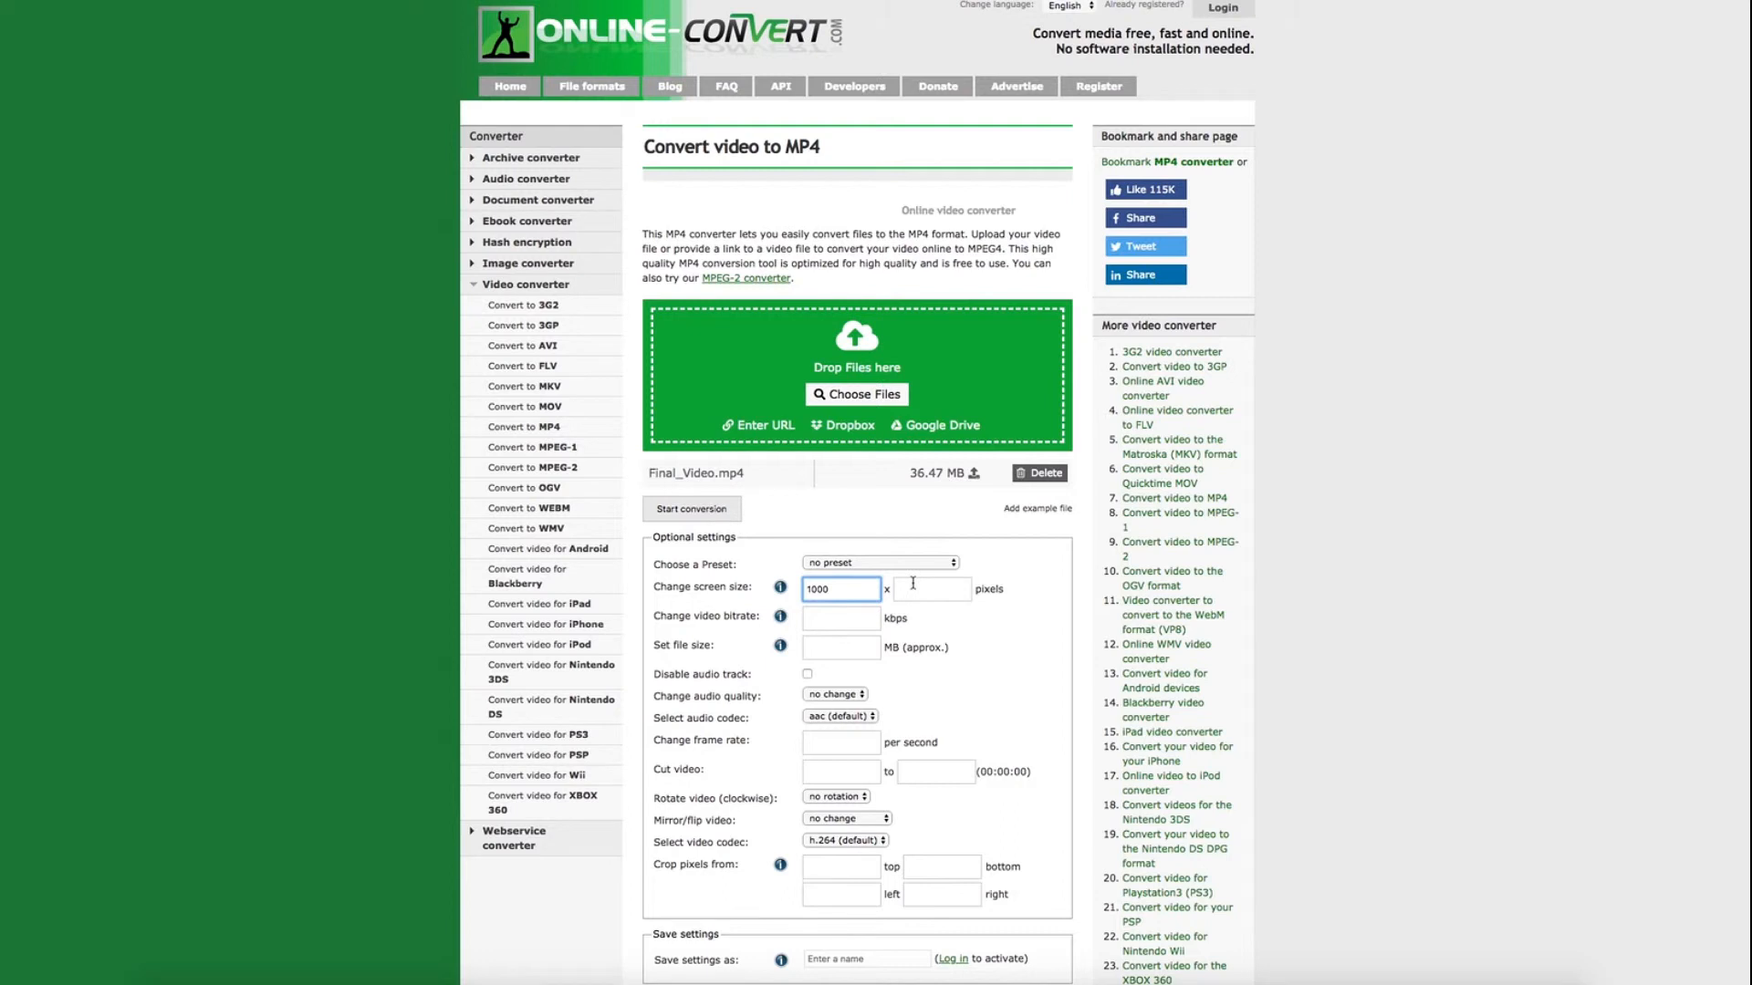
pyautogui.write('65')
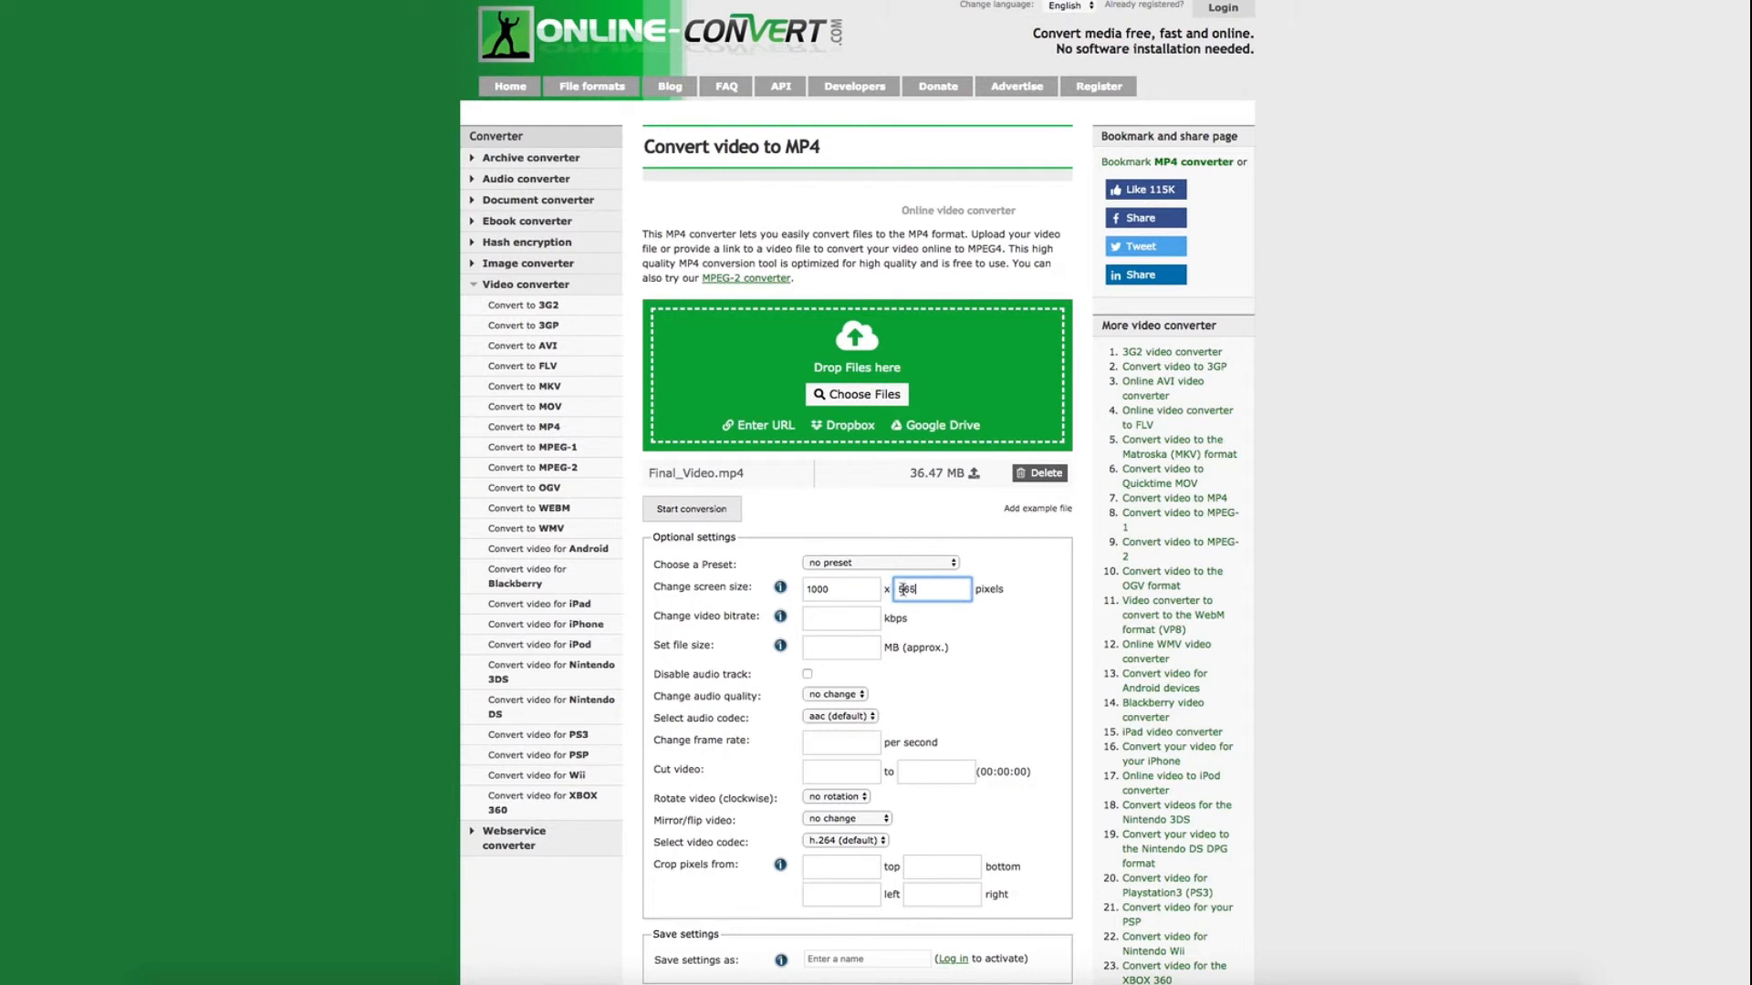
pyautogui.click(840, 619)
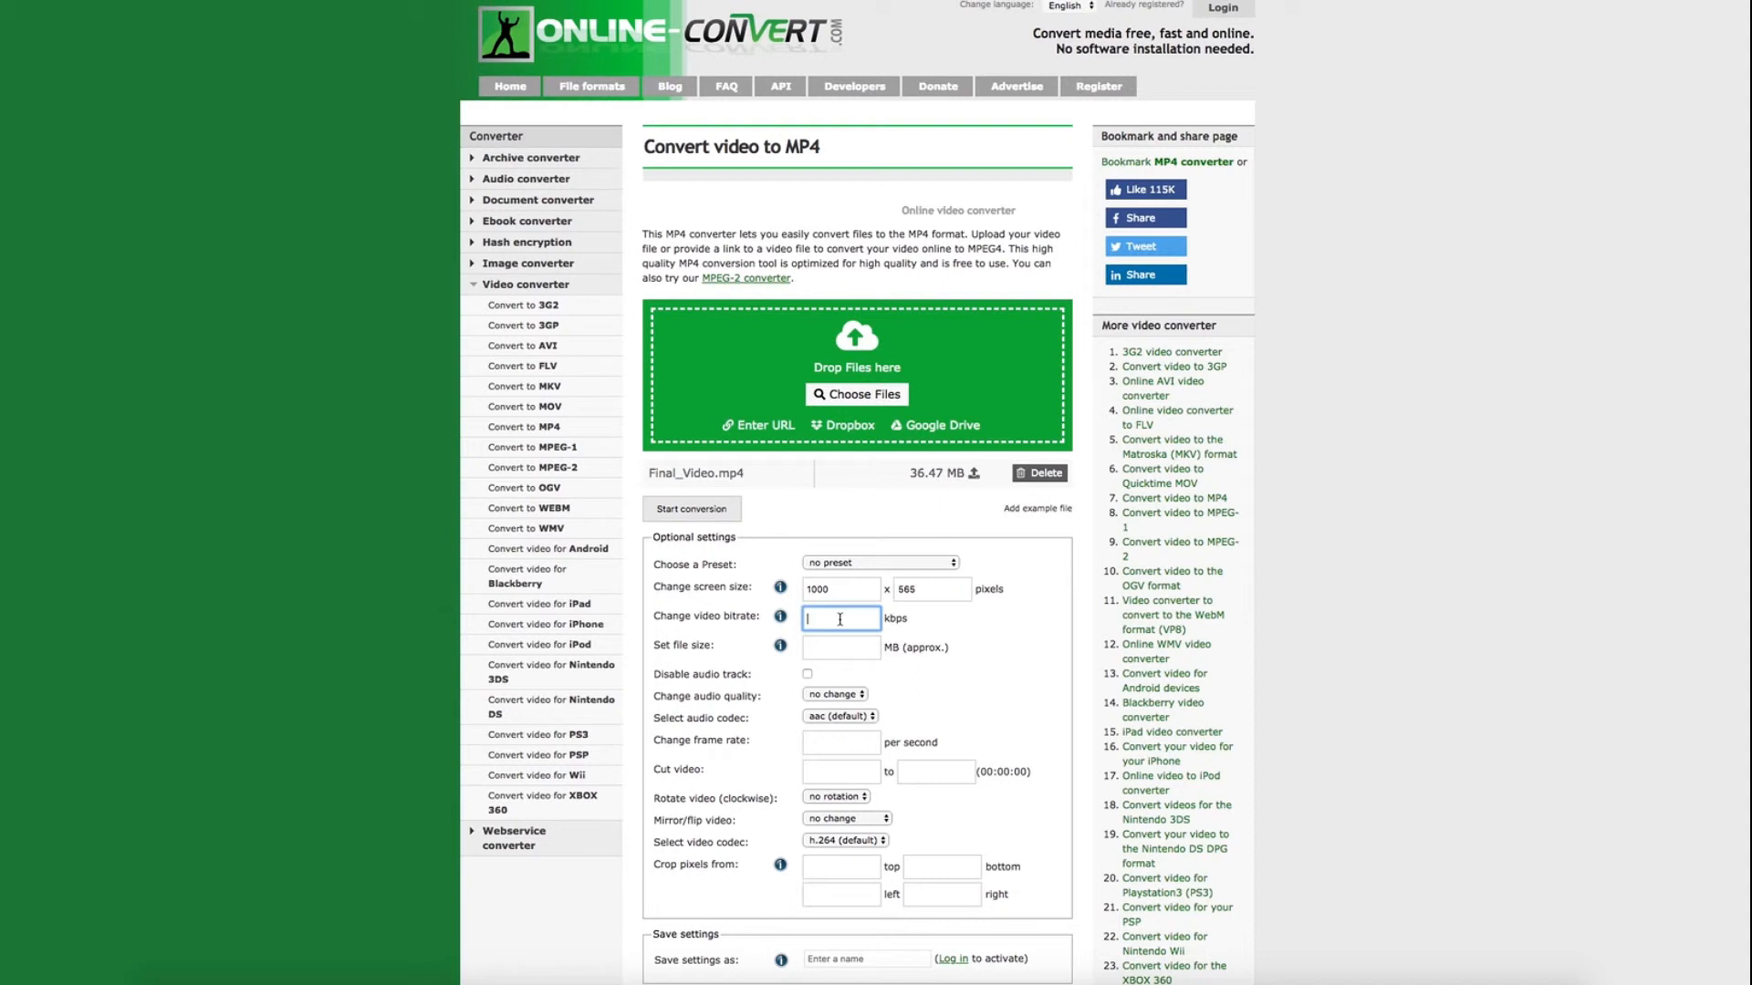
pyautogui.write('650')
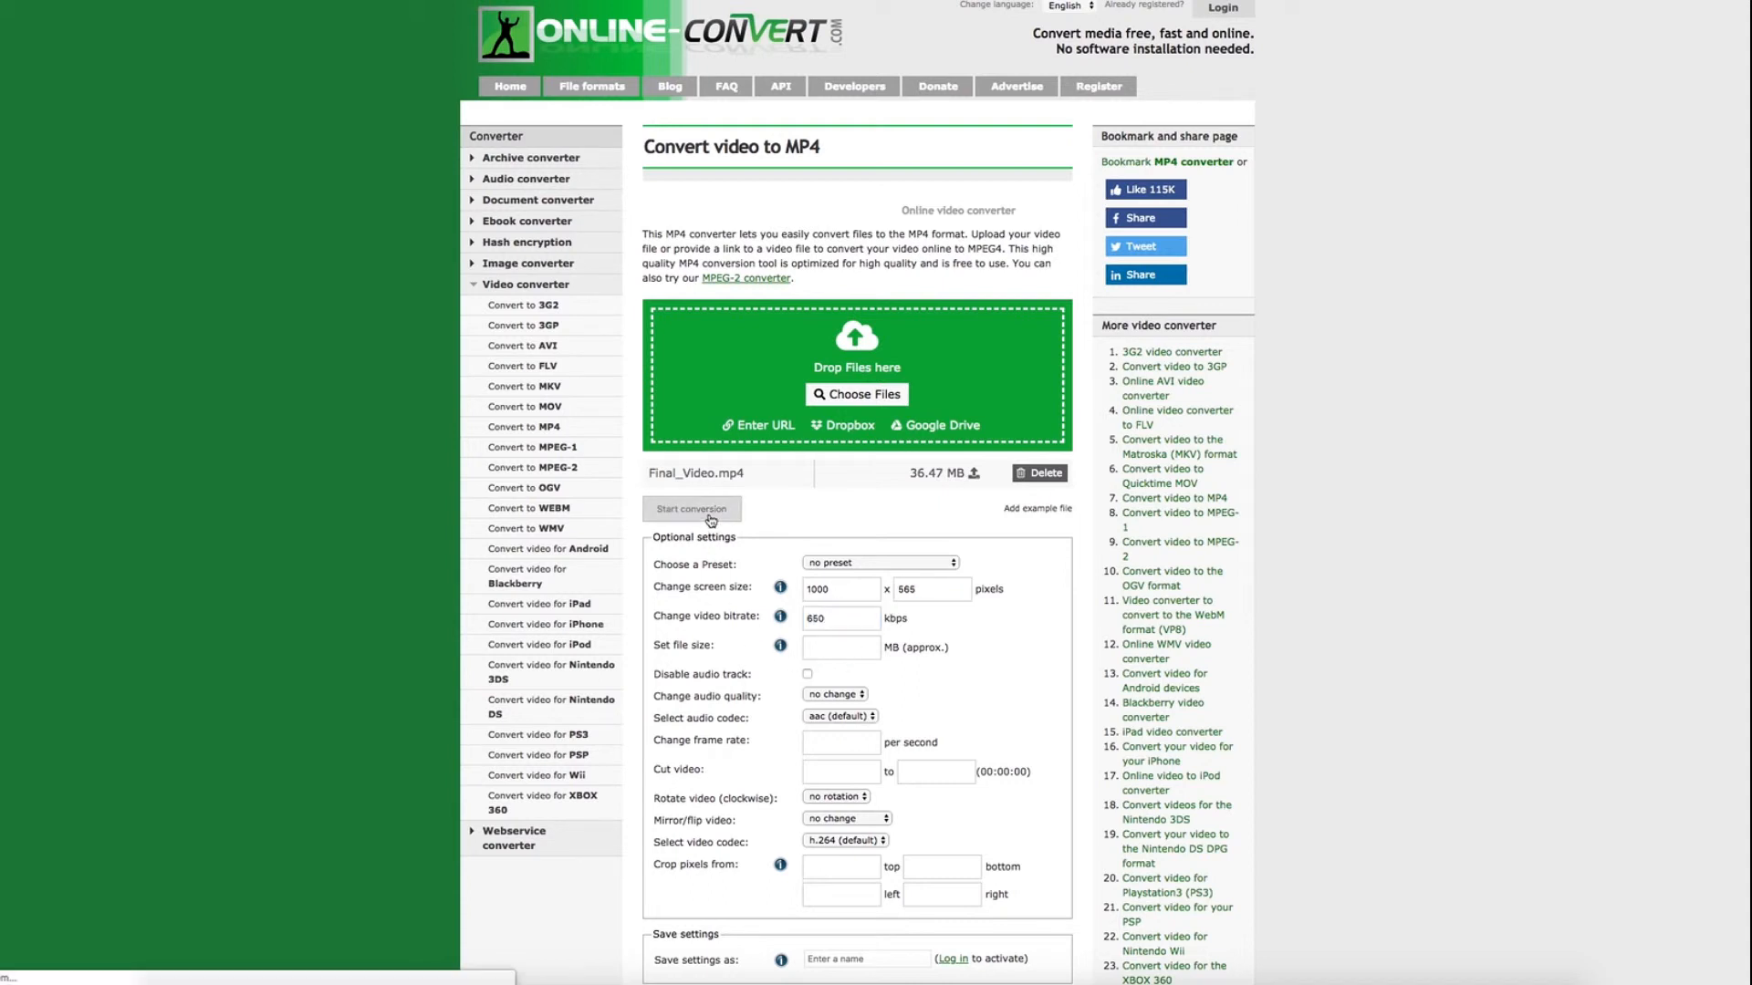
pyautogui.click(690, 508)
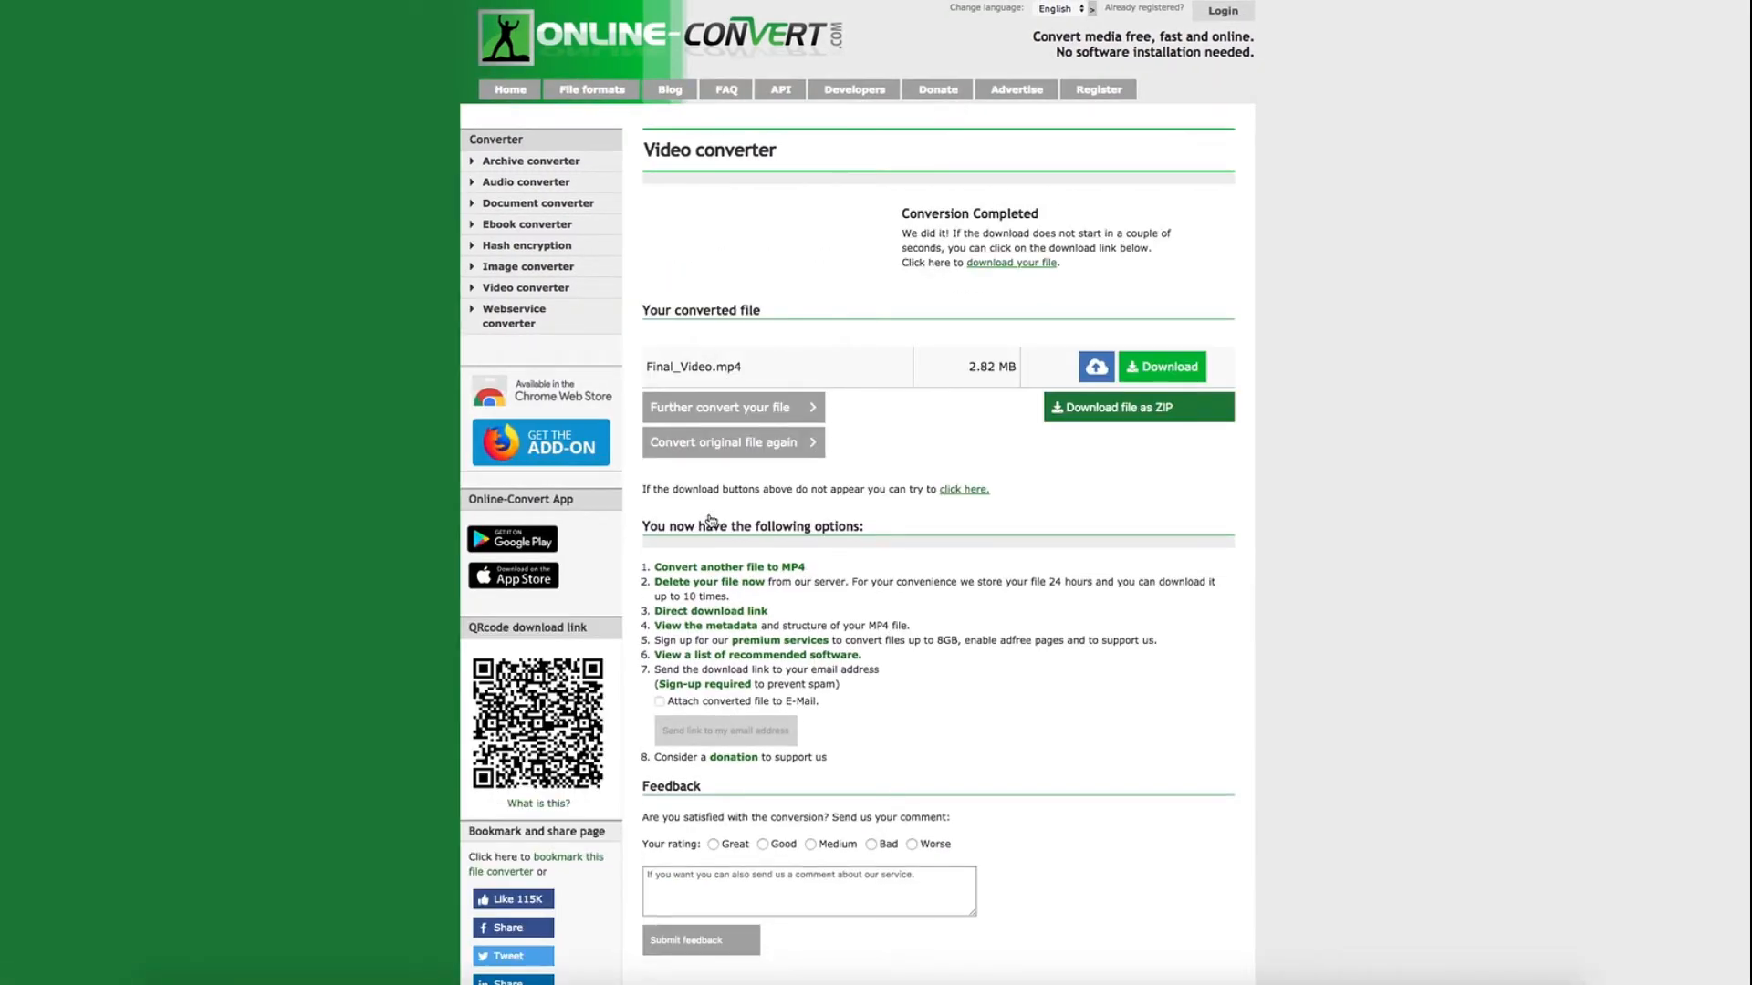
# - Download the converted 2.82 MB Final_Video.mp4 from the Conversion Completed page
pyautogui.click(1163, 367)
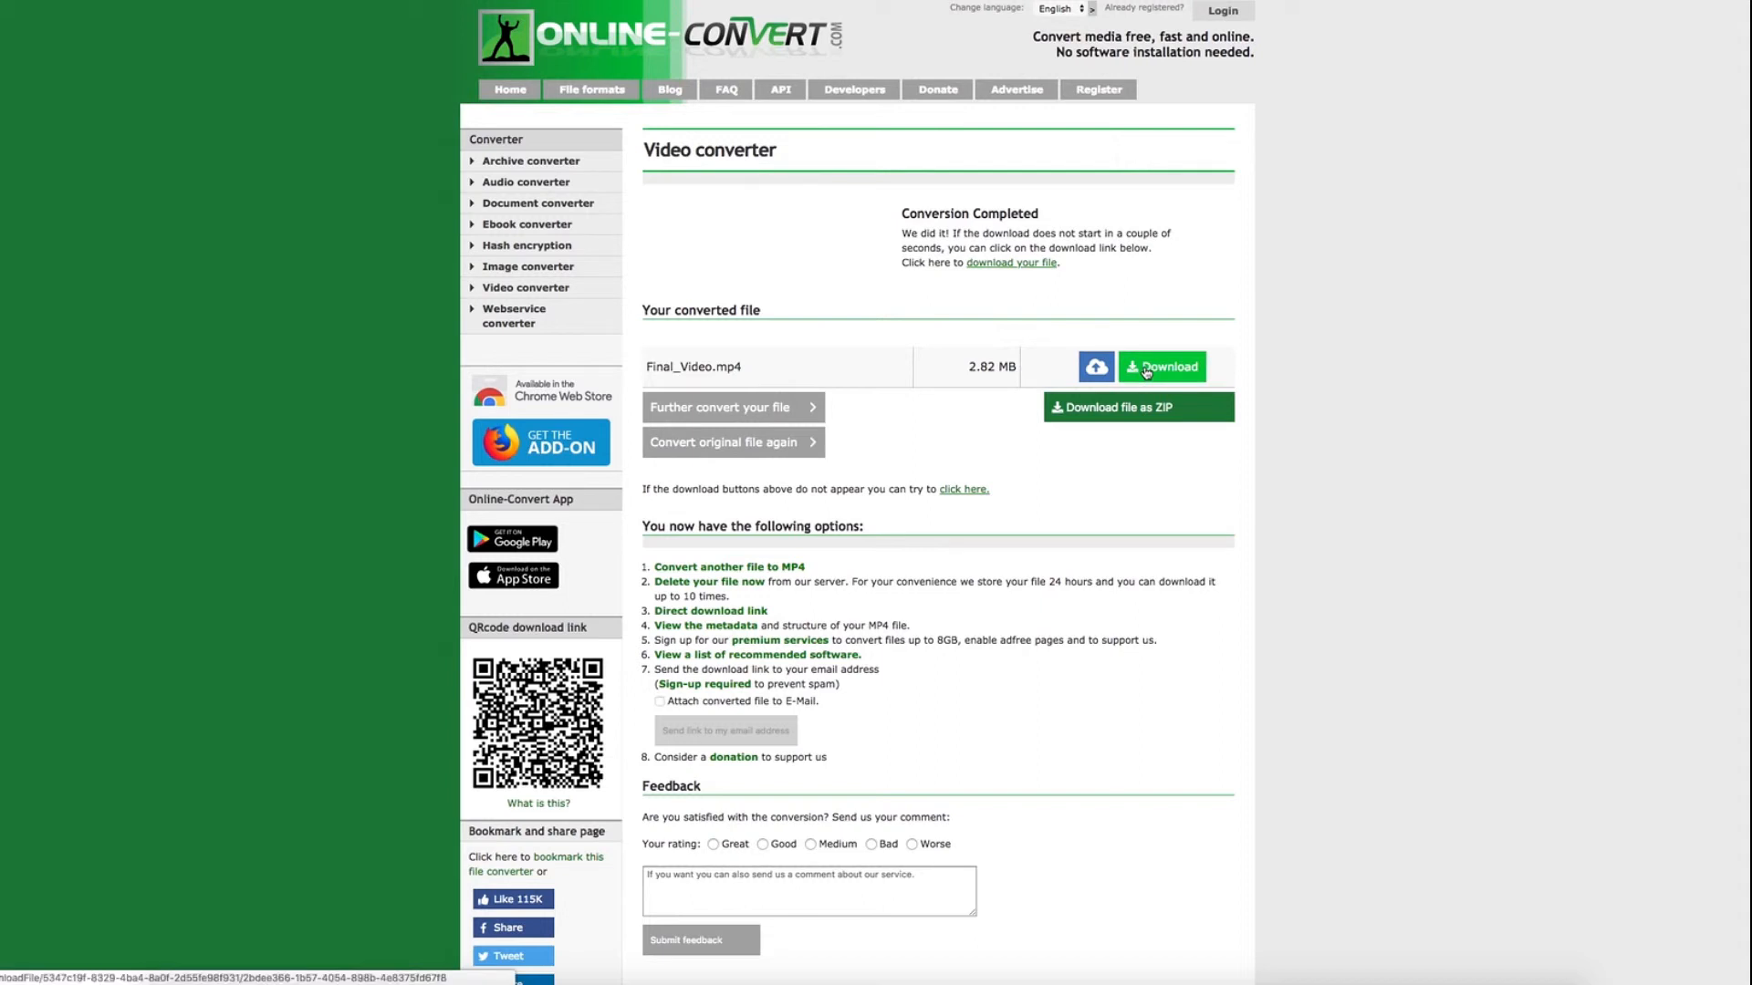
pyautogui.click(1161, 367)
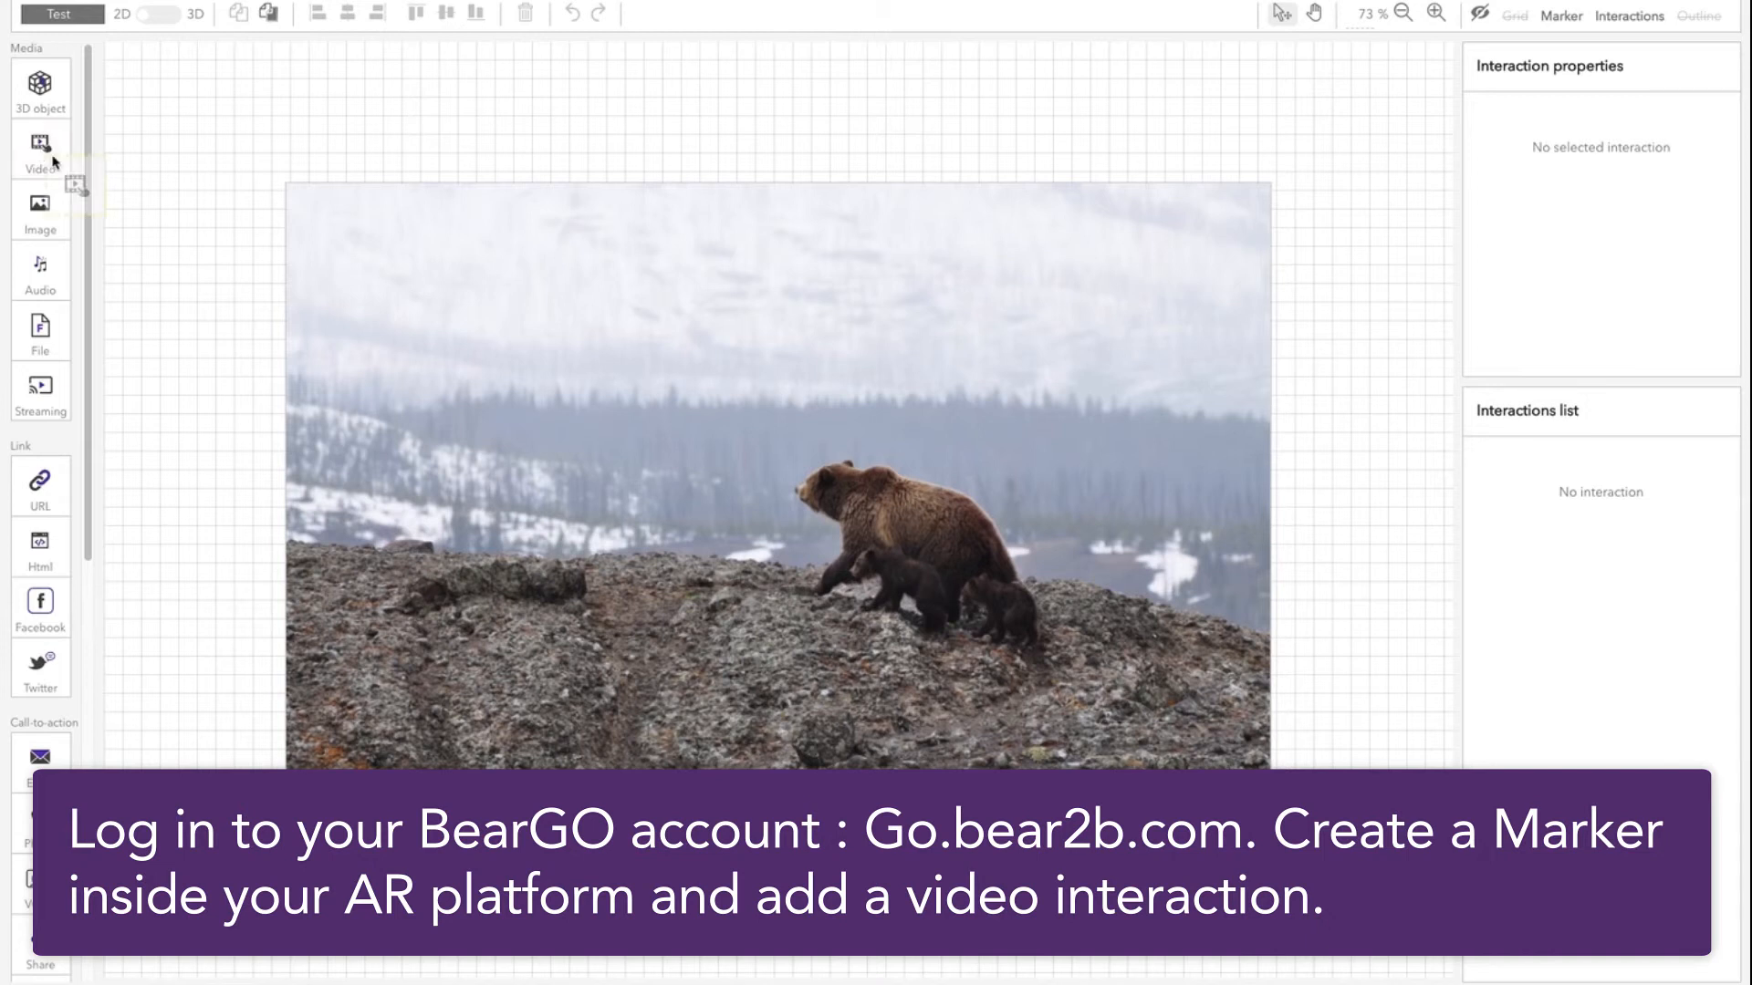
# - Add a Video interaction using Final_Video_Converted.mp4 from Documents > Green_Screen
pyautogui.click(41, 148)
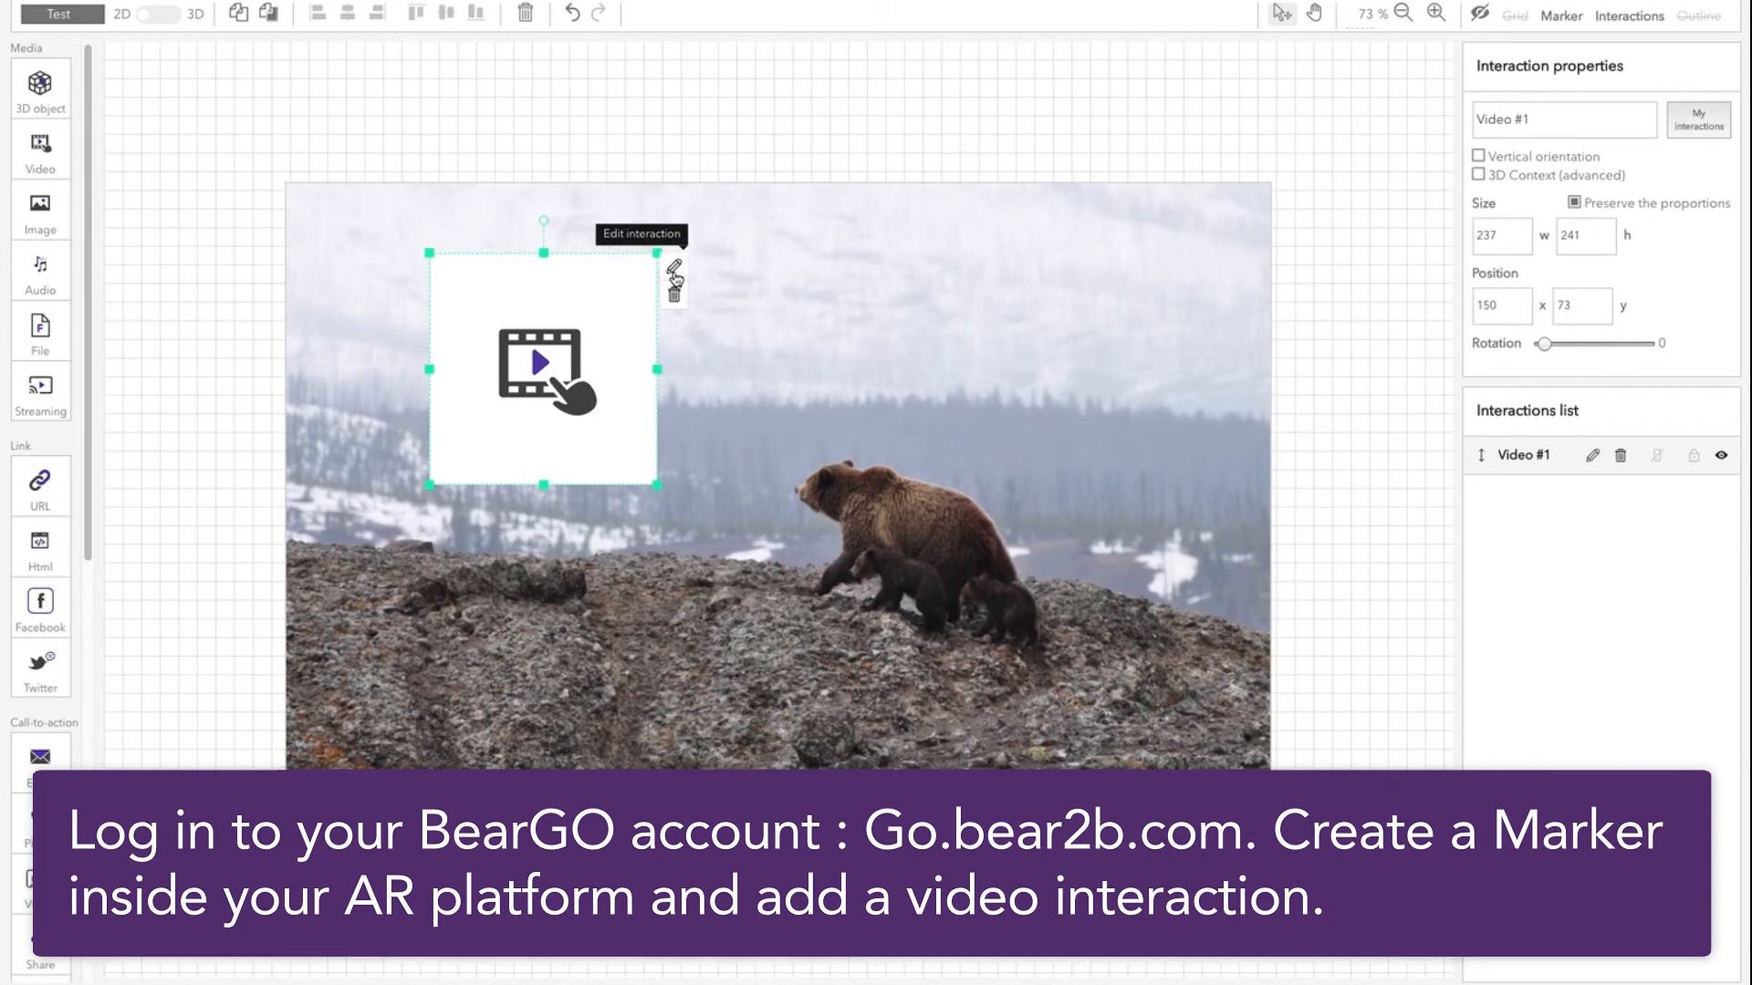
pyautogui.click(673, 278)
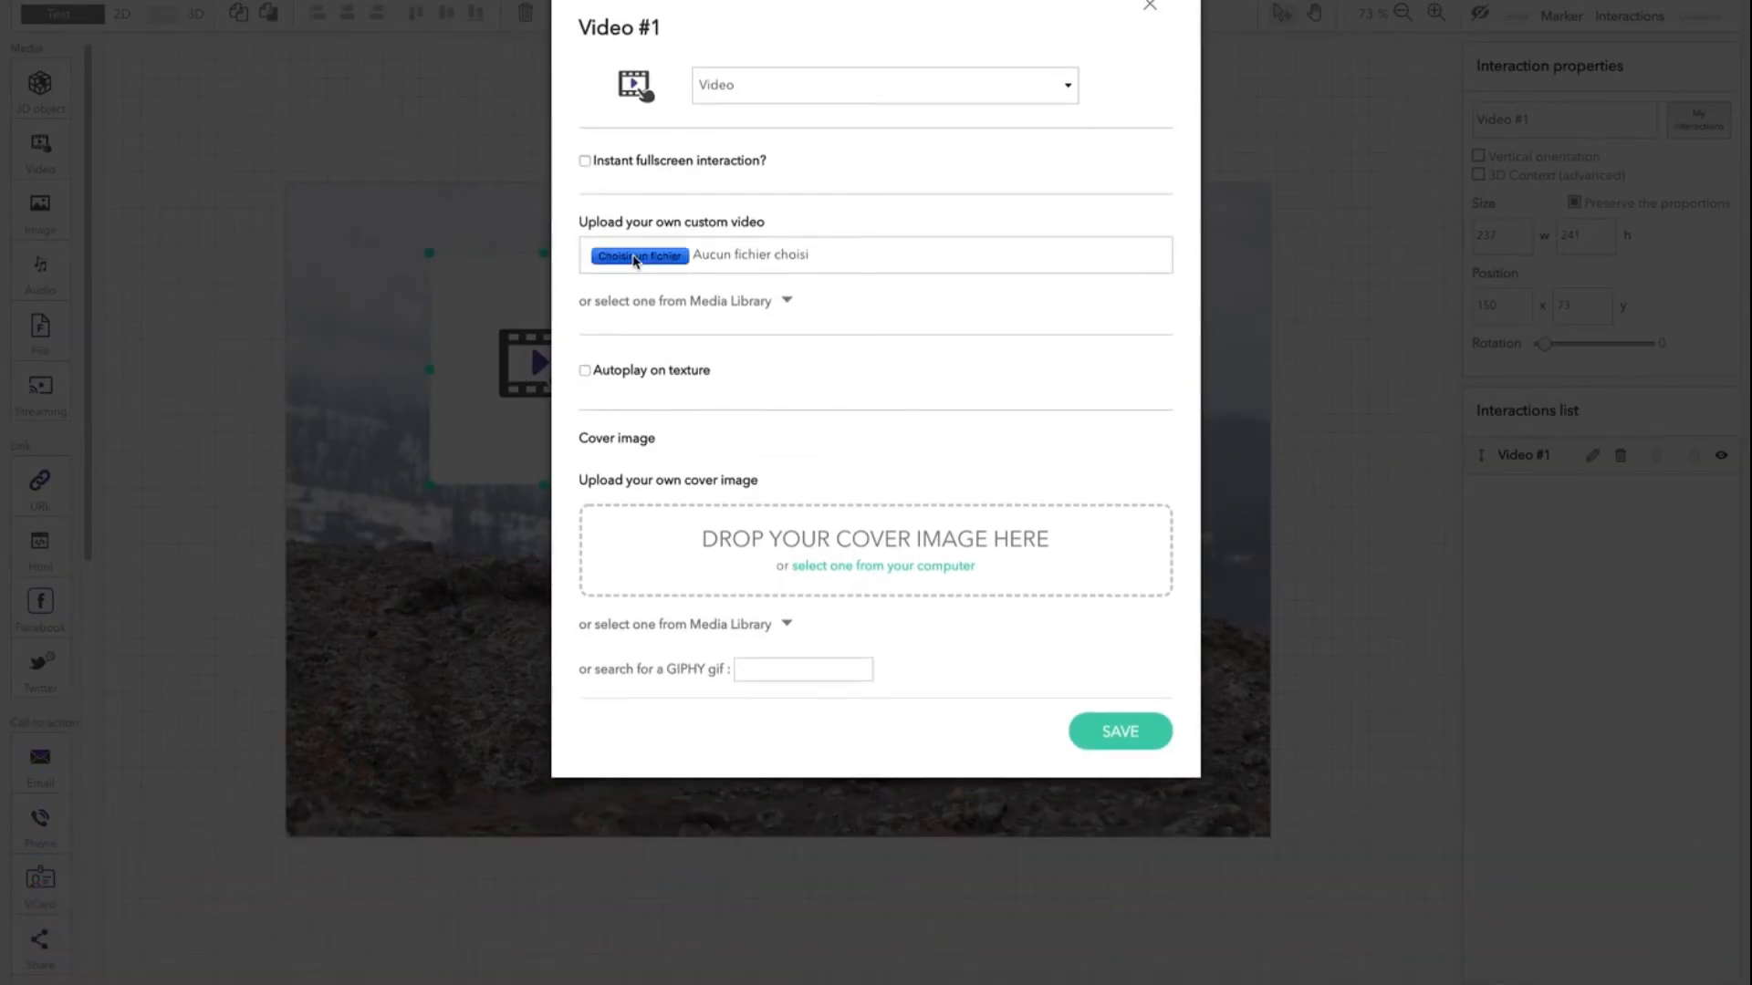
pyautogui.click(638, 255)
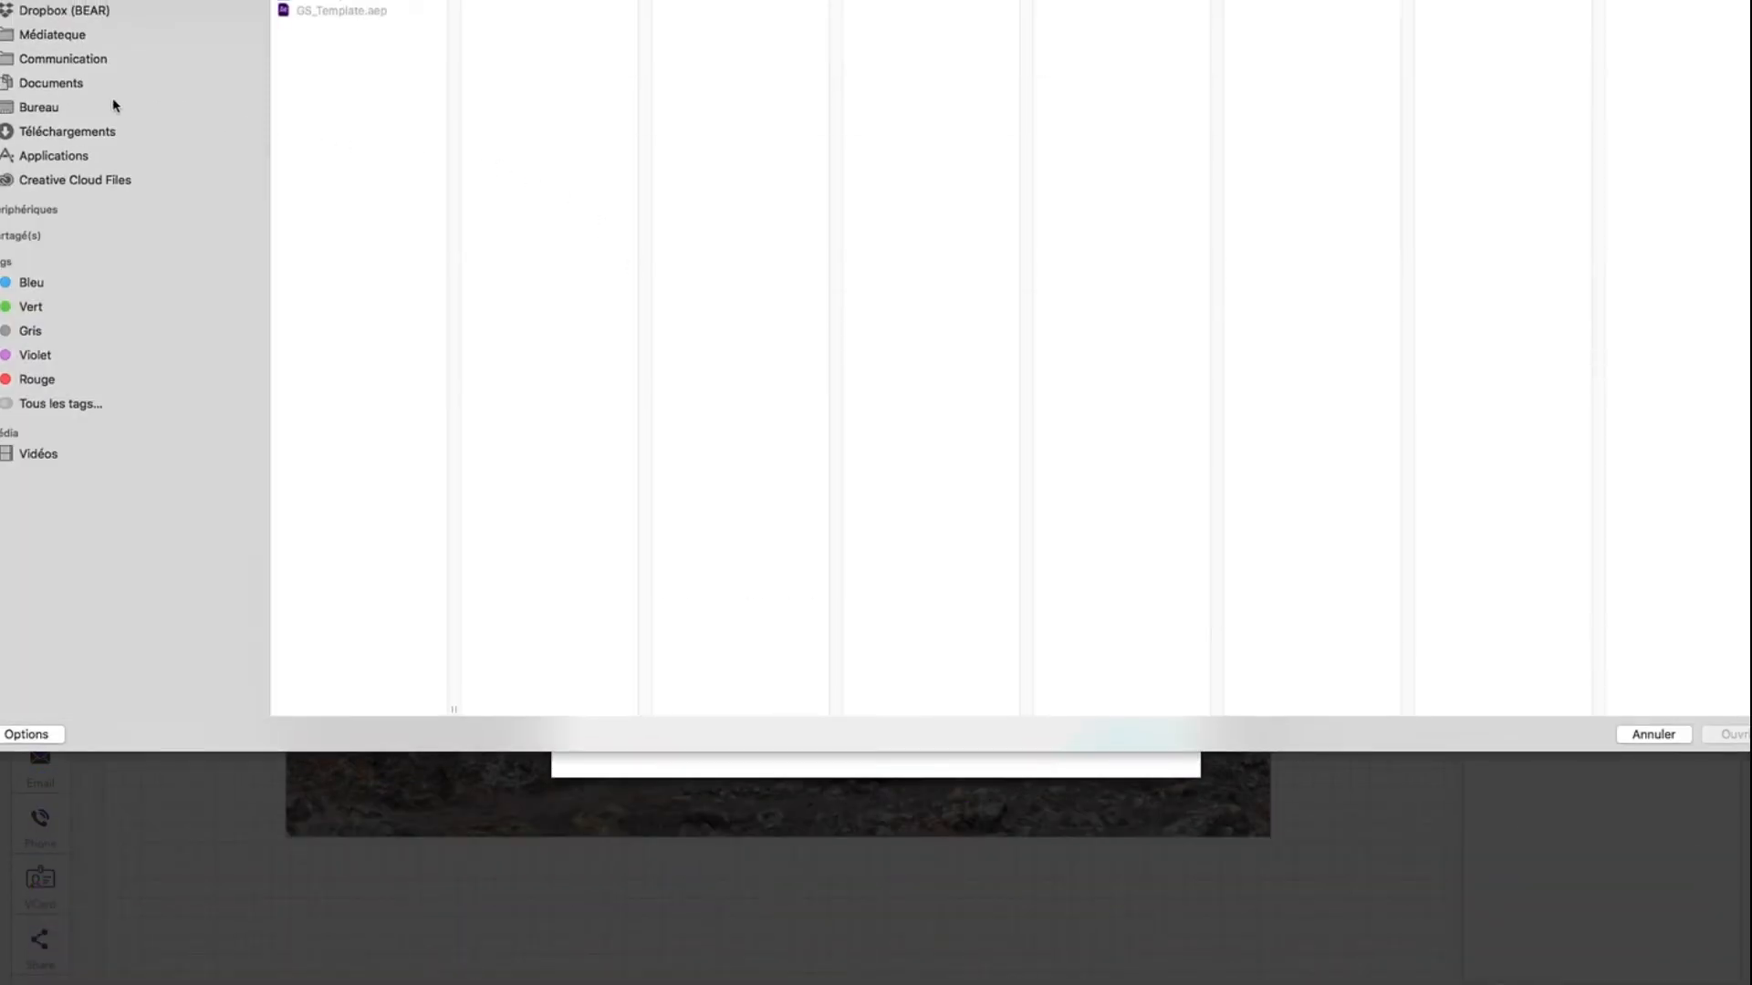
pyautogui.click(50, 83)
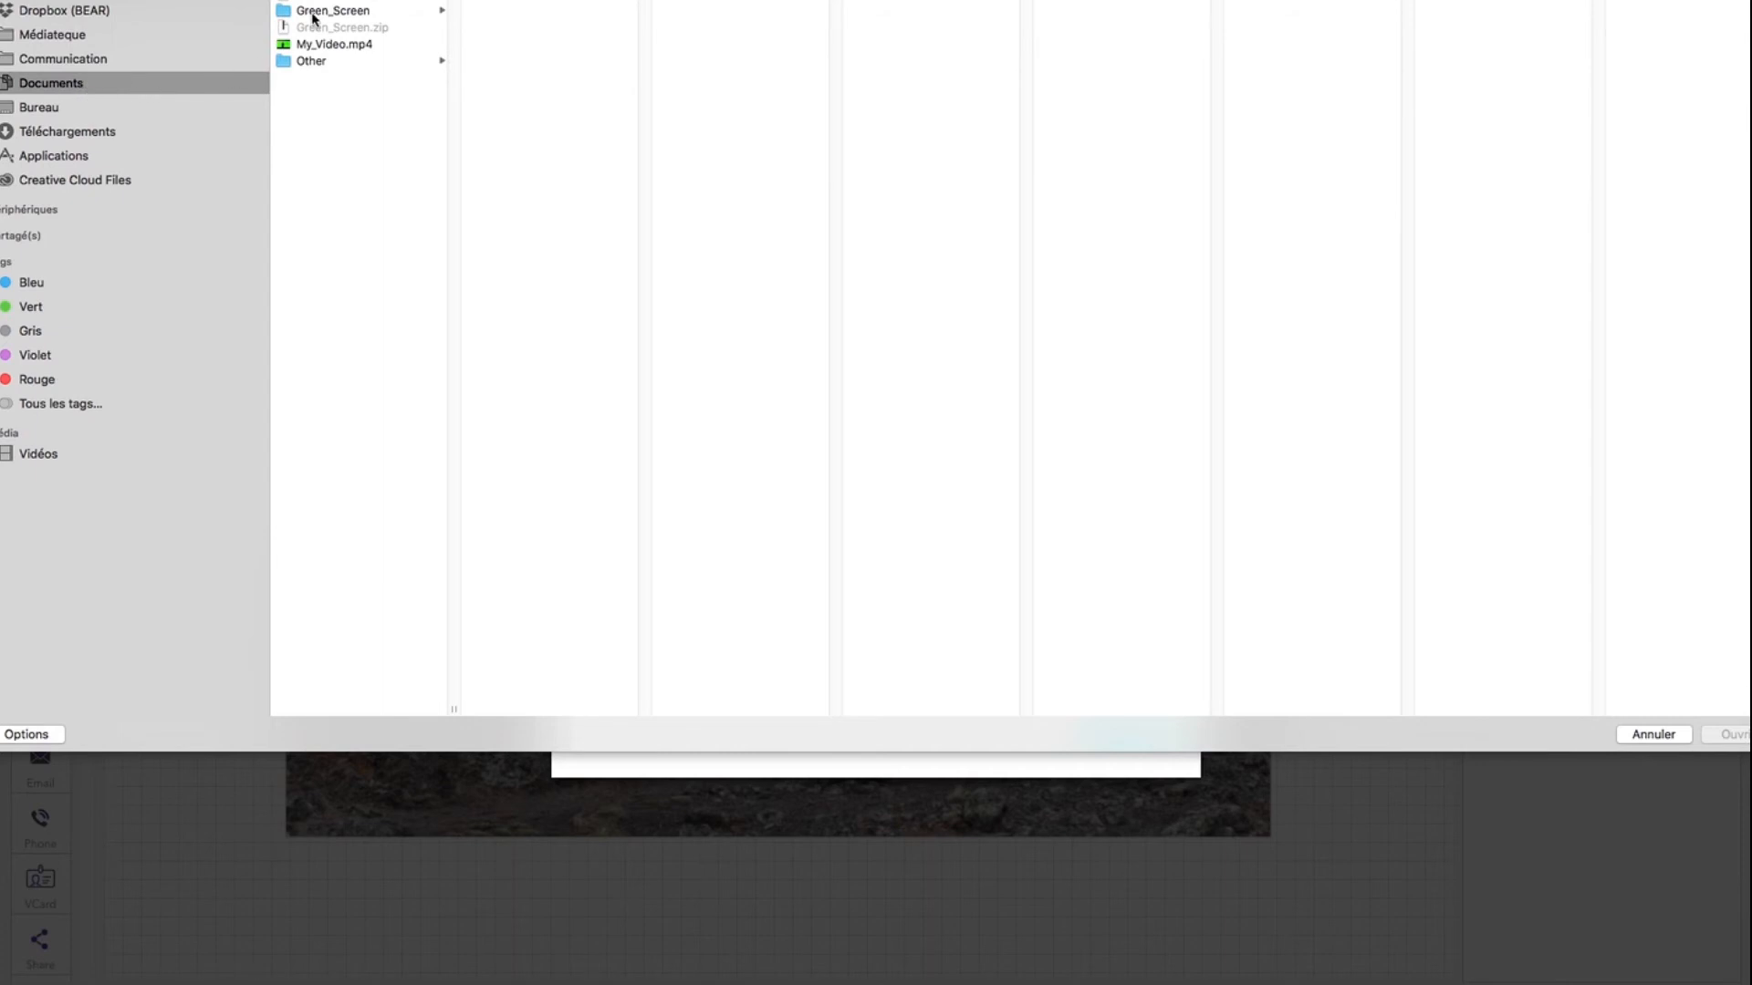
pyautogui.click(332, 10)
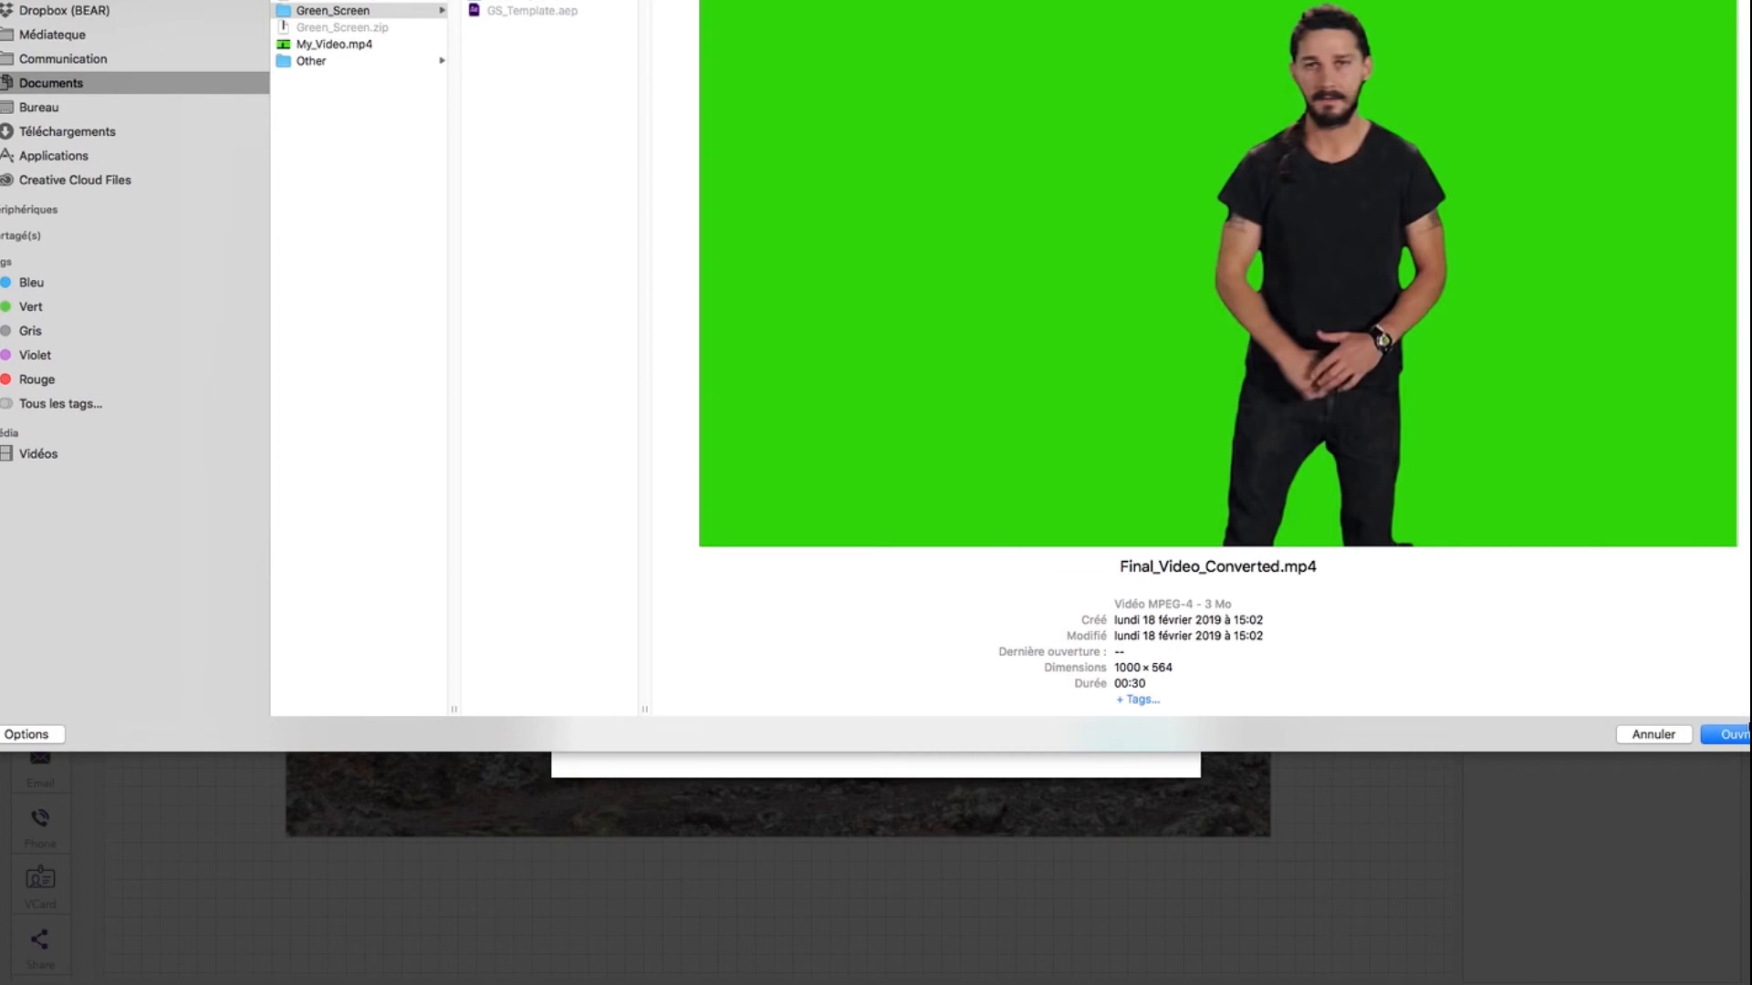
pyautogui.click(1733, 733)
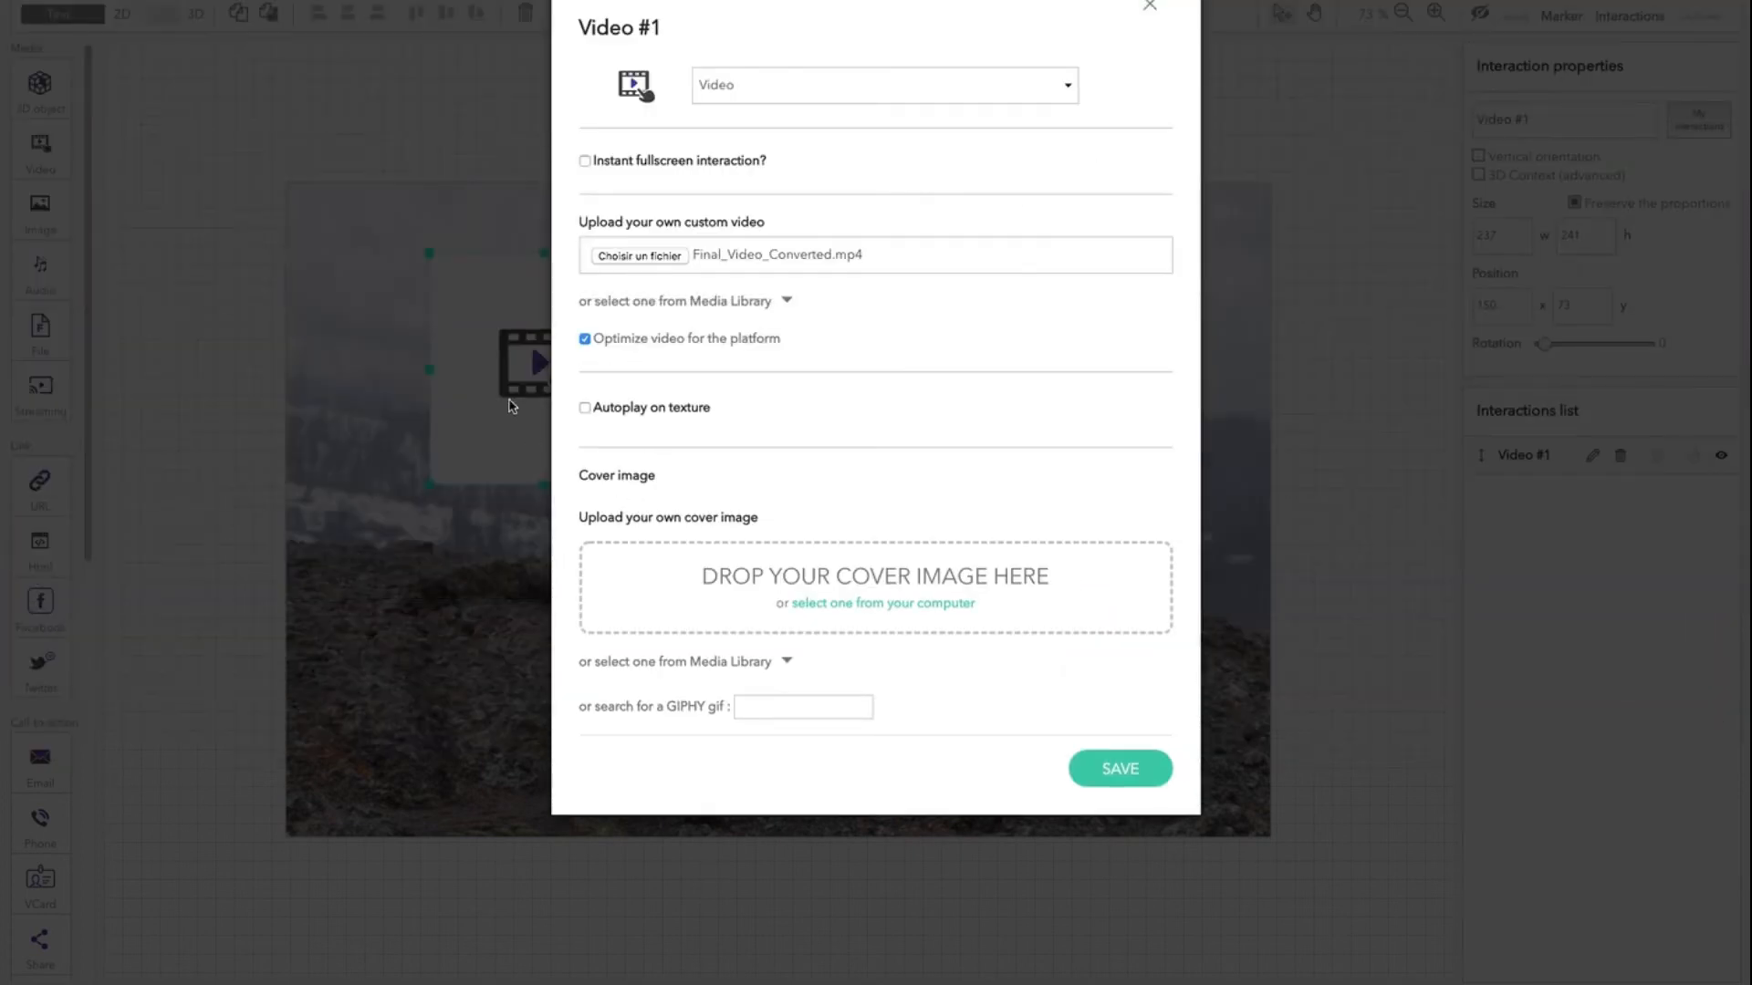
# - Turn off Optimize video, enable autoplay and #00a235 green transparency, then save
pyautogui.click(584, 339)
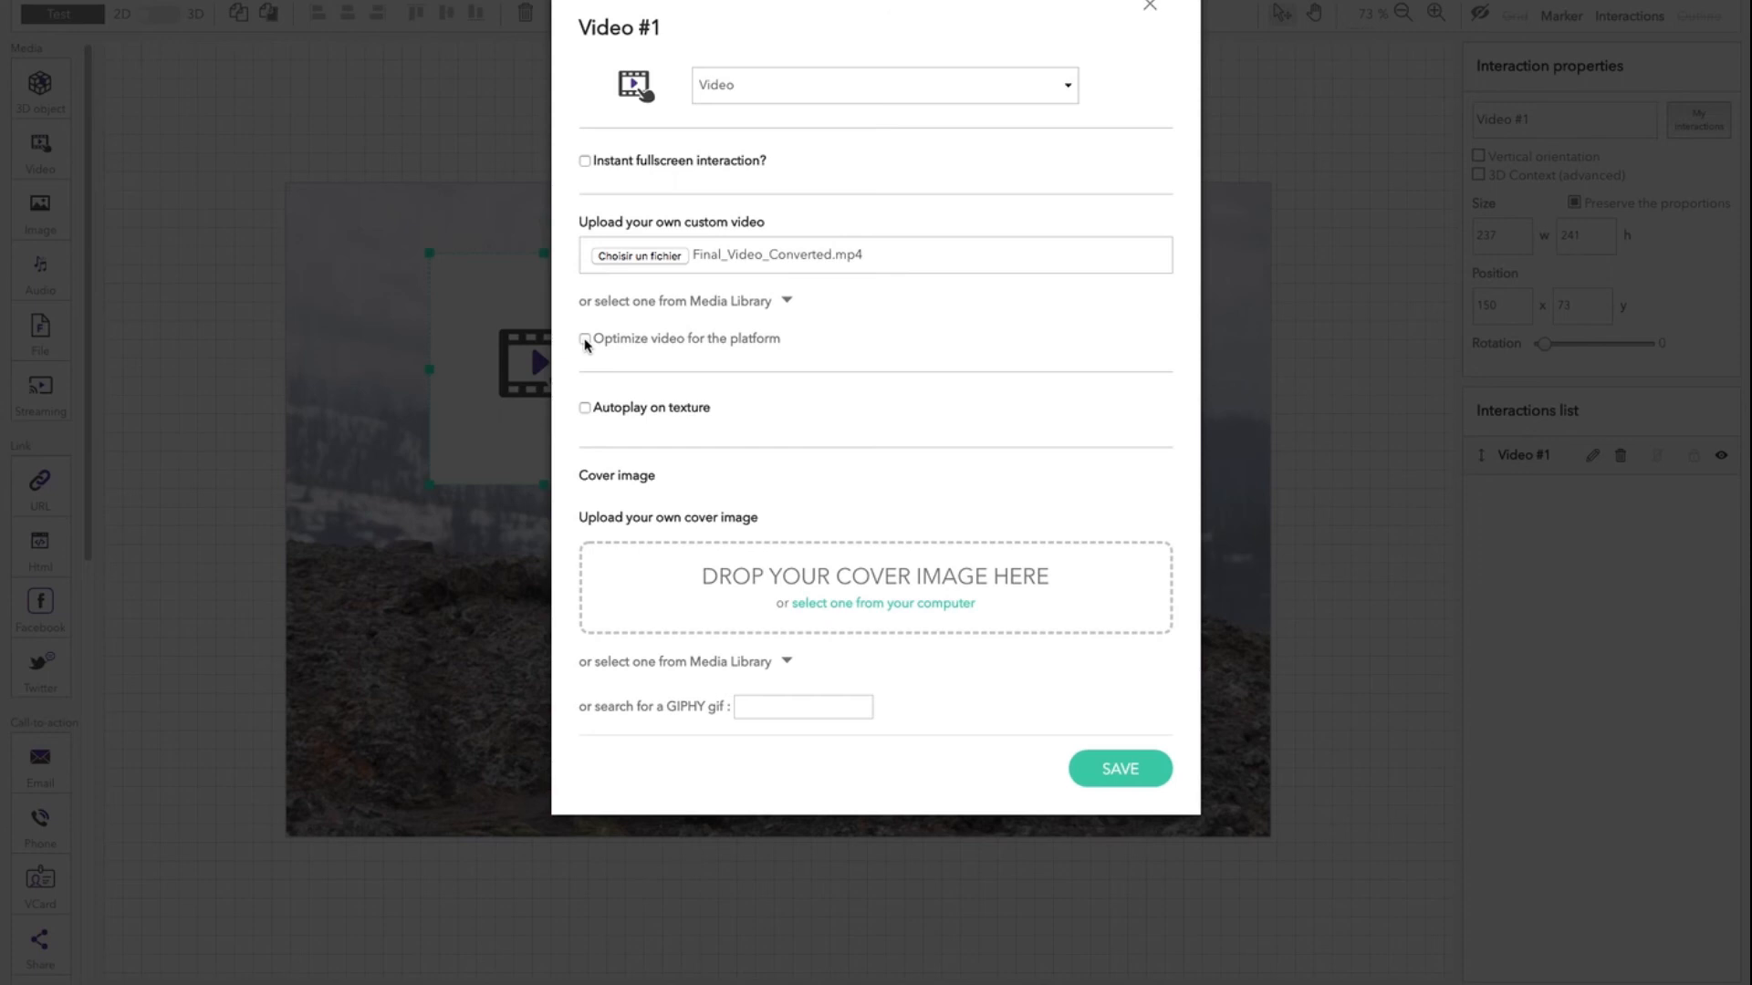
pyautogui.click(584, 407)
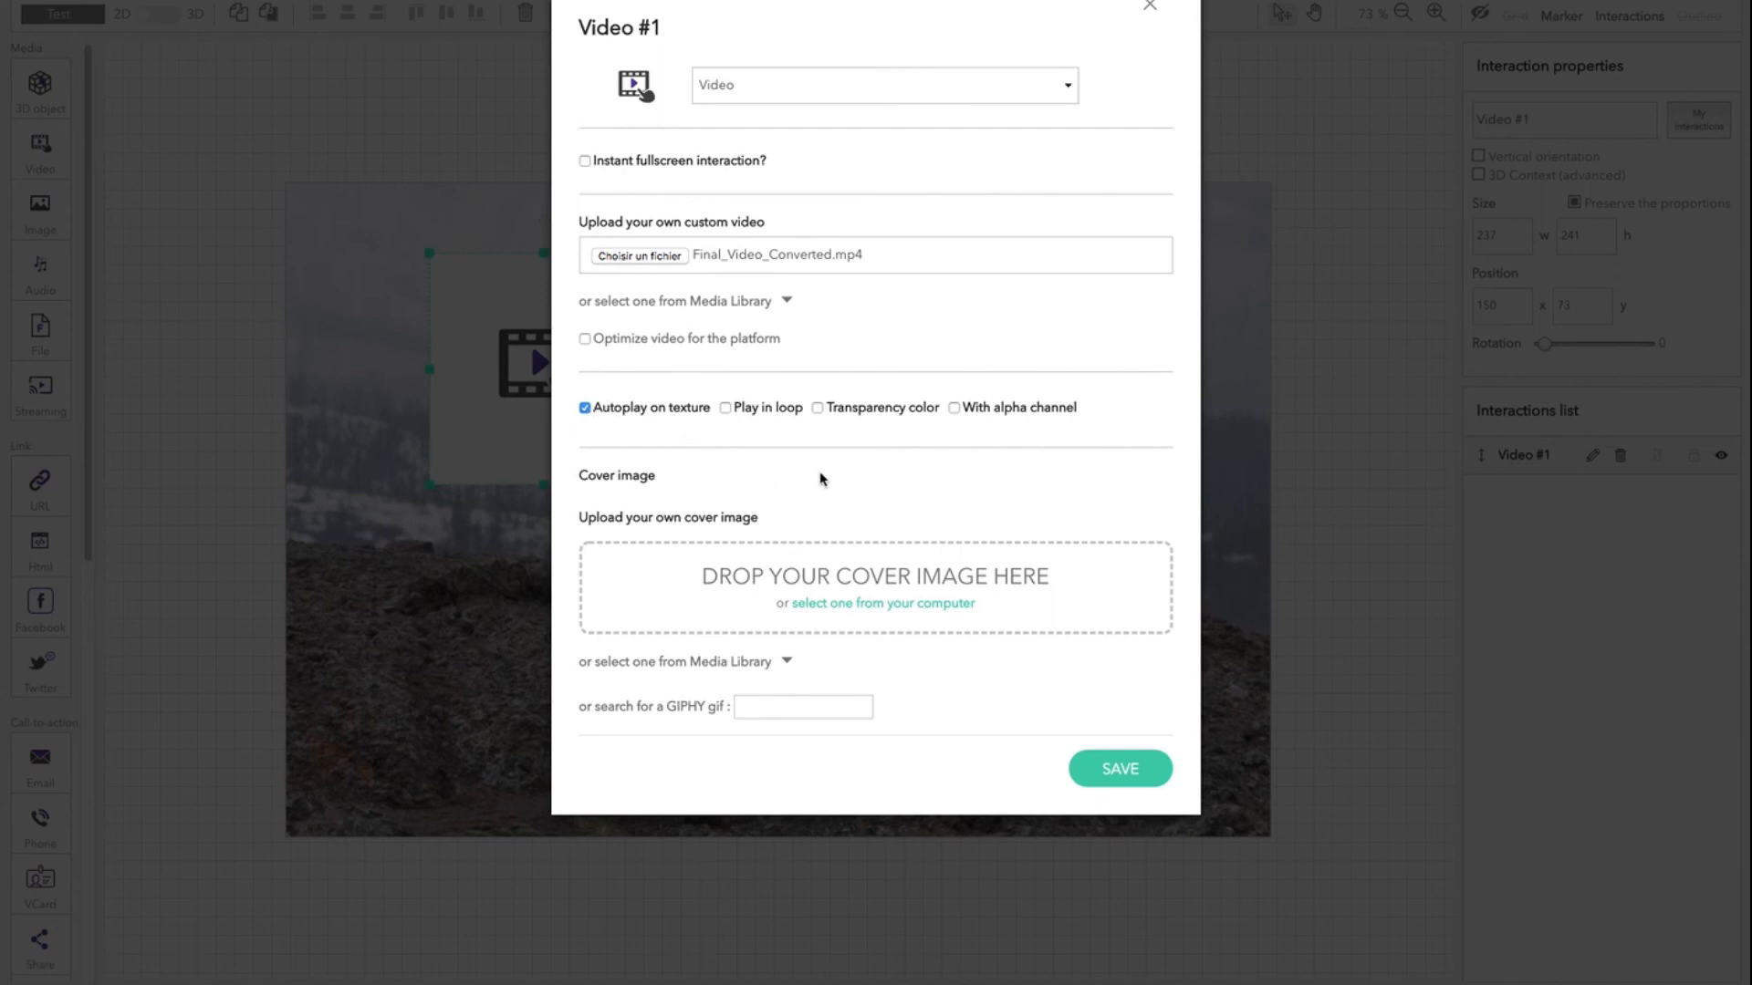
pyautogui.click(816, 406)
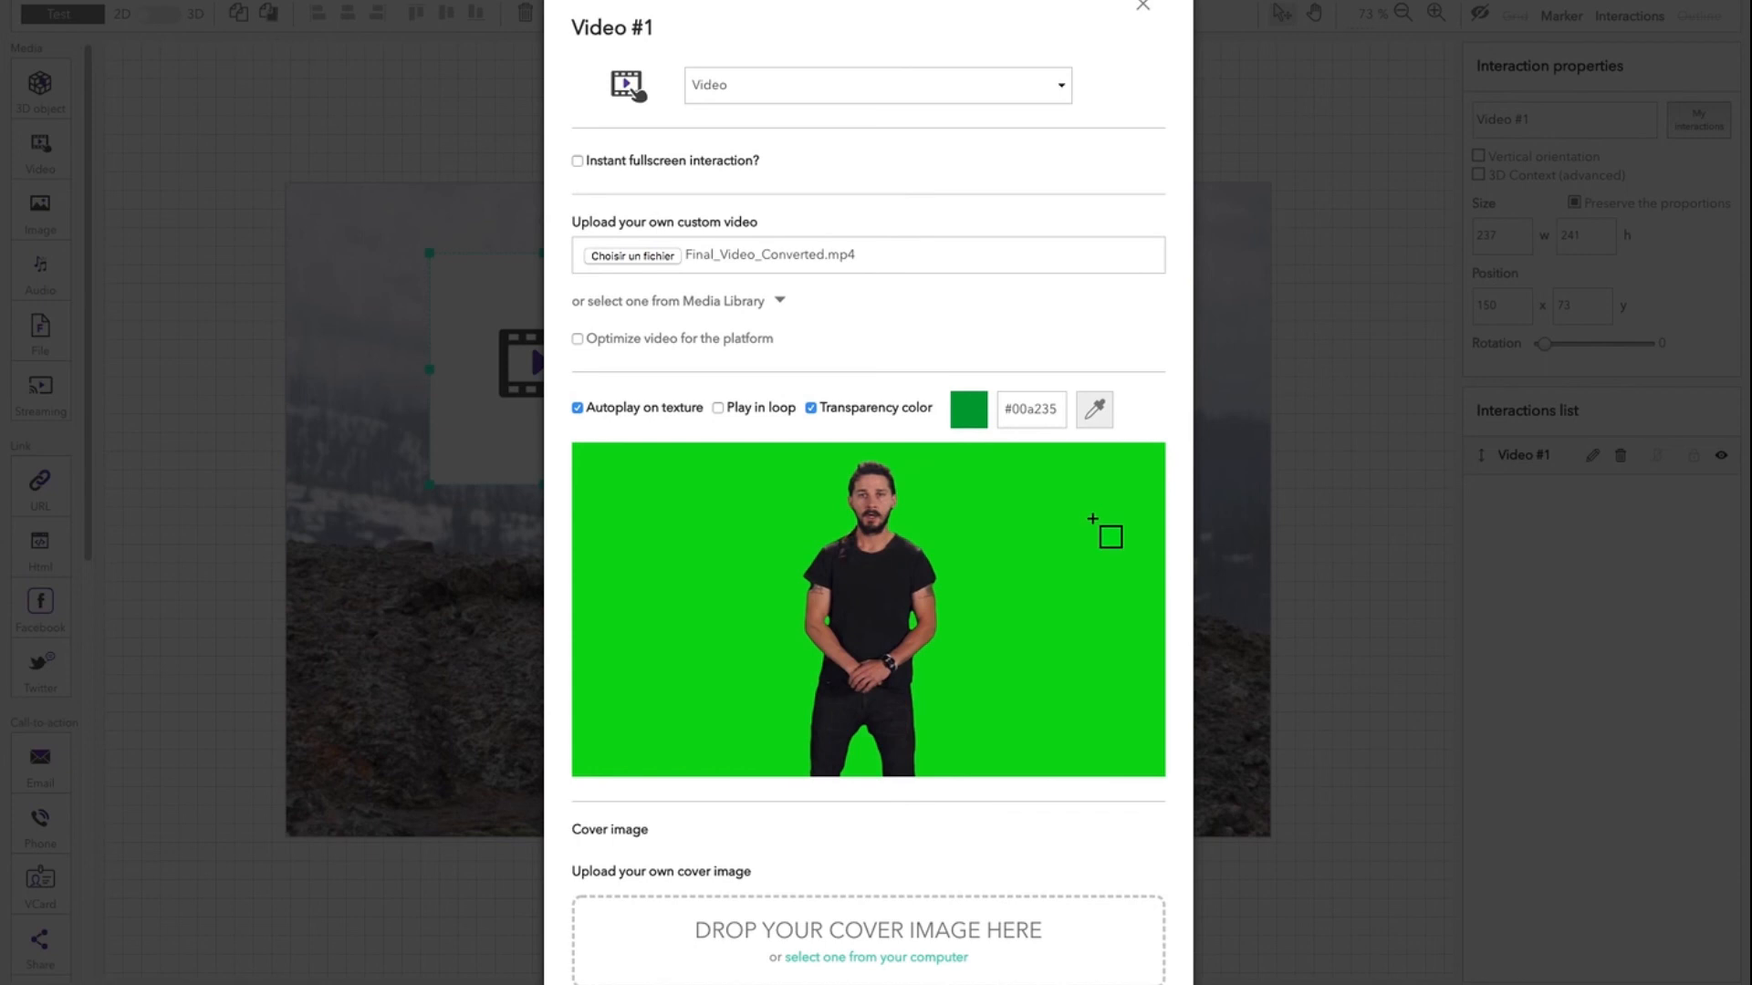
pyautogui.scroll(-3)
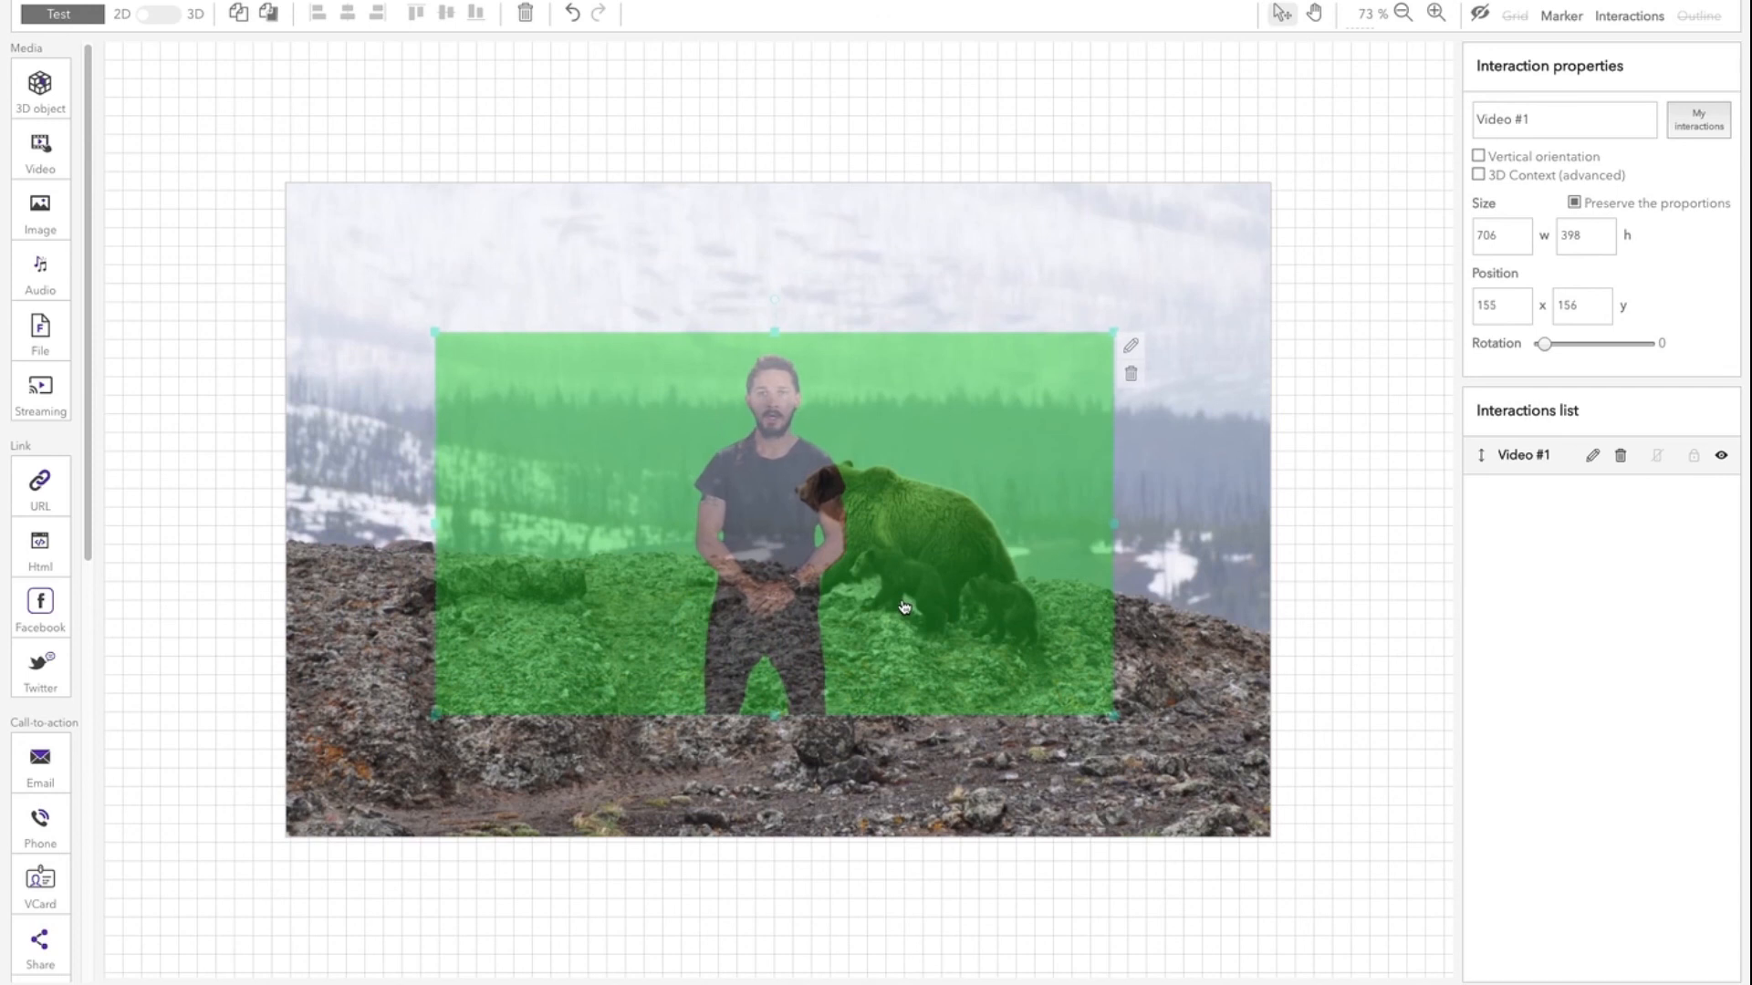
pyautogui.click(841, 238)
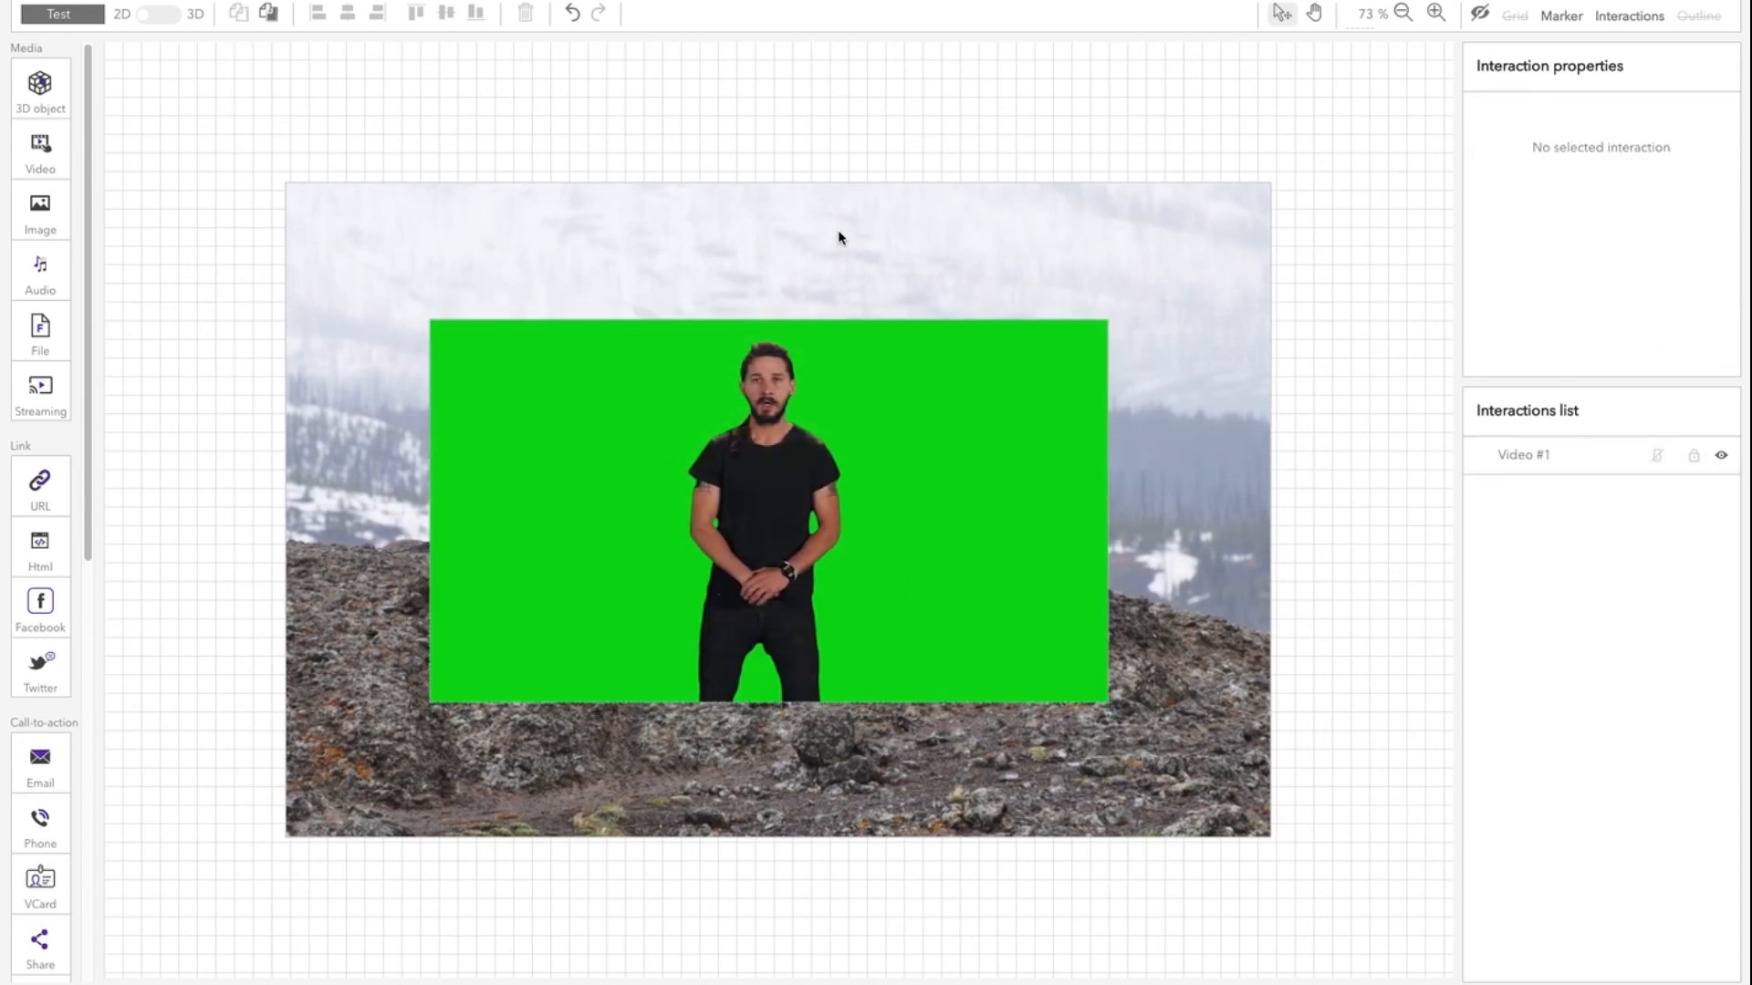